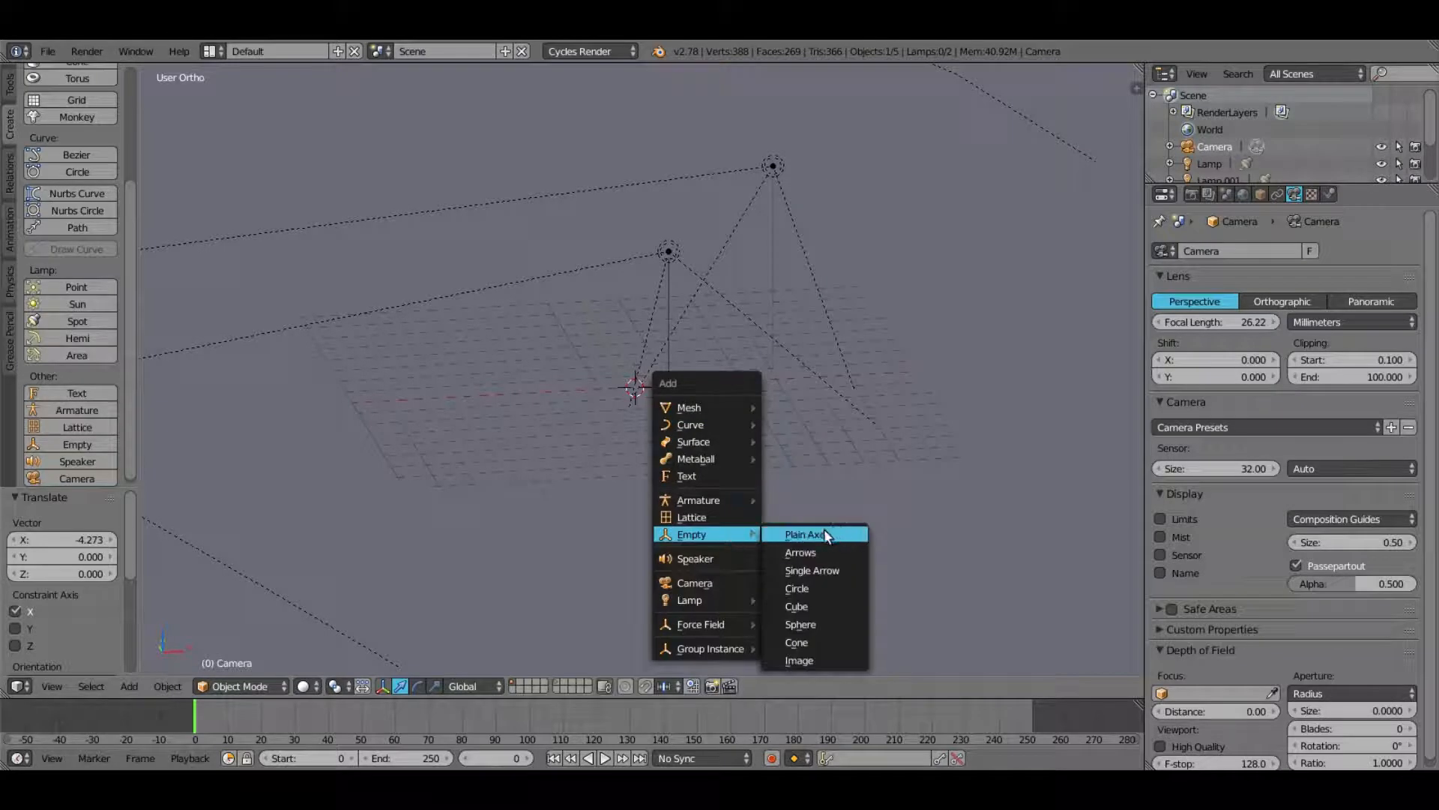
Step: Add and enlarge a plain-axes empty, then parent the camera to it (Ctrl+P > Object)
left_click(813, 534)
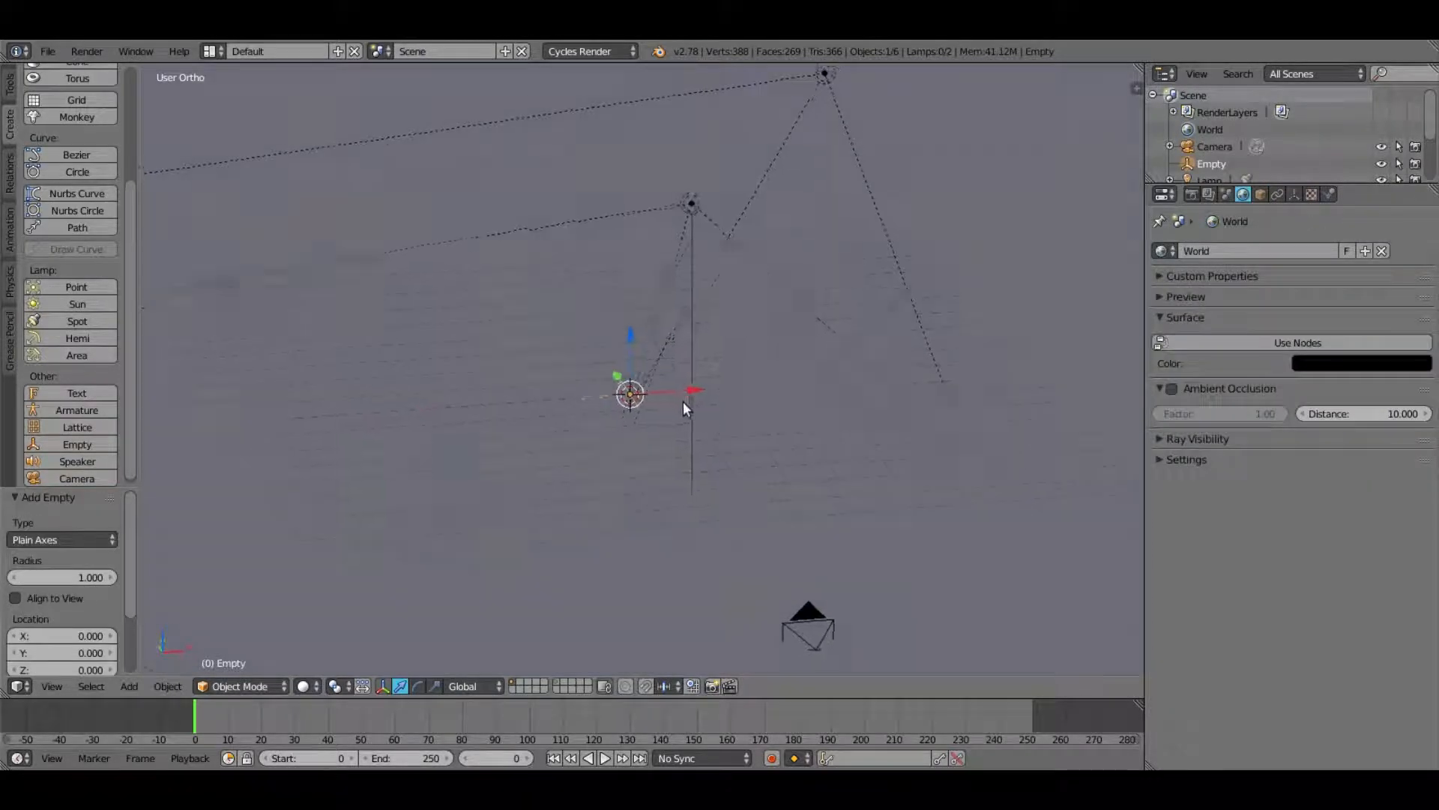
left_click_drag(679, 409, 735, 439)
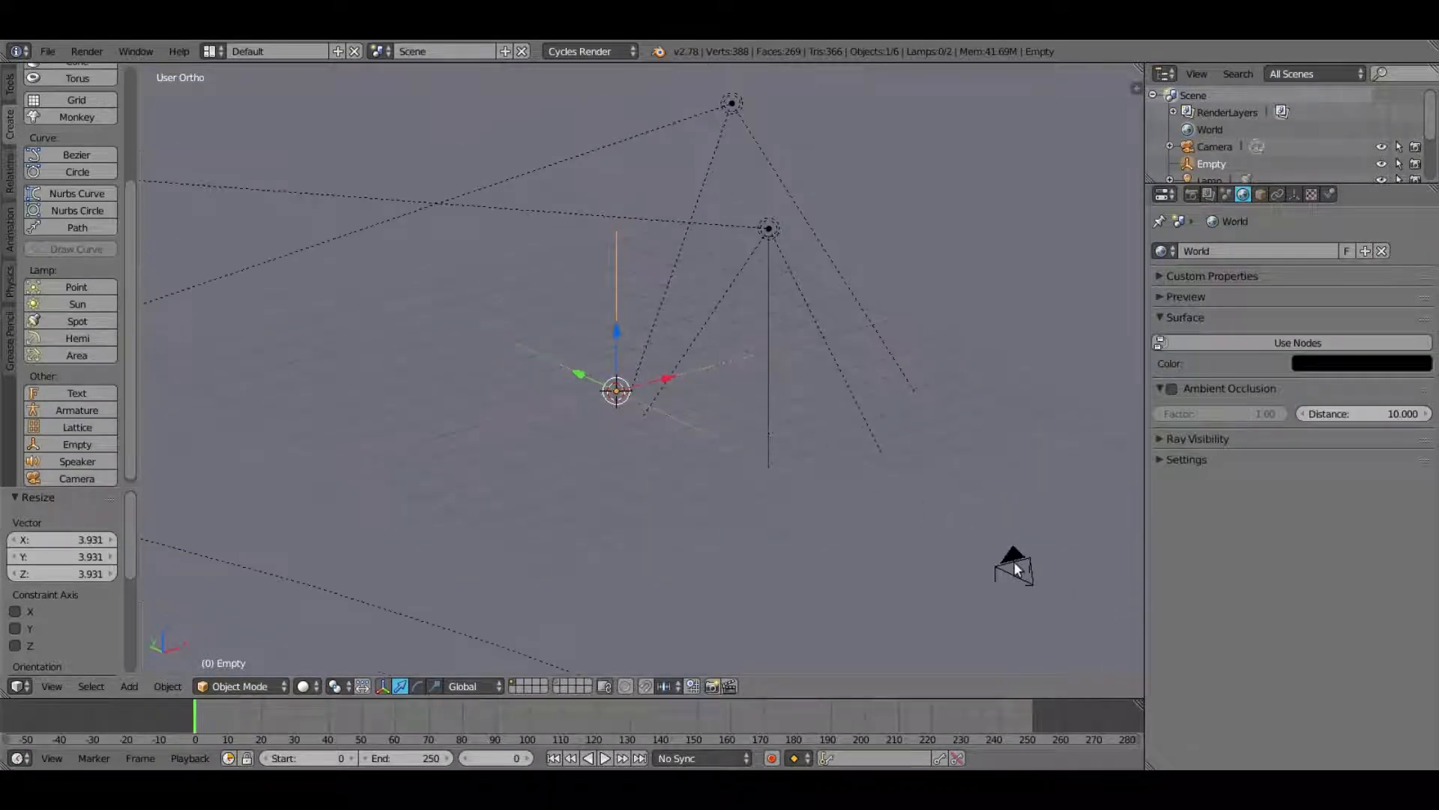
left_click(1013, 568)
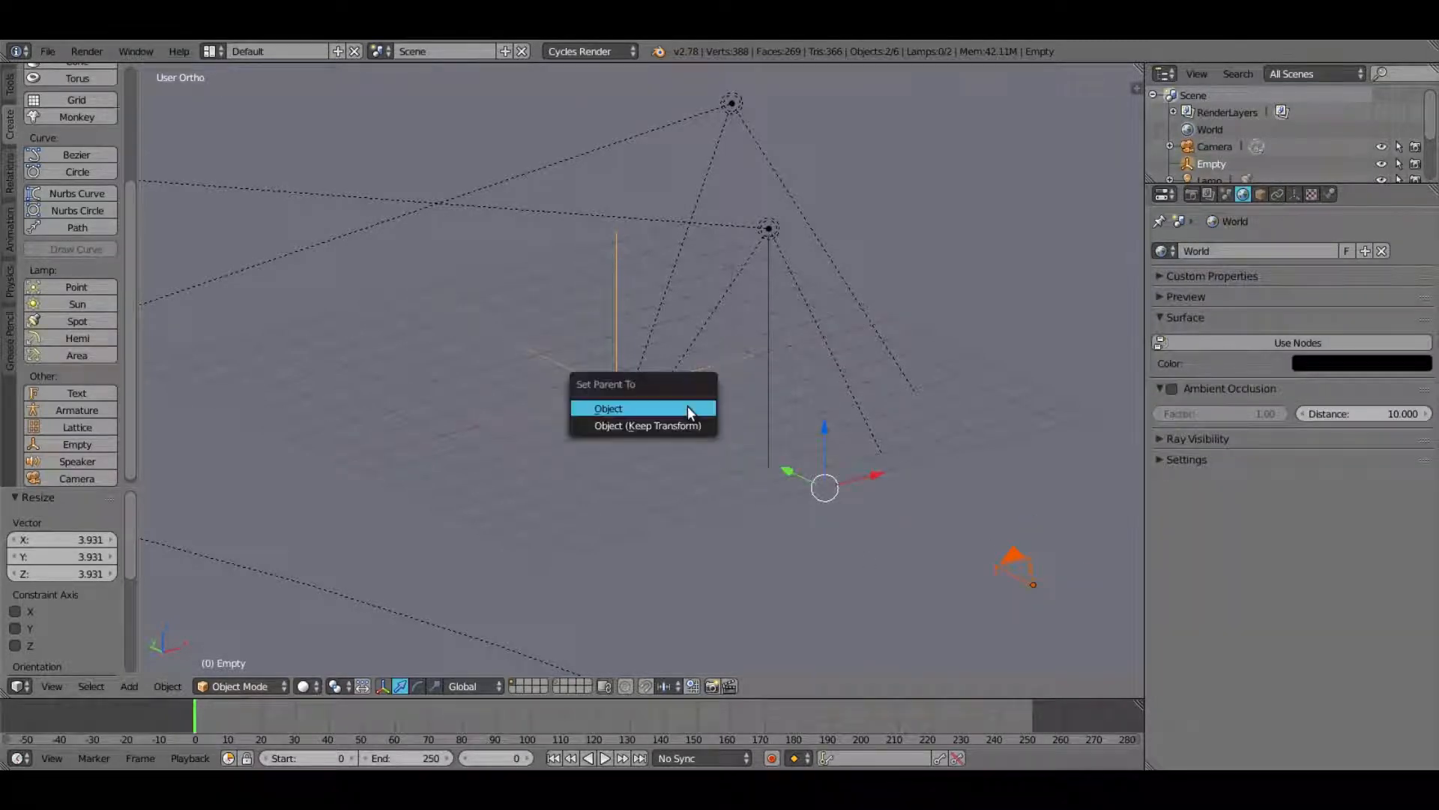
left_click(611, 408)
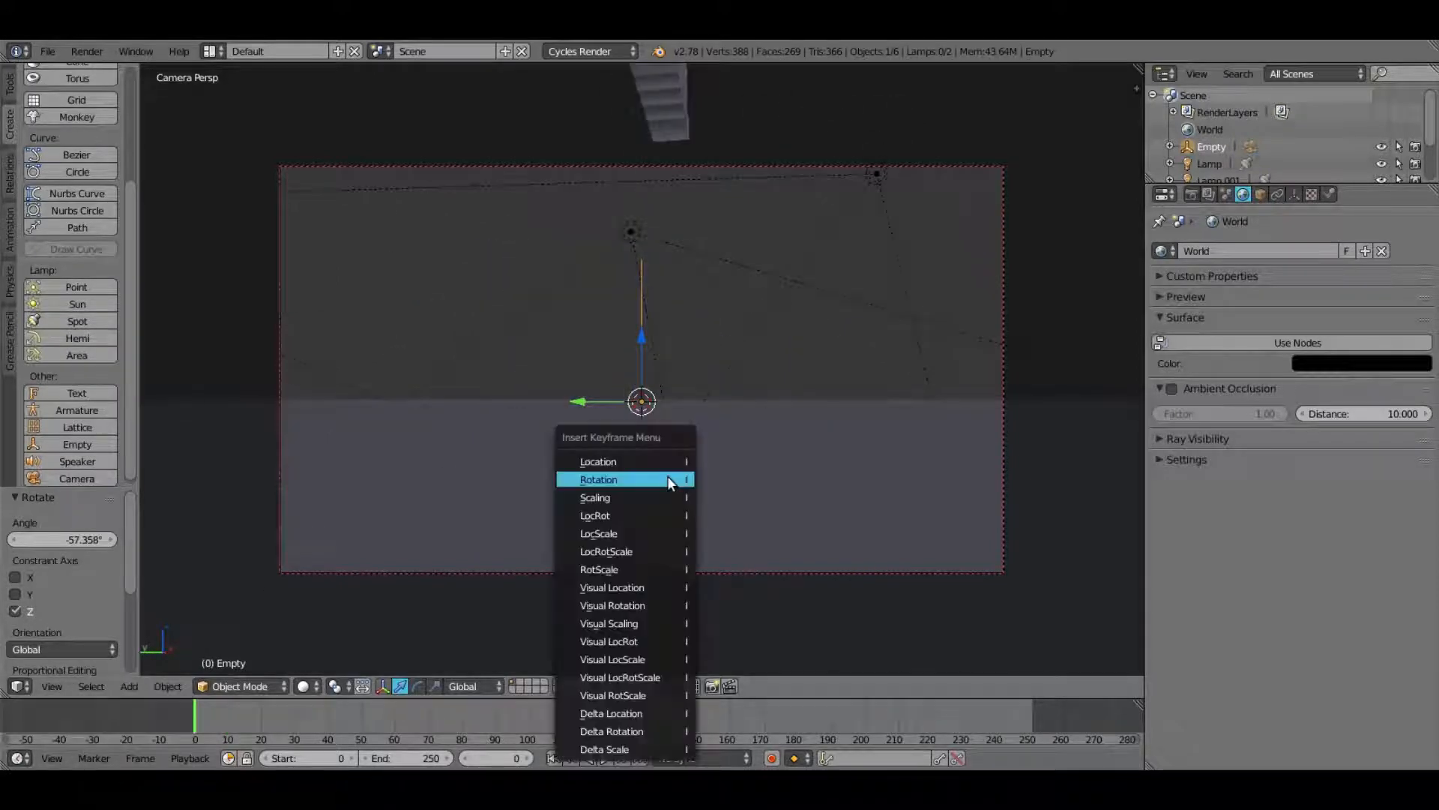
Step: Keyframe the empty's Z rotation, then play and stop the camera orbit
left_click(620, 479)
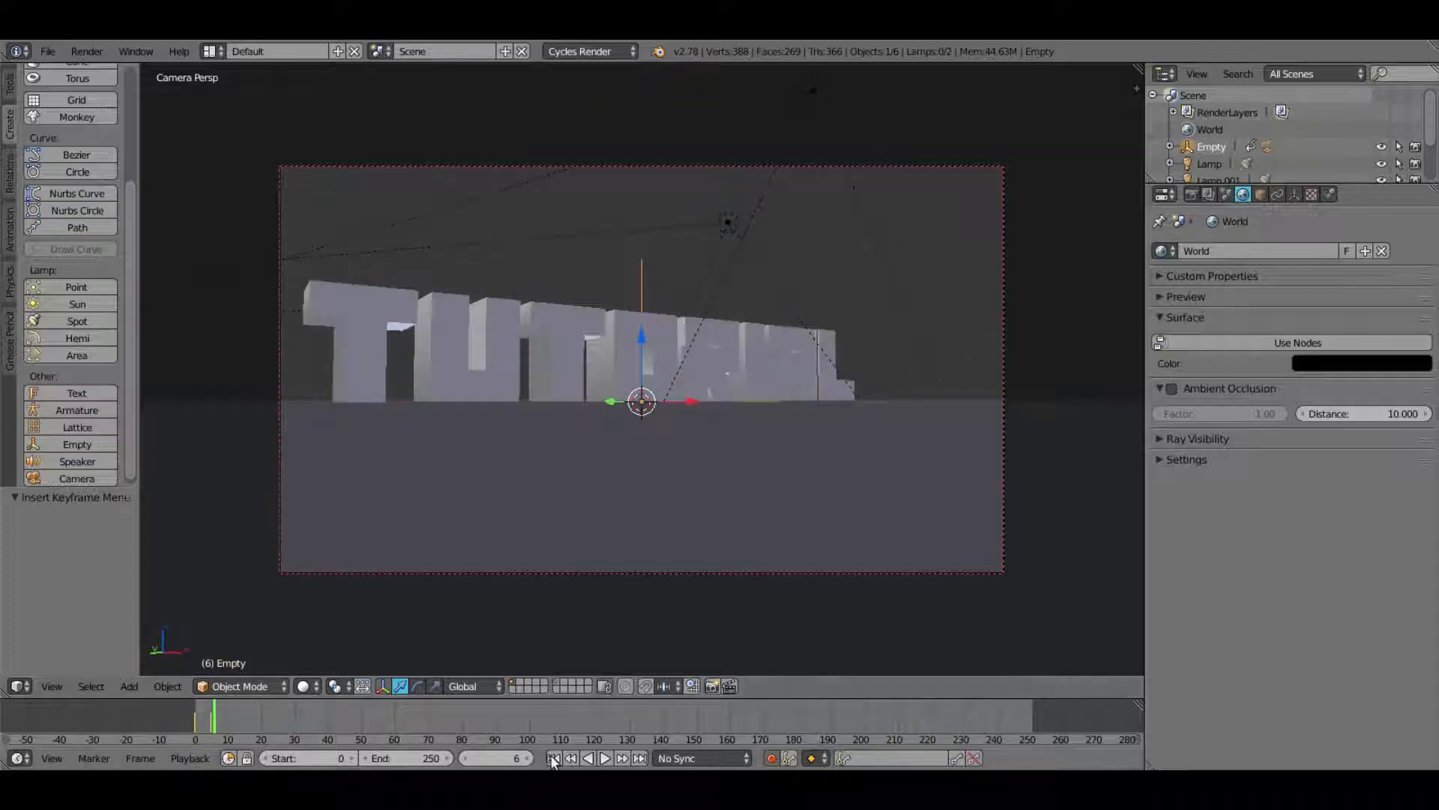
left_click(605, 758)
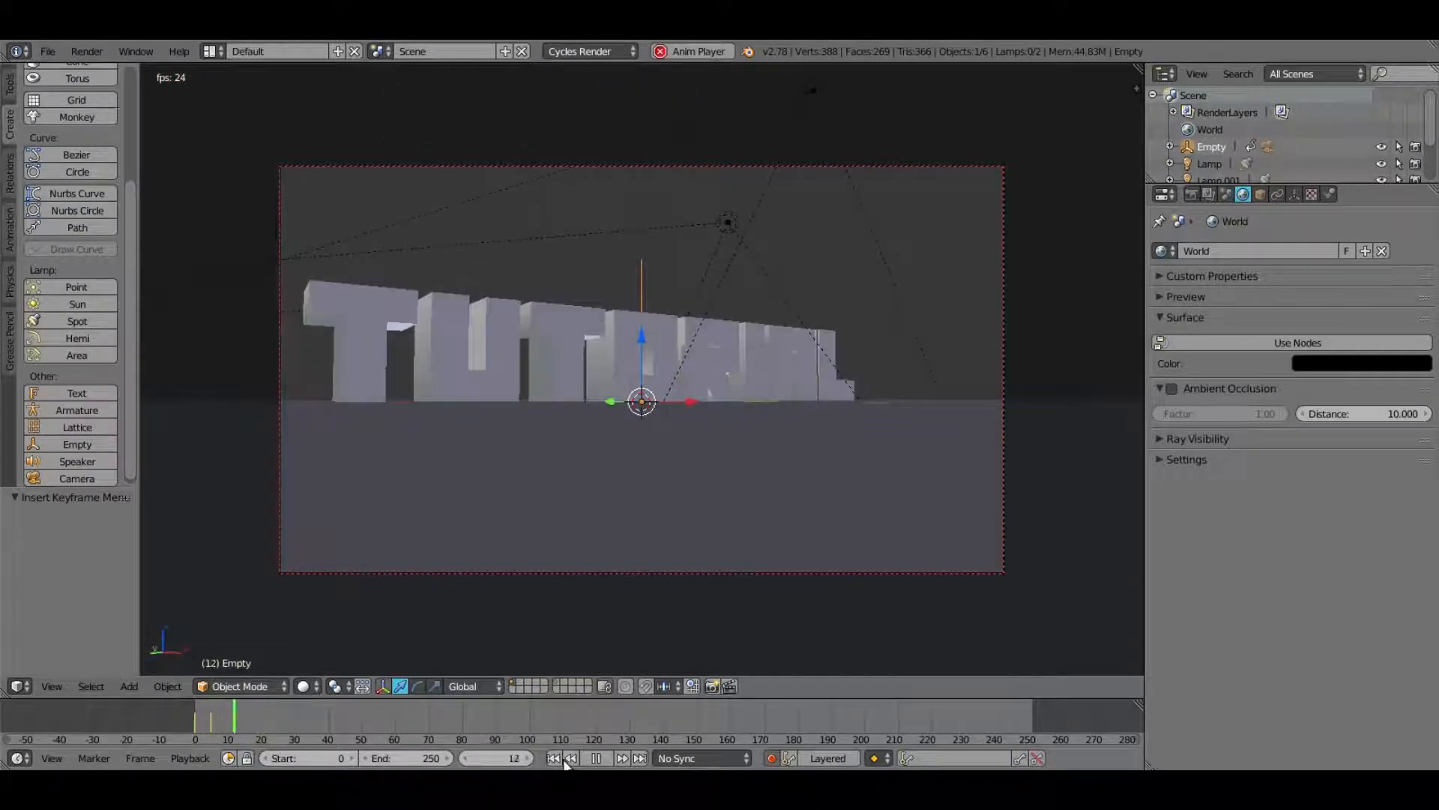
left_click(594, 779)
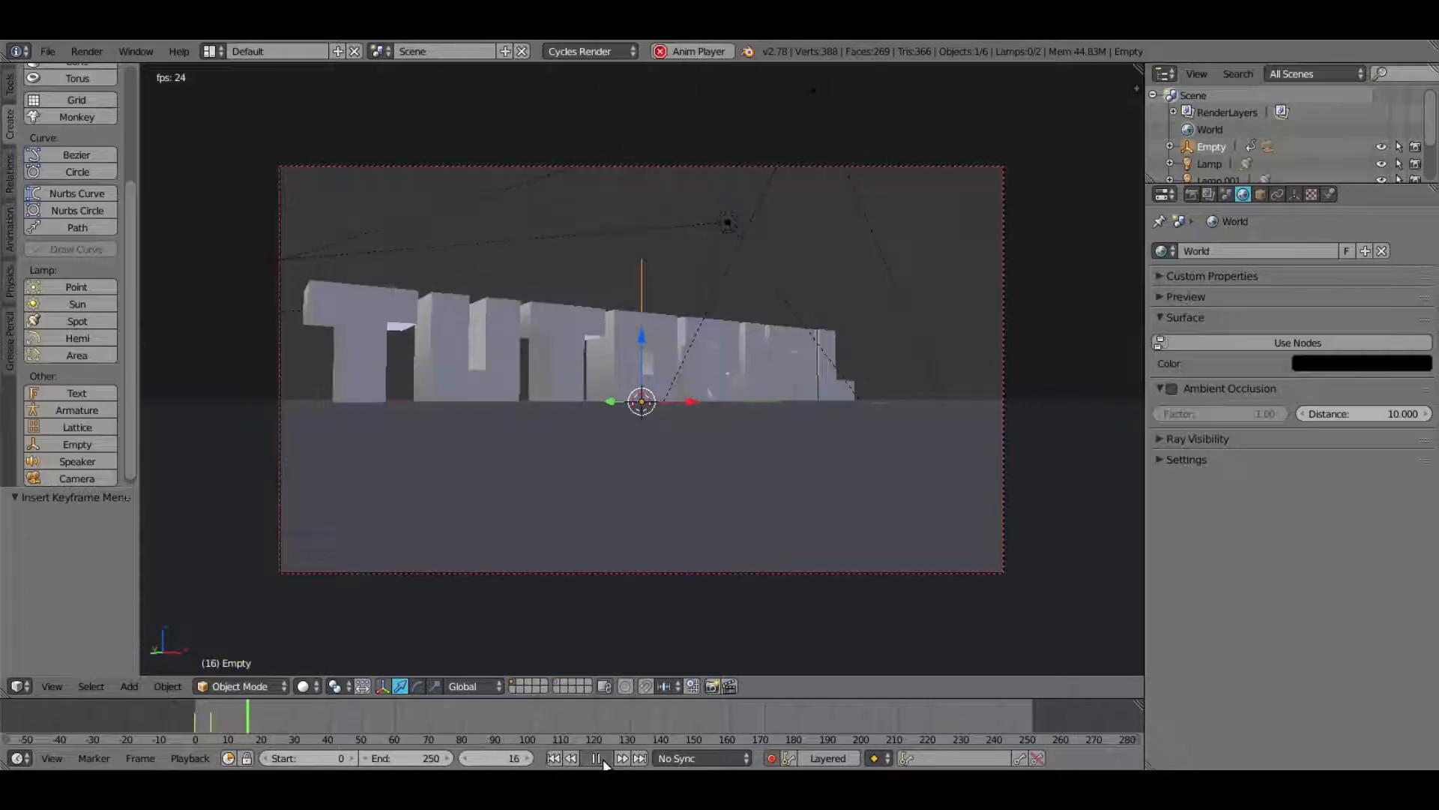
left_click(592, 779)
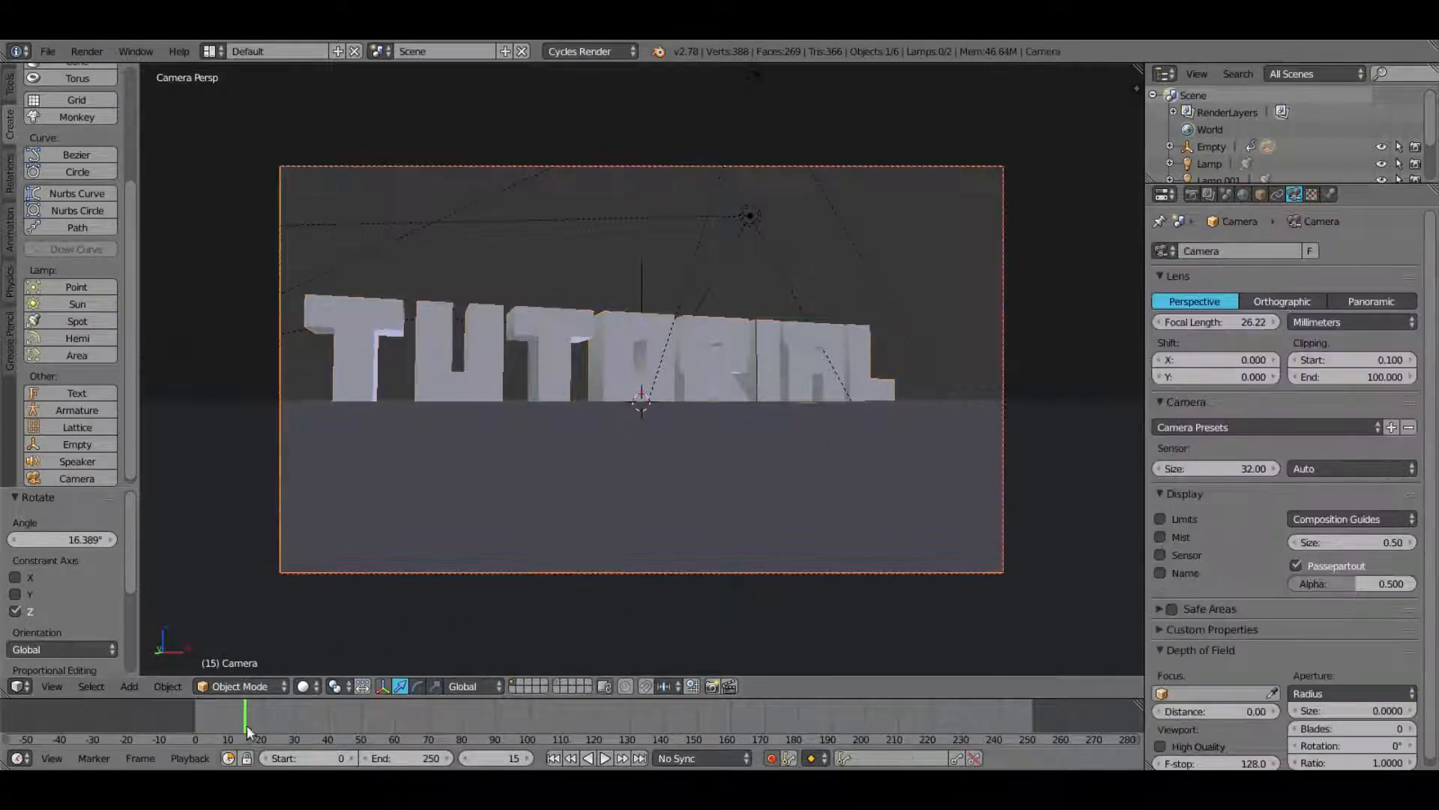
Step: Keyframe the camera's sideways X move at frames 0 and 30, then replay
left_click(602, 758)
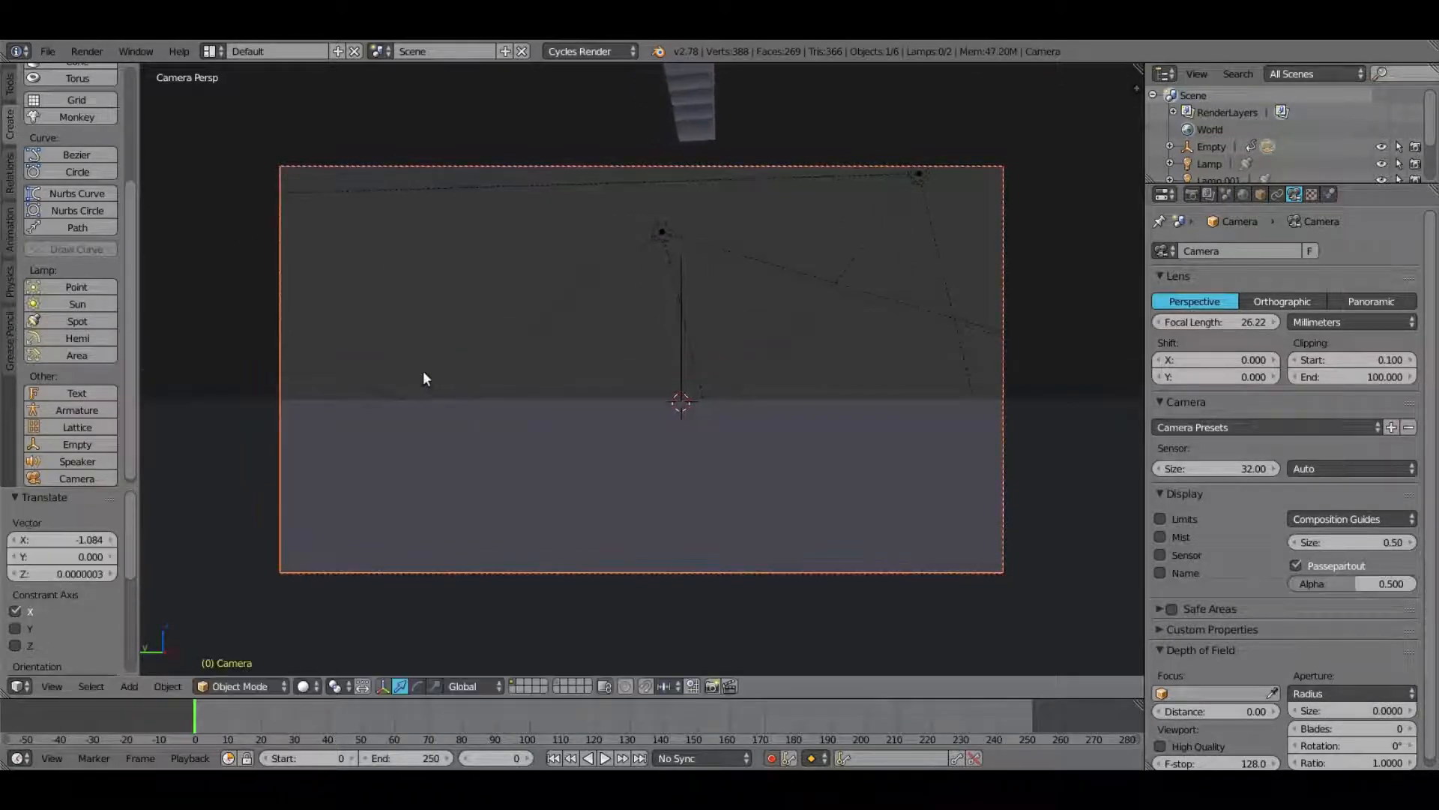
left_click(604, 780)
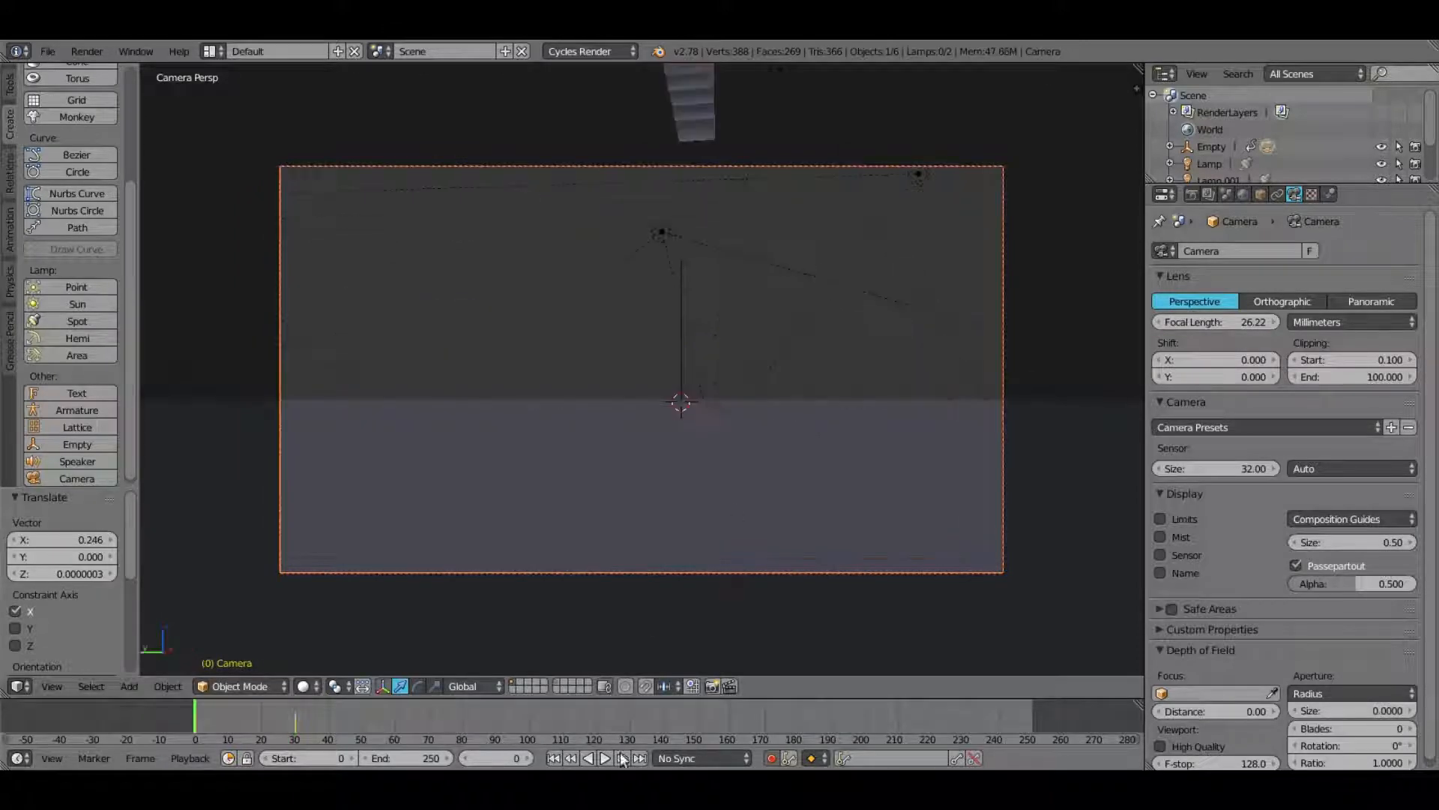
left_click(606, 779)
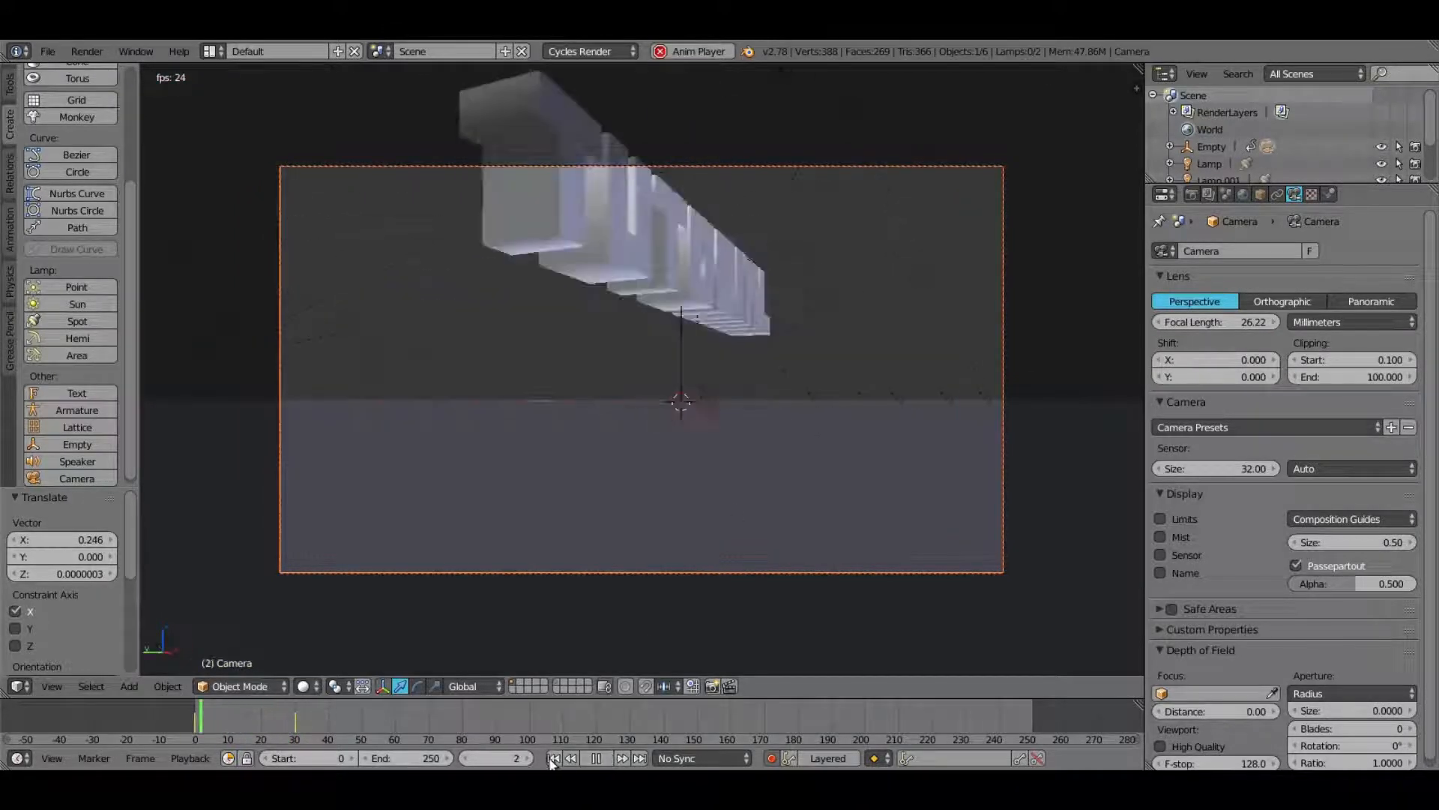
Step: Move the camera along Z at frame 50, keyframe it, and replay the animation
left_click(620, 779)
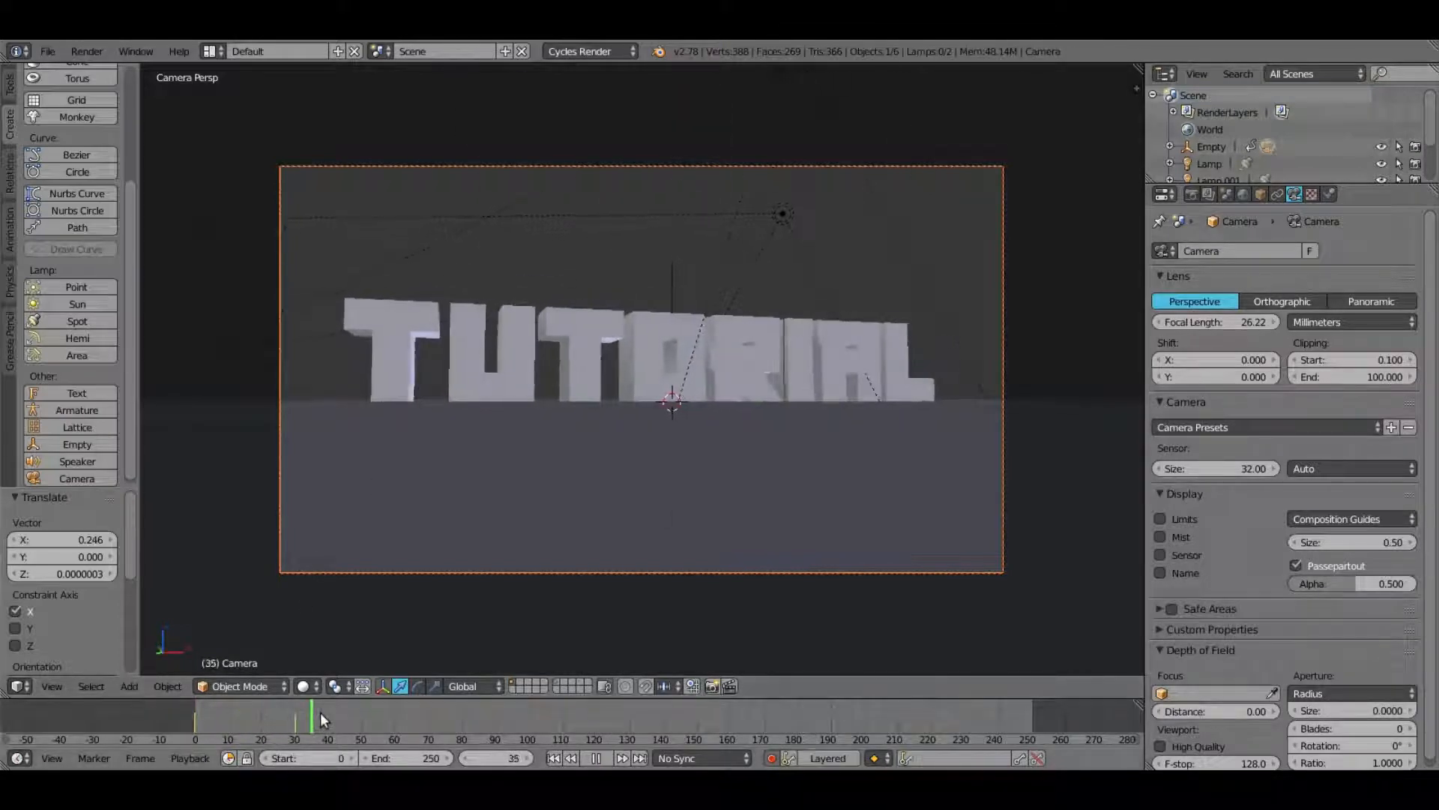
left_click(234, 734)
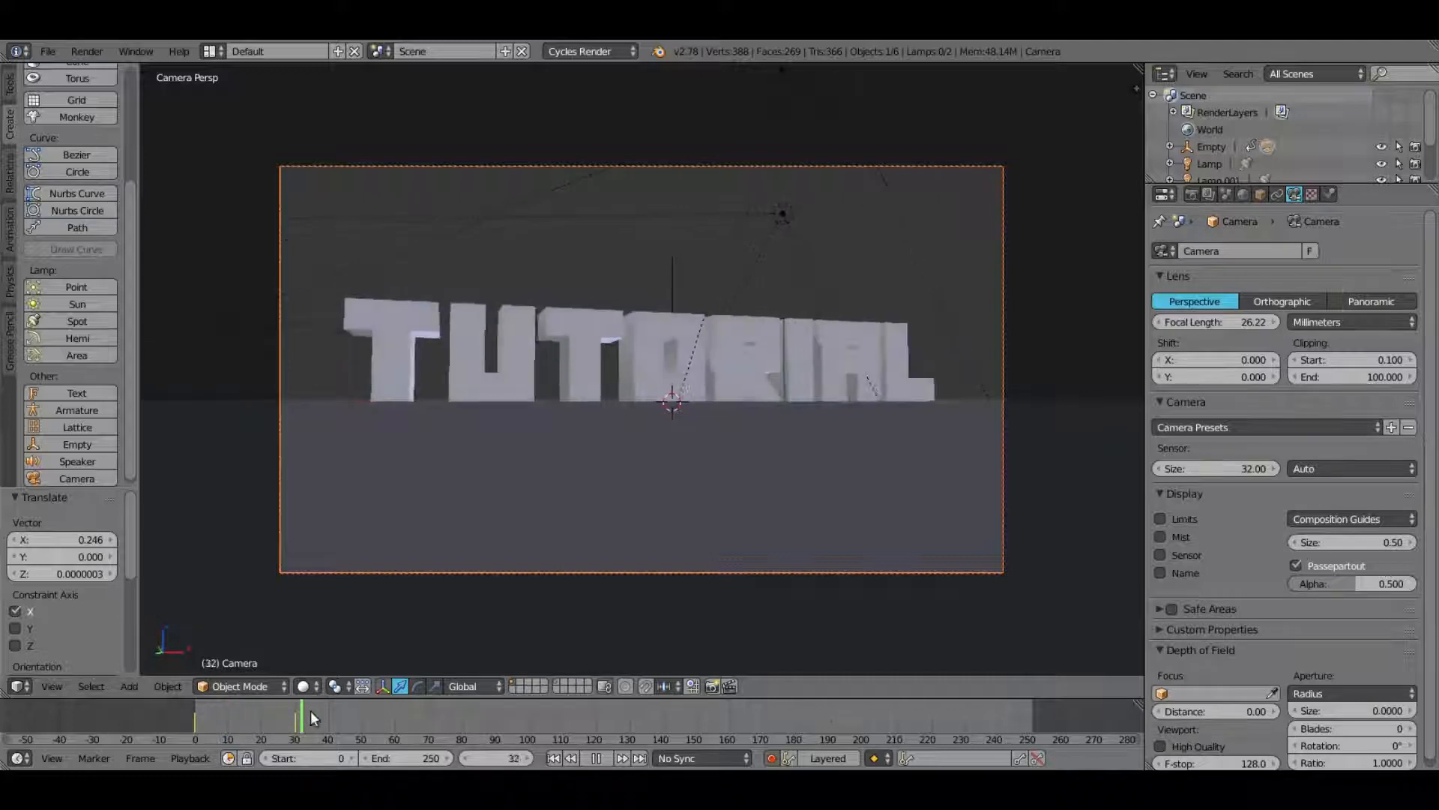
left_click(248, 724)
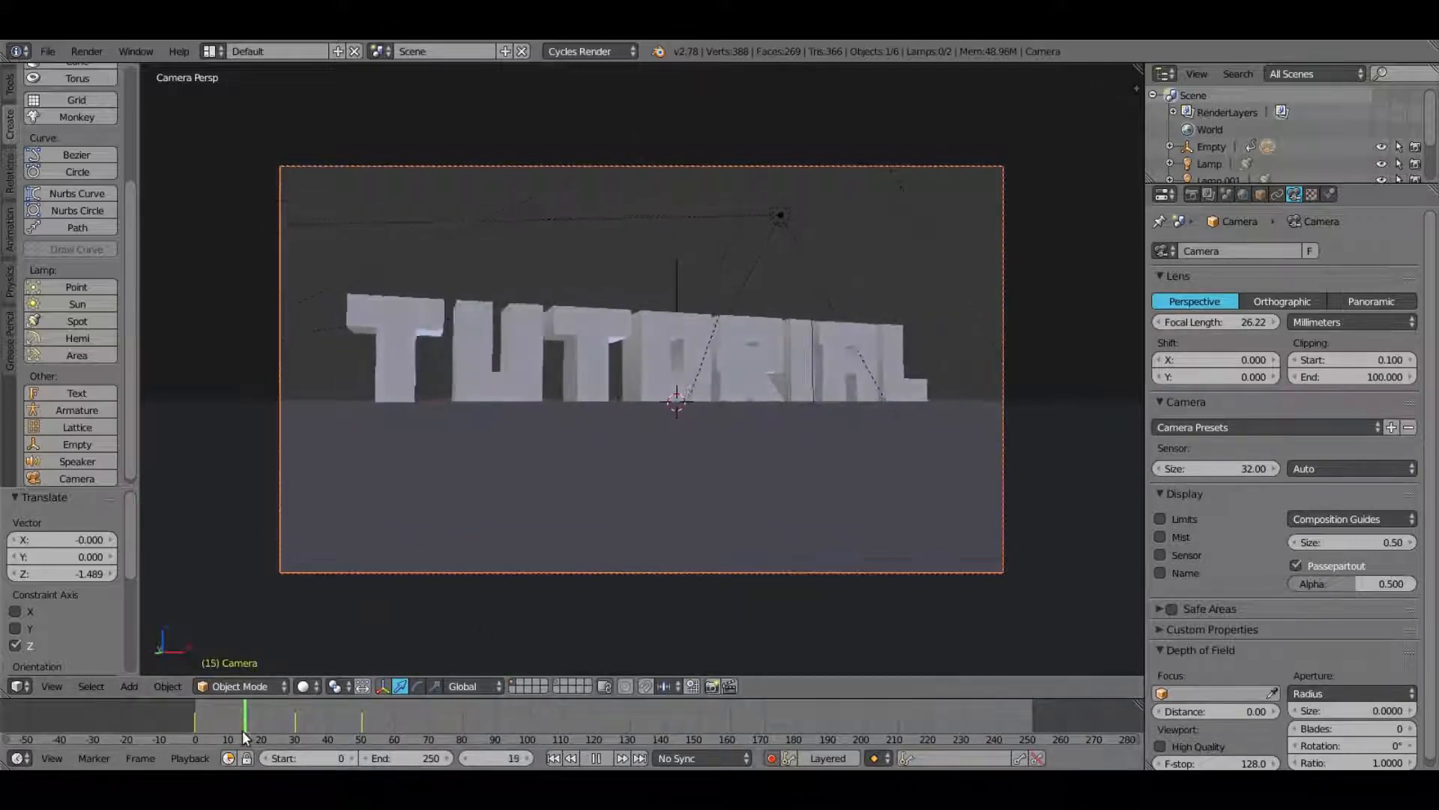
left_click(592, 779)
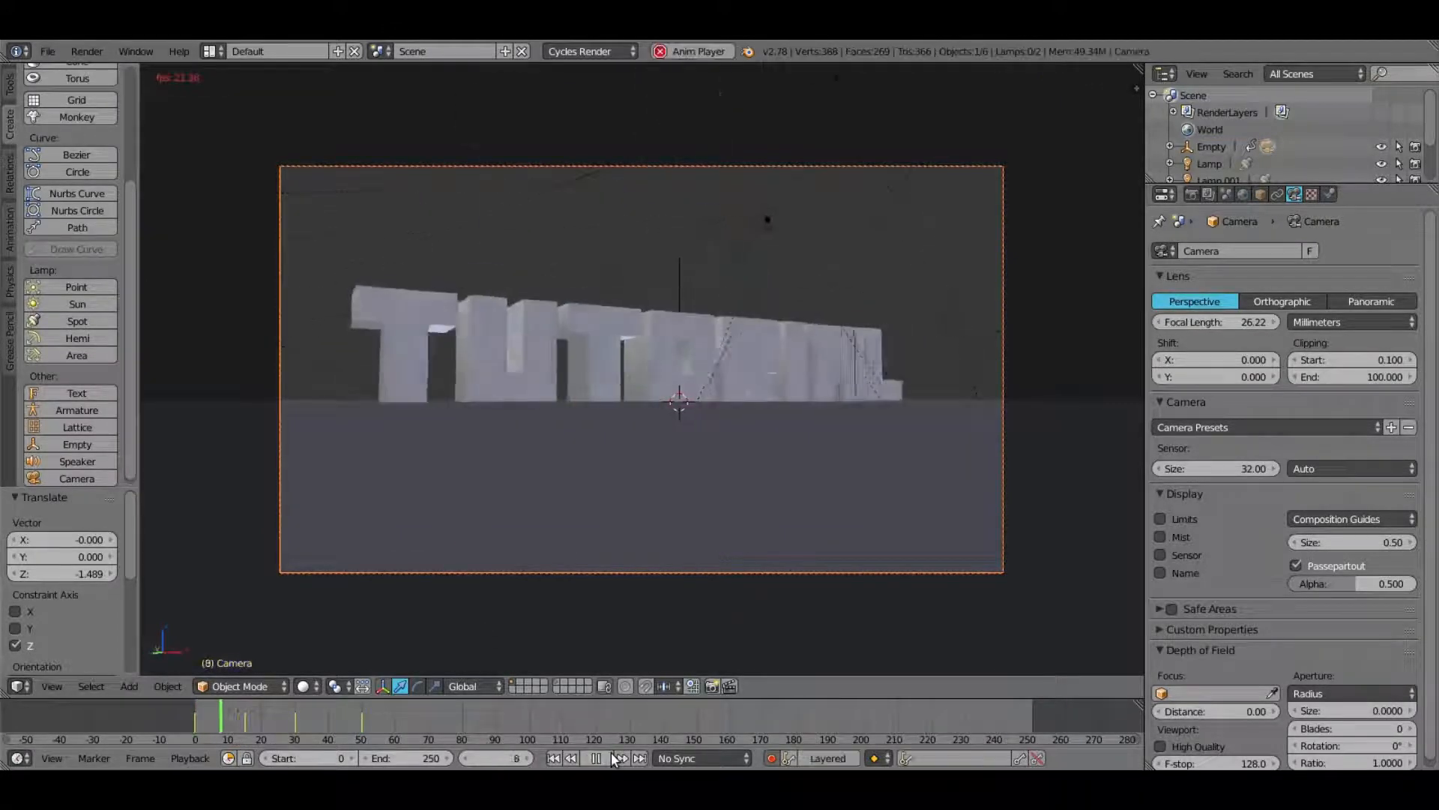
left_click(617, 779)
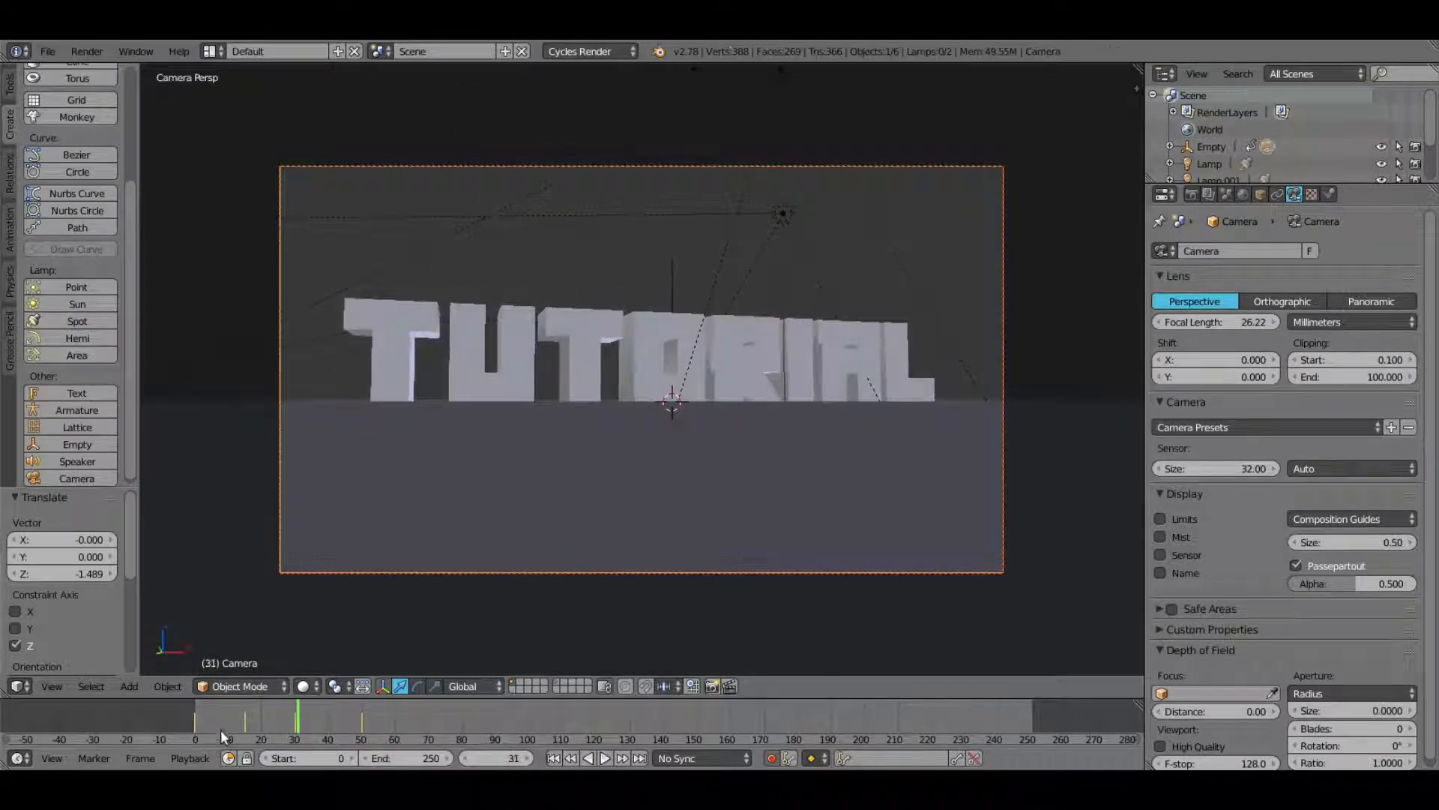
left_click(608, 758)
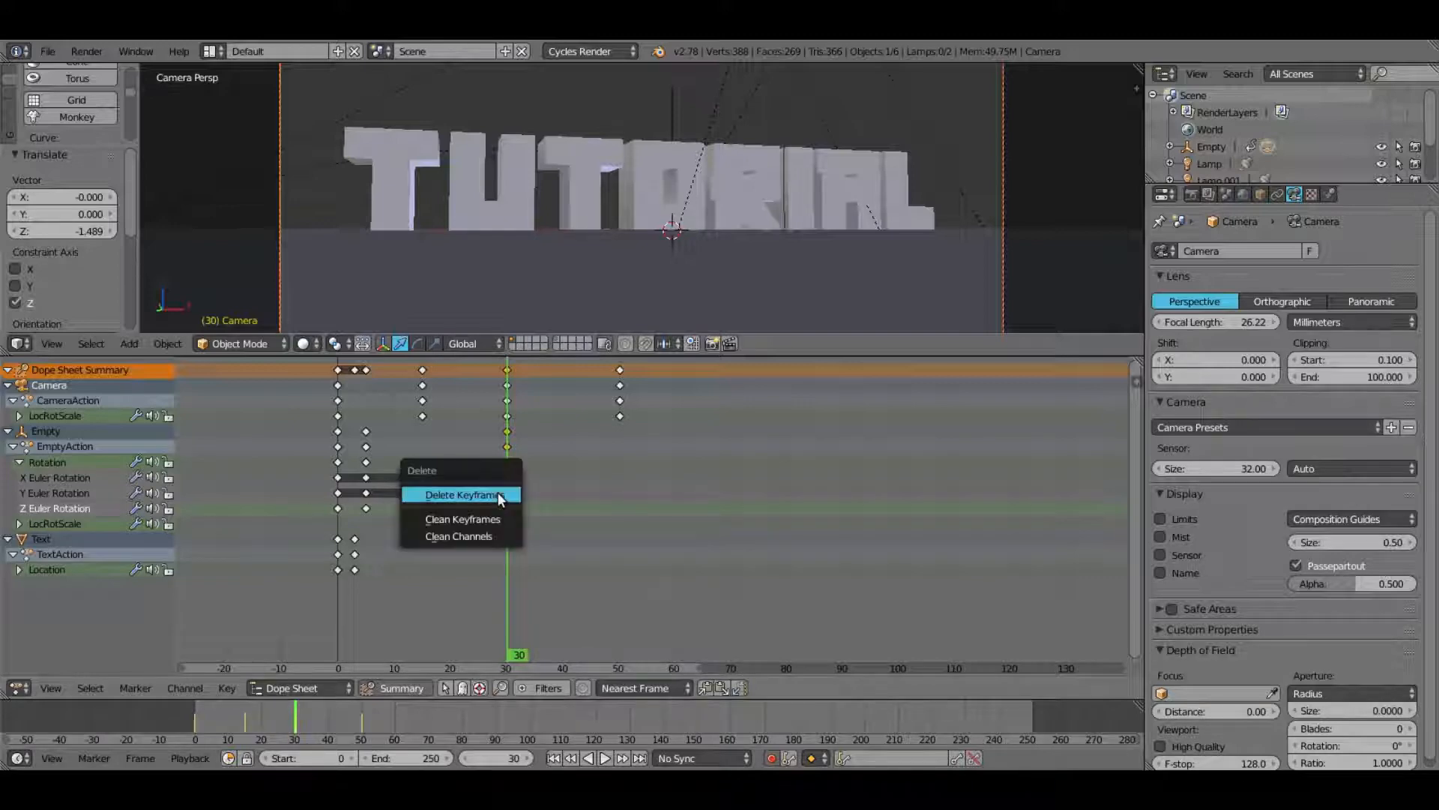
Step: Delete unwanted empty rotation keys, replay, and expand per-object channels in the dope sheet
left_click(463, 494)
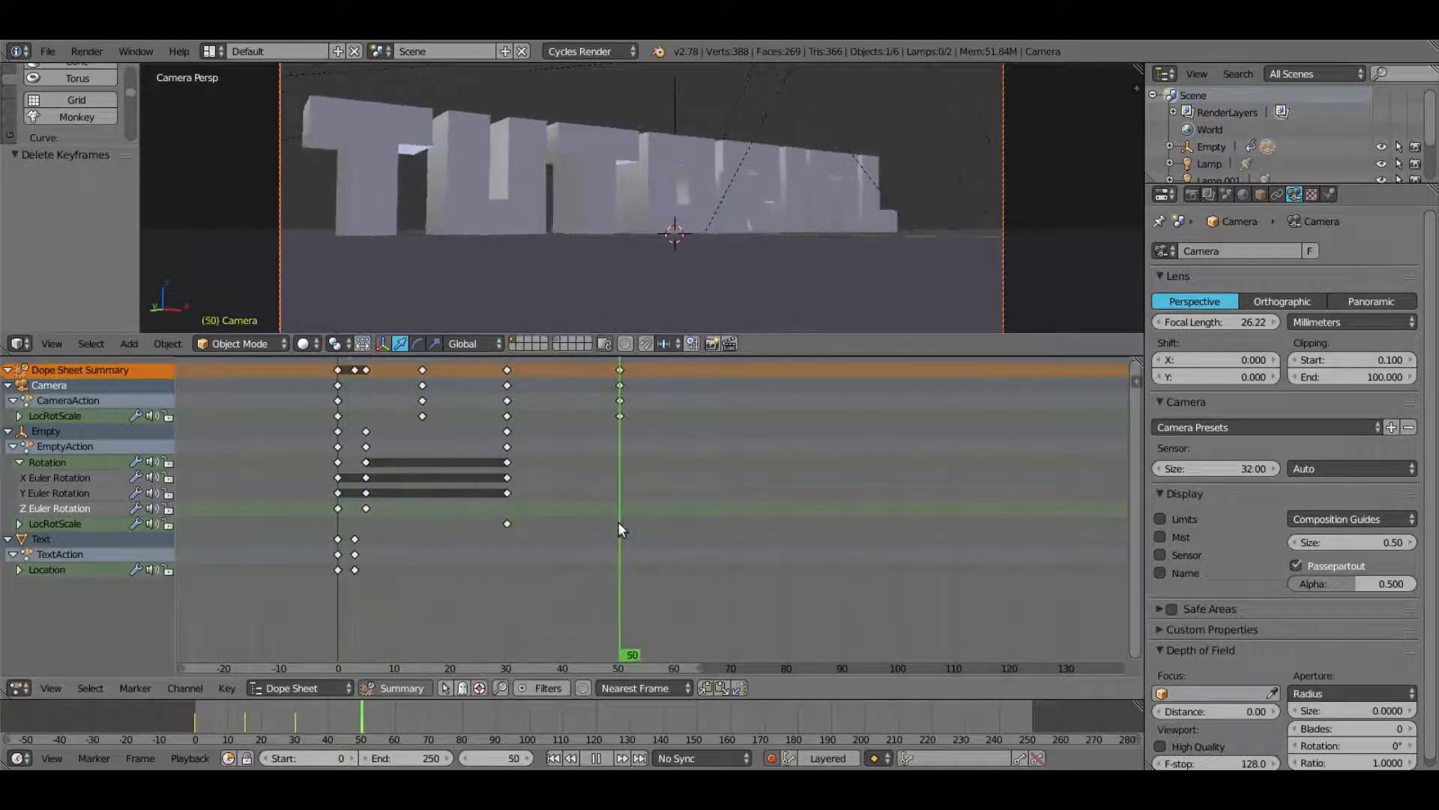
left_click(593, 757)
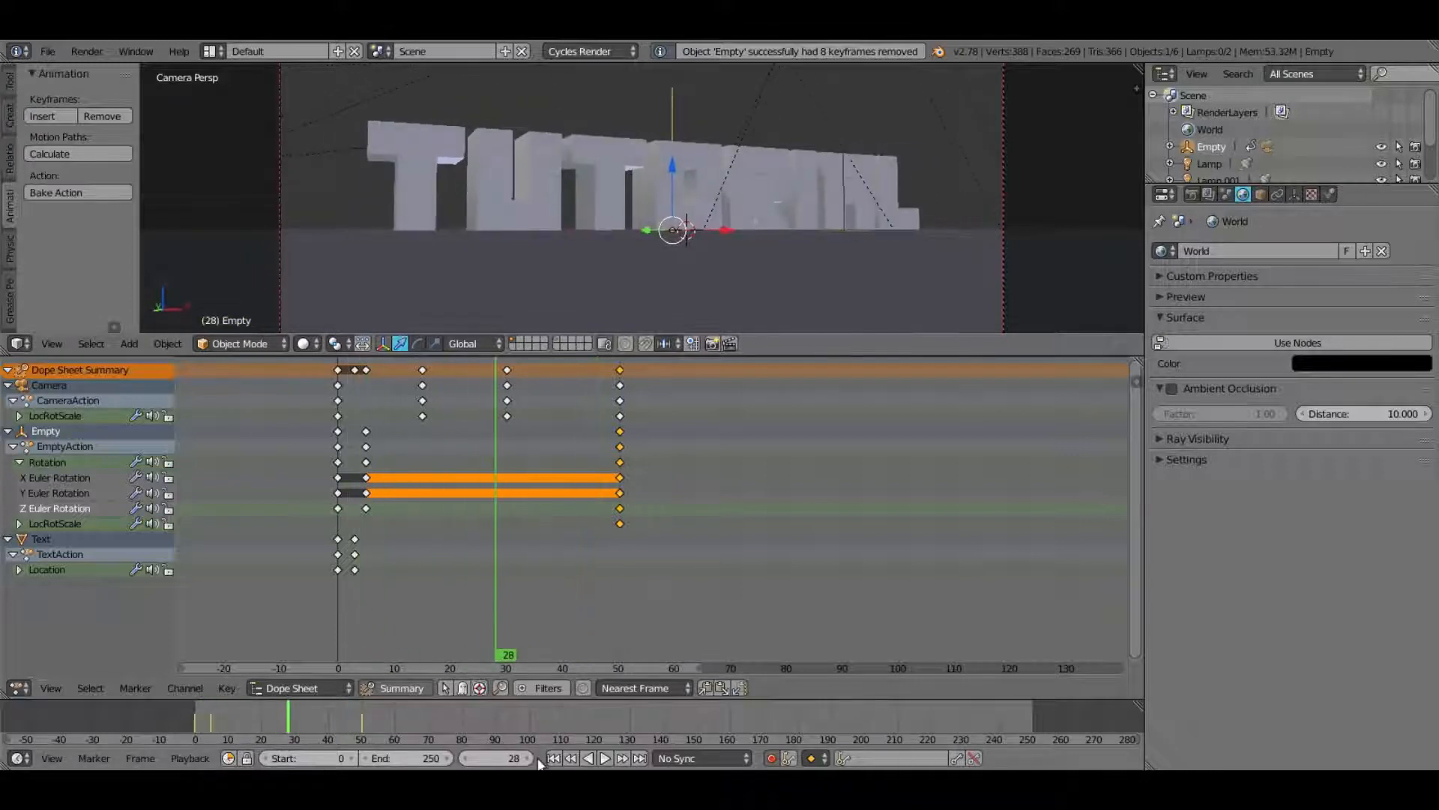
left_click(606, 758)
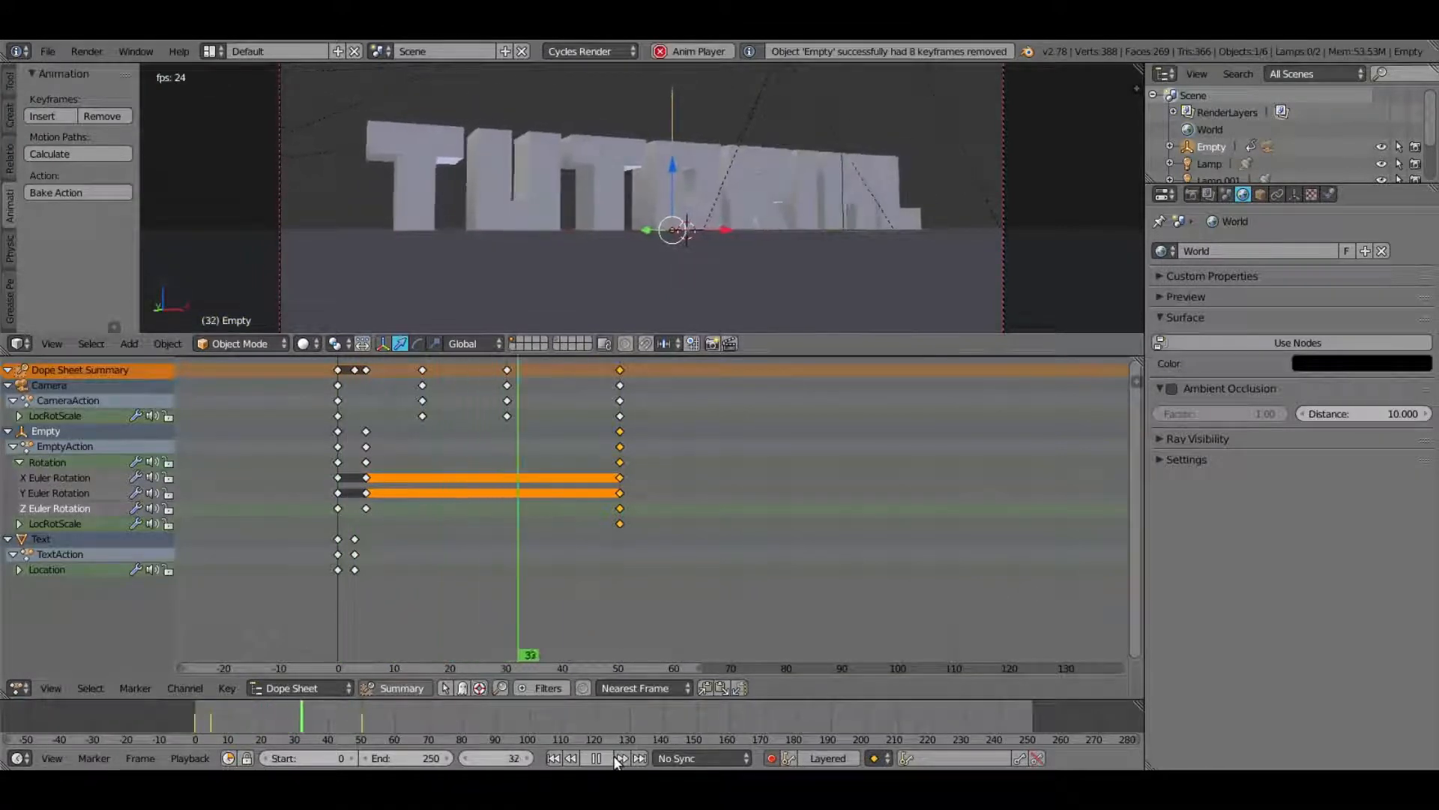
left_click(595, 779)
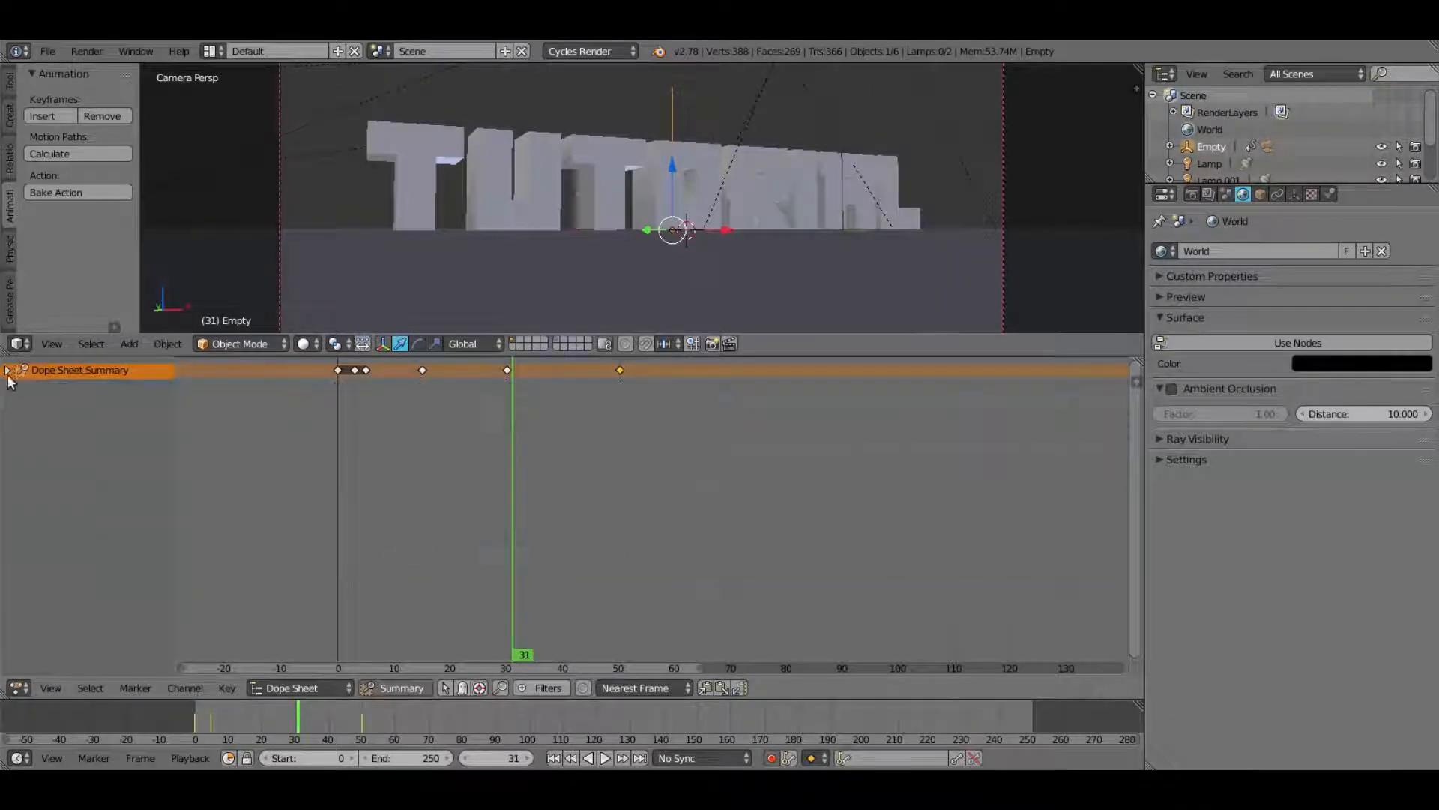
left_click(7, 371)
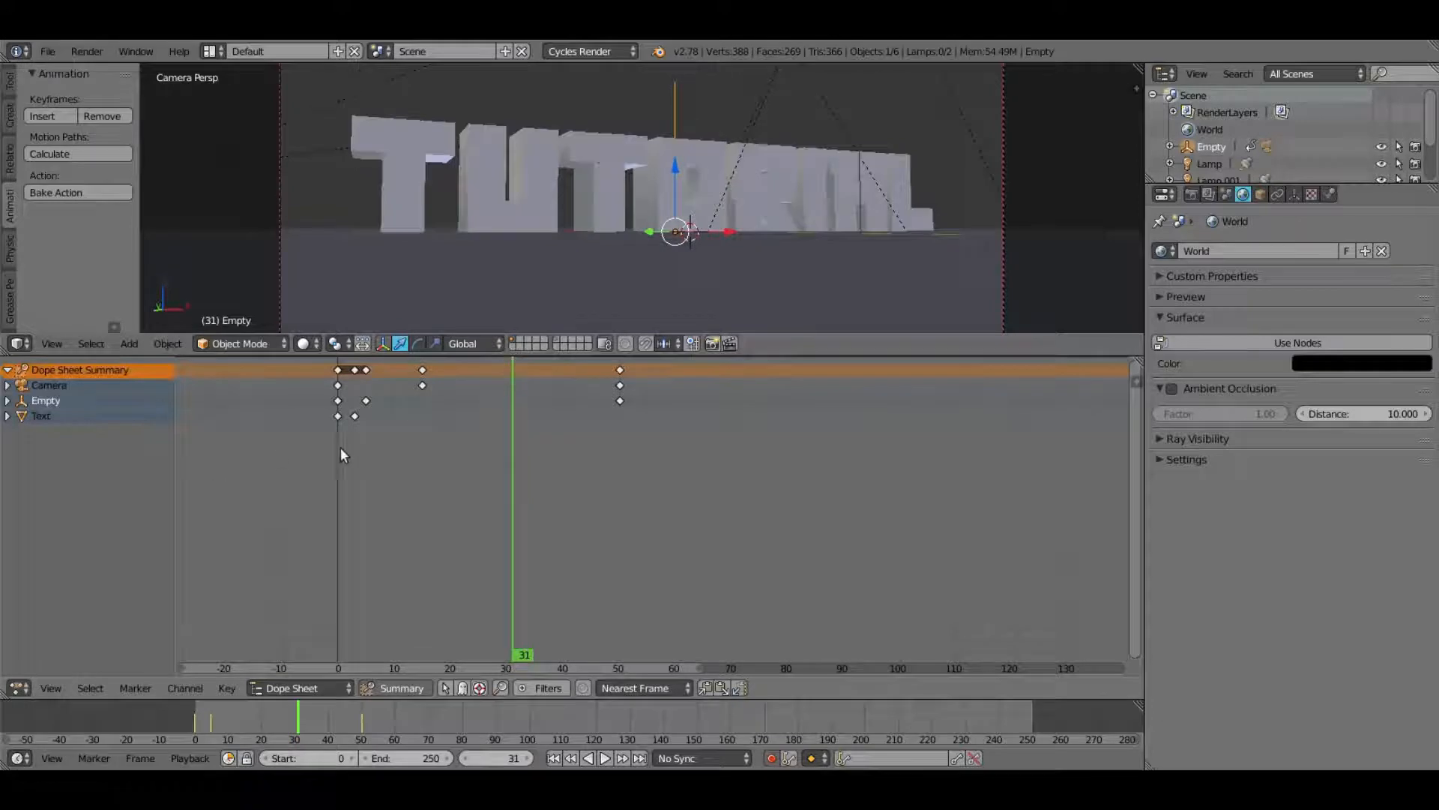
left_click(605, 759)
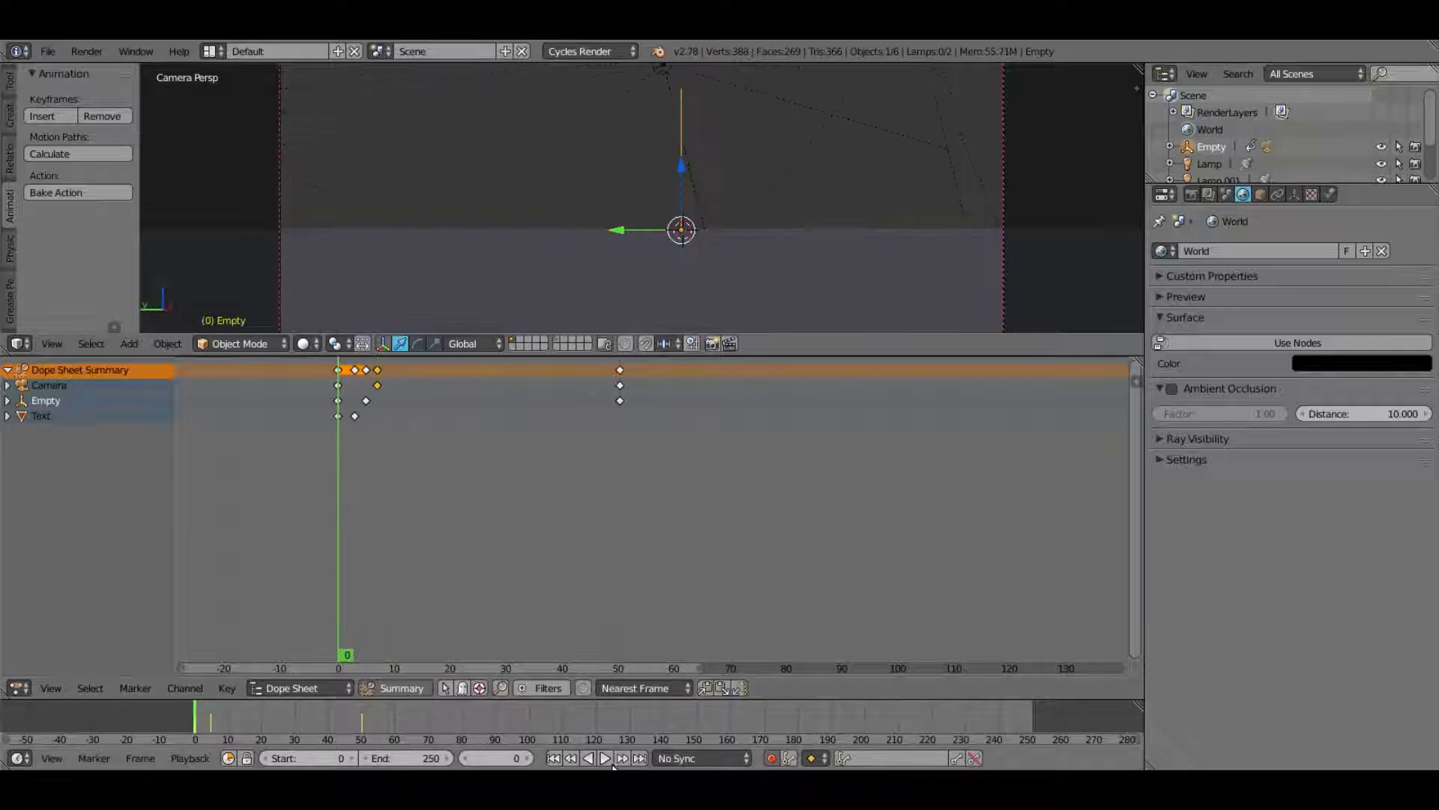
Step: Set the Timeline end frame to 50 and test the shortened playback
left_click(603, 758)
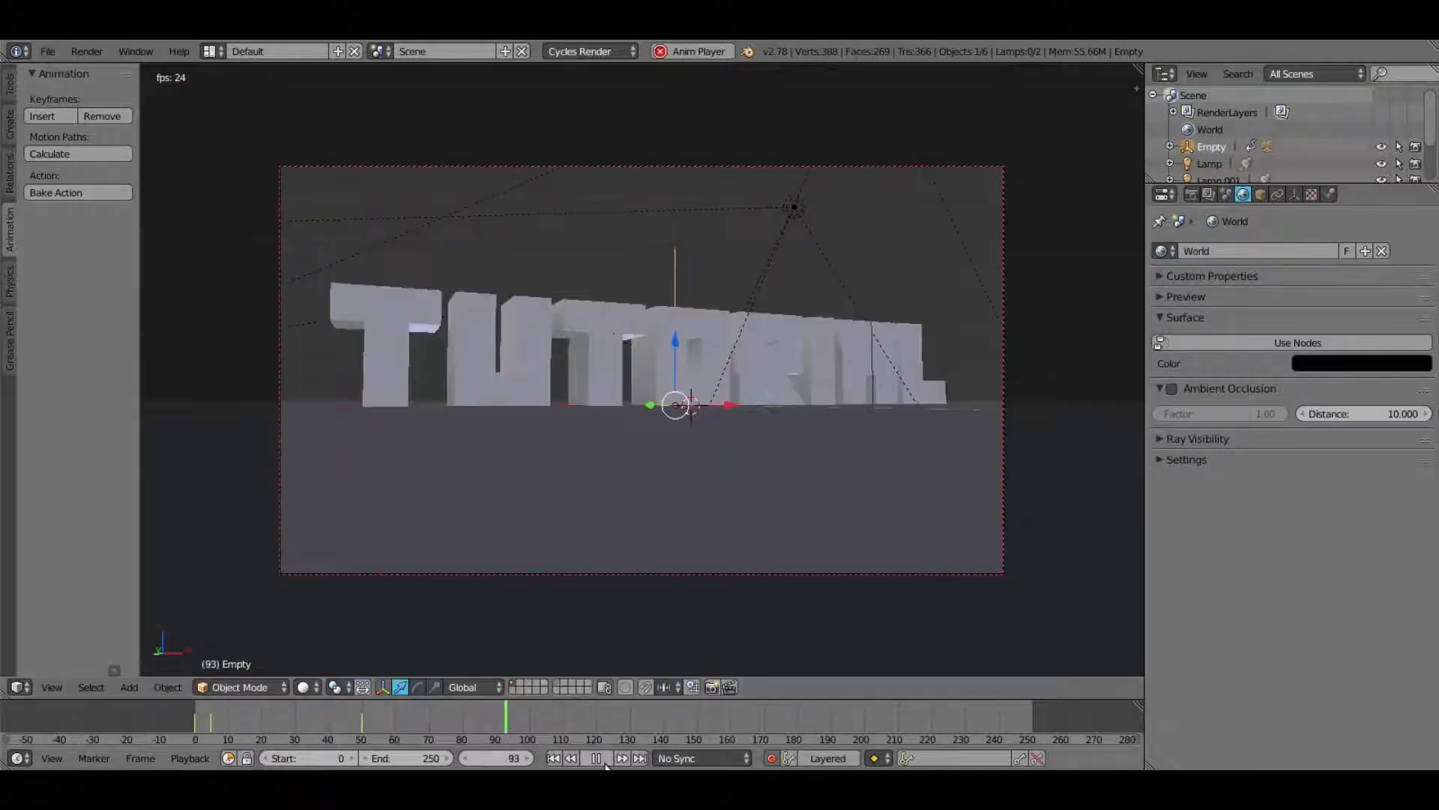
left_click(591, 779)
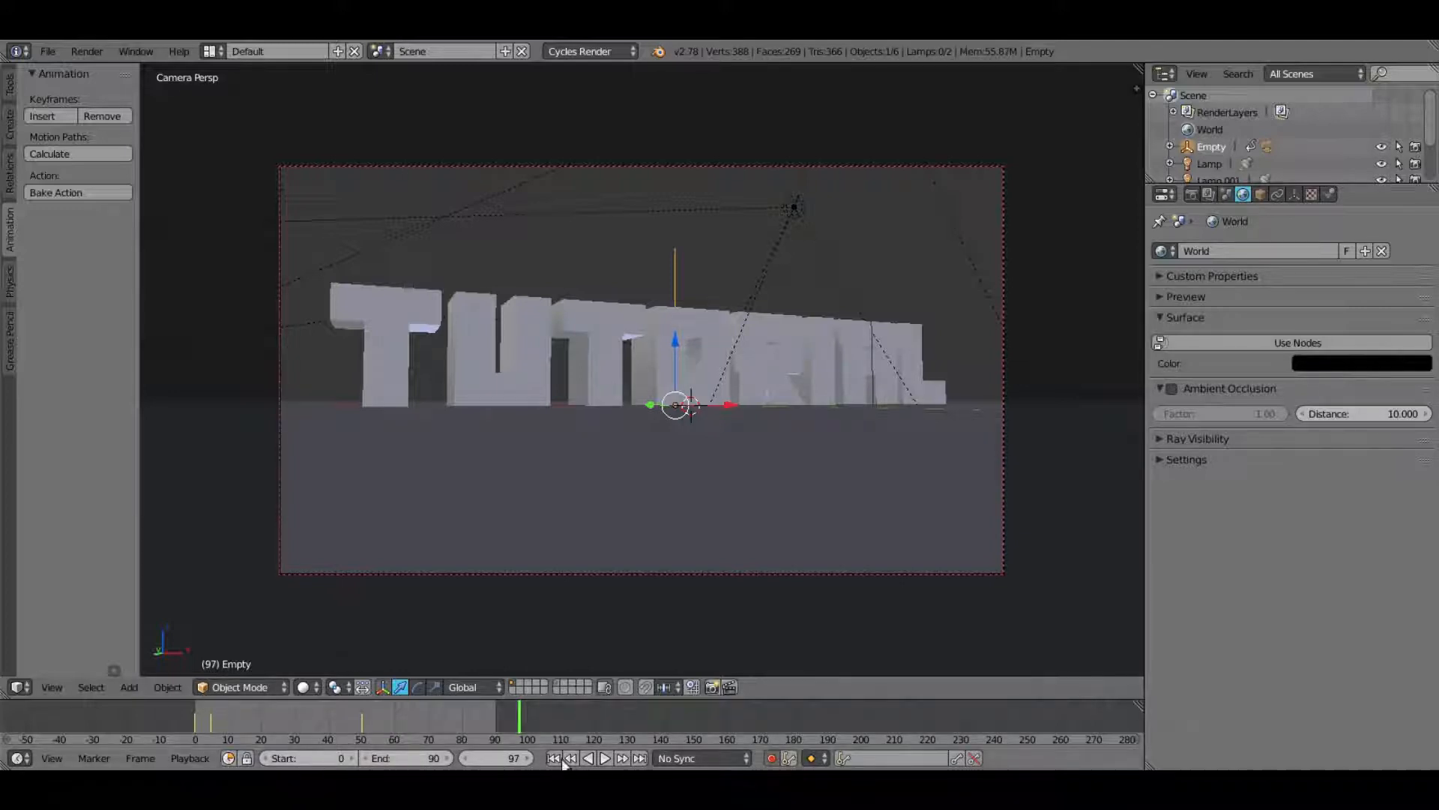
left_click(605, 779)
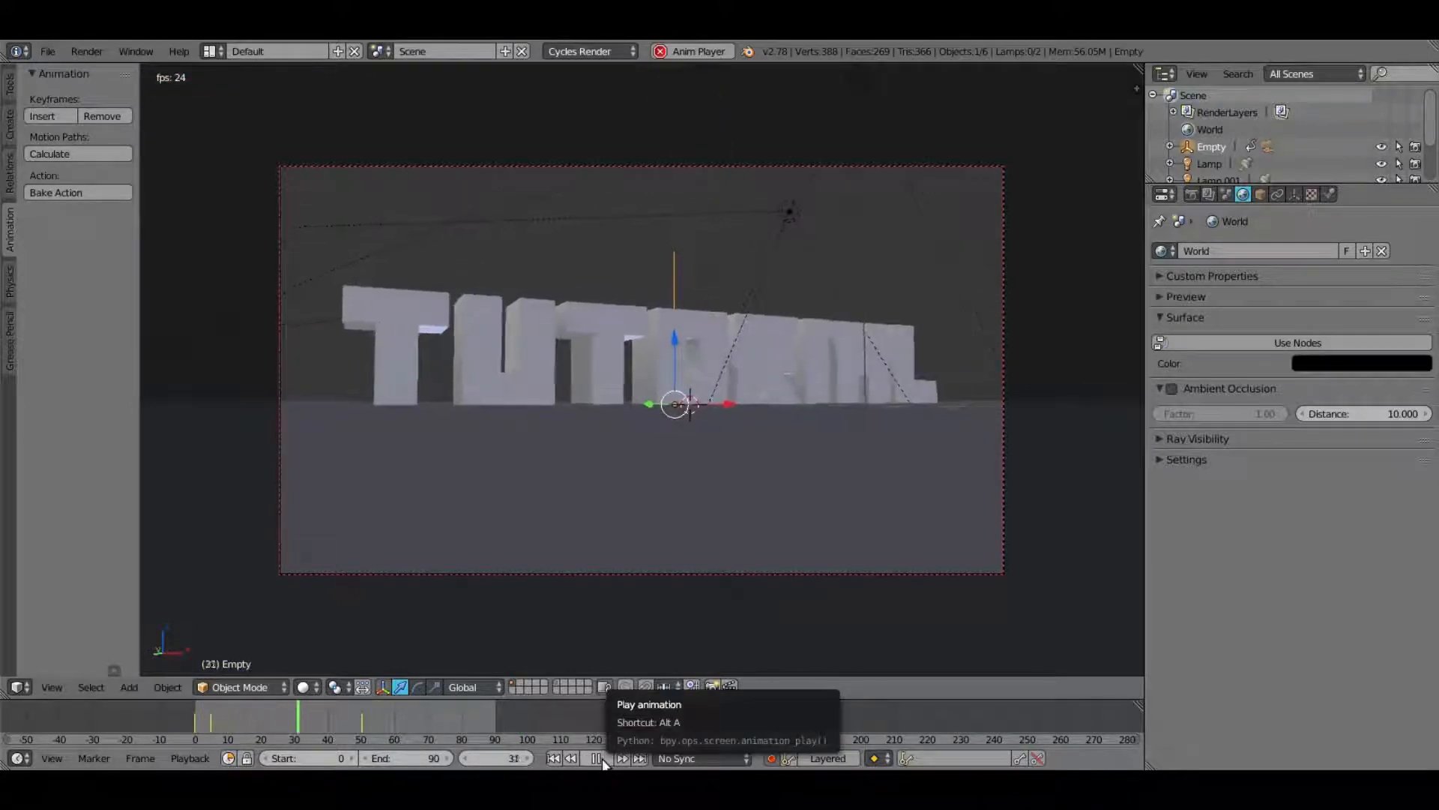
left_click(595, 758)
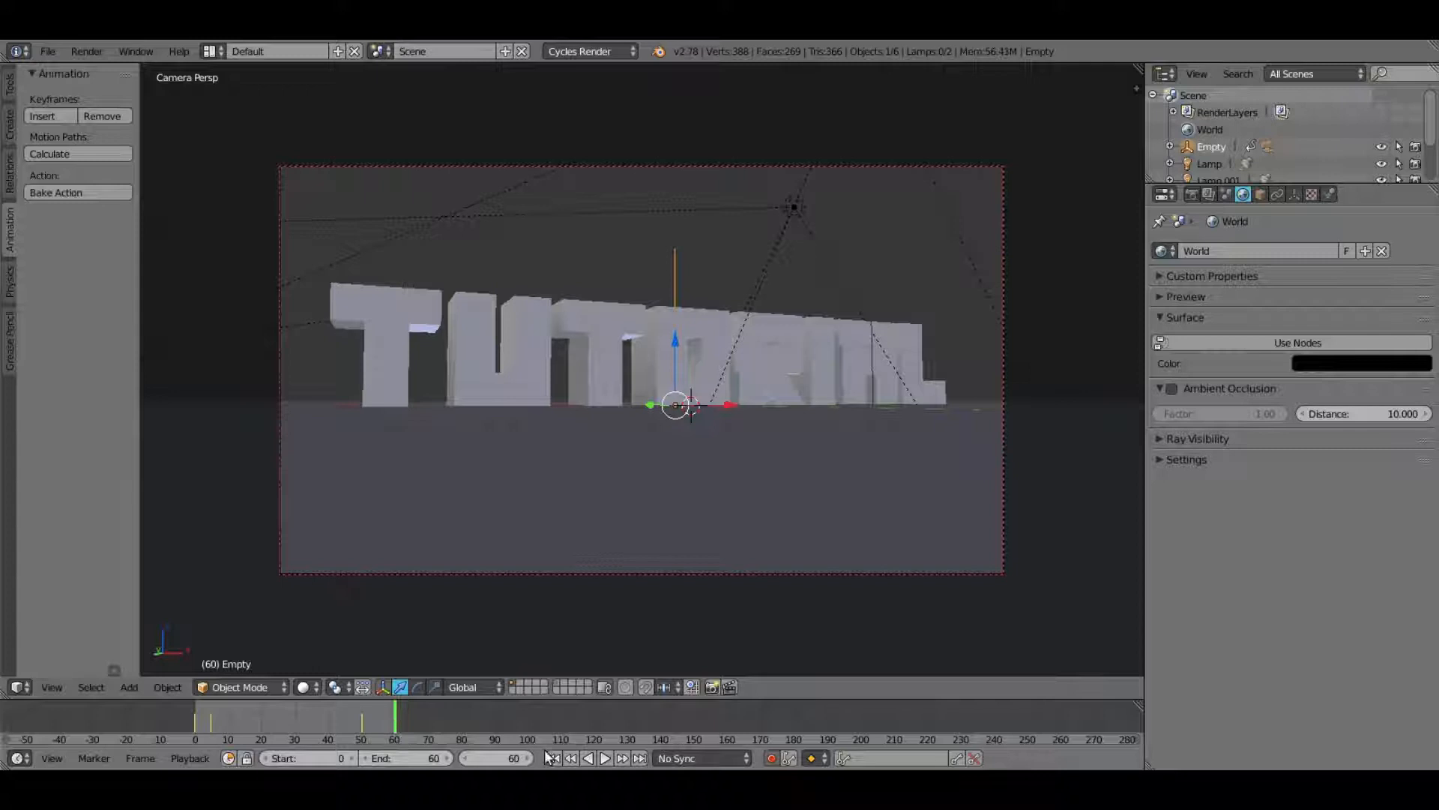
left_click(605, 759)
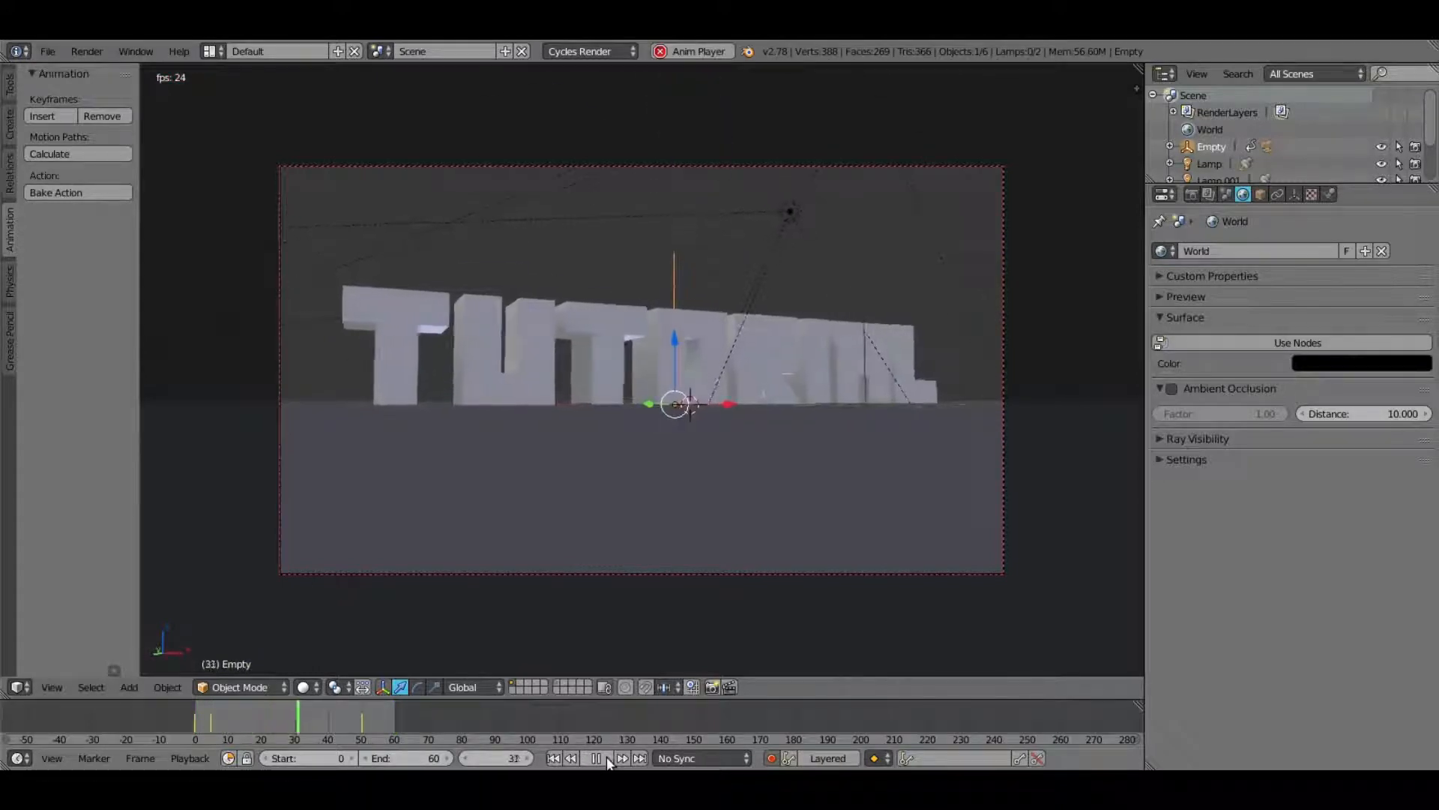
left_click(590, 779)
type("50")
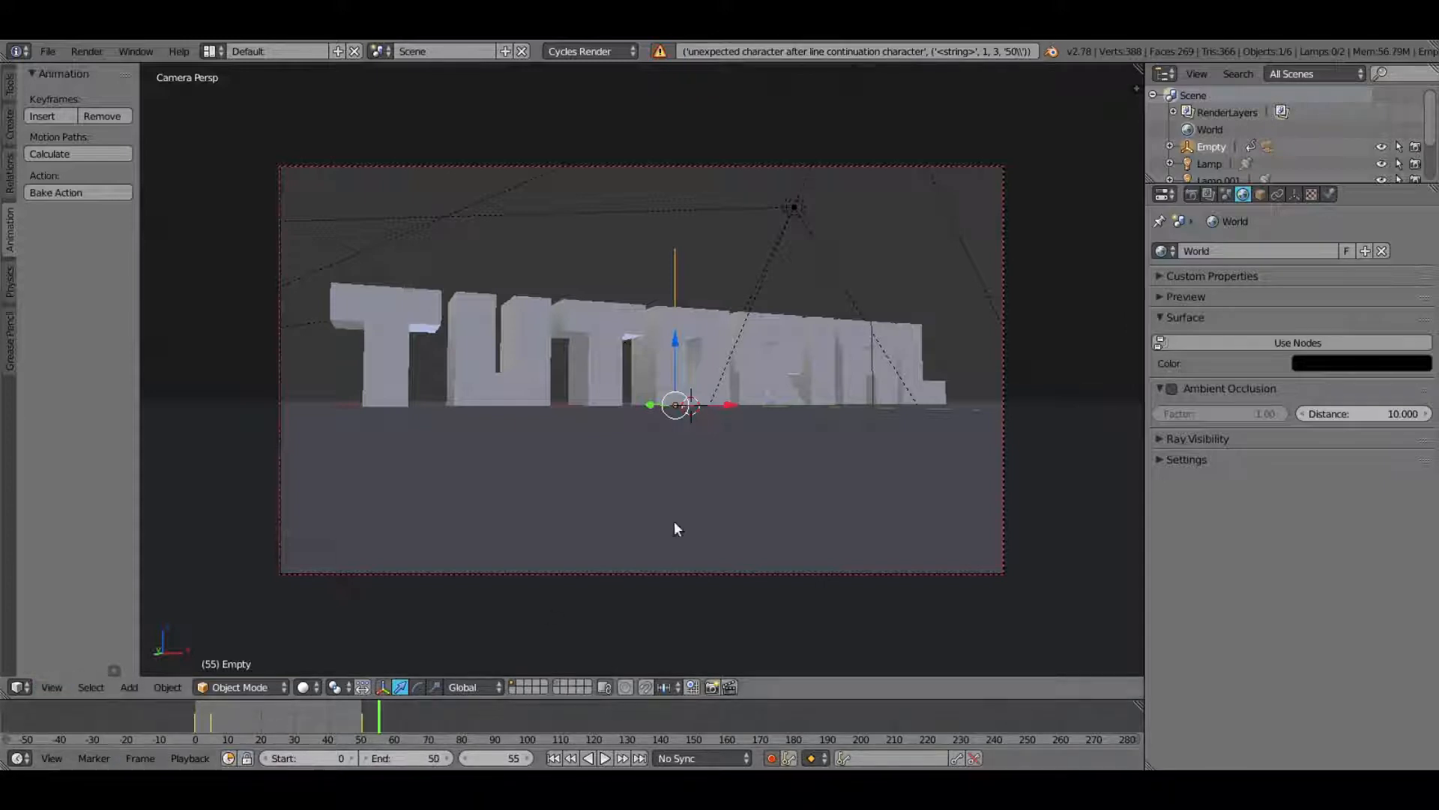
Step: Preview in Rendered shading, raise Lamp.001 strength to 700, then return to Solid
left_click_drag(678, 527, 758, 419)
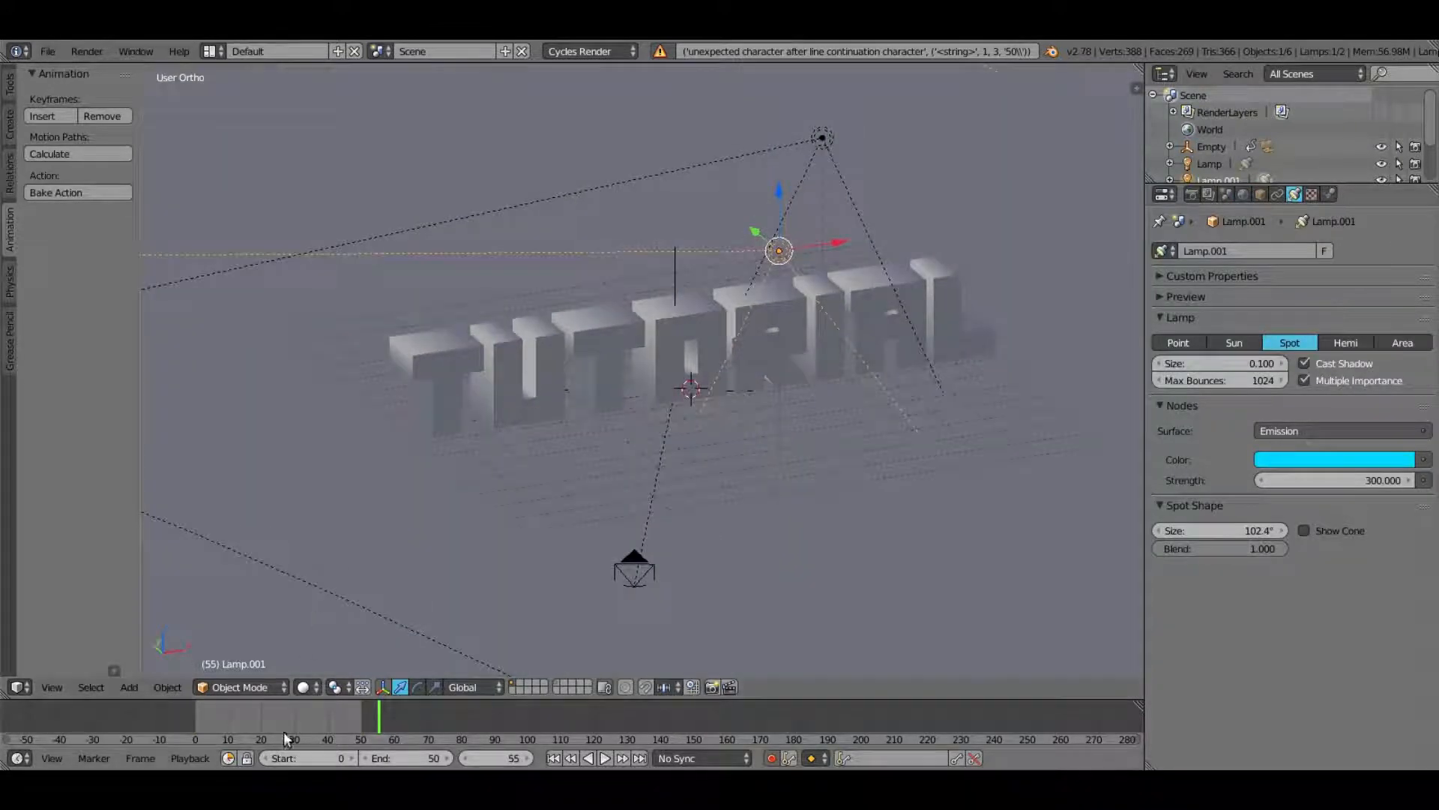
left_click(603, 758)
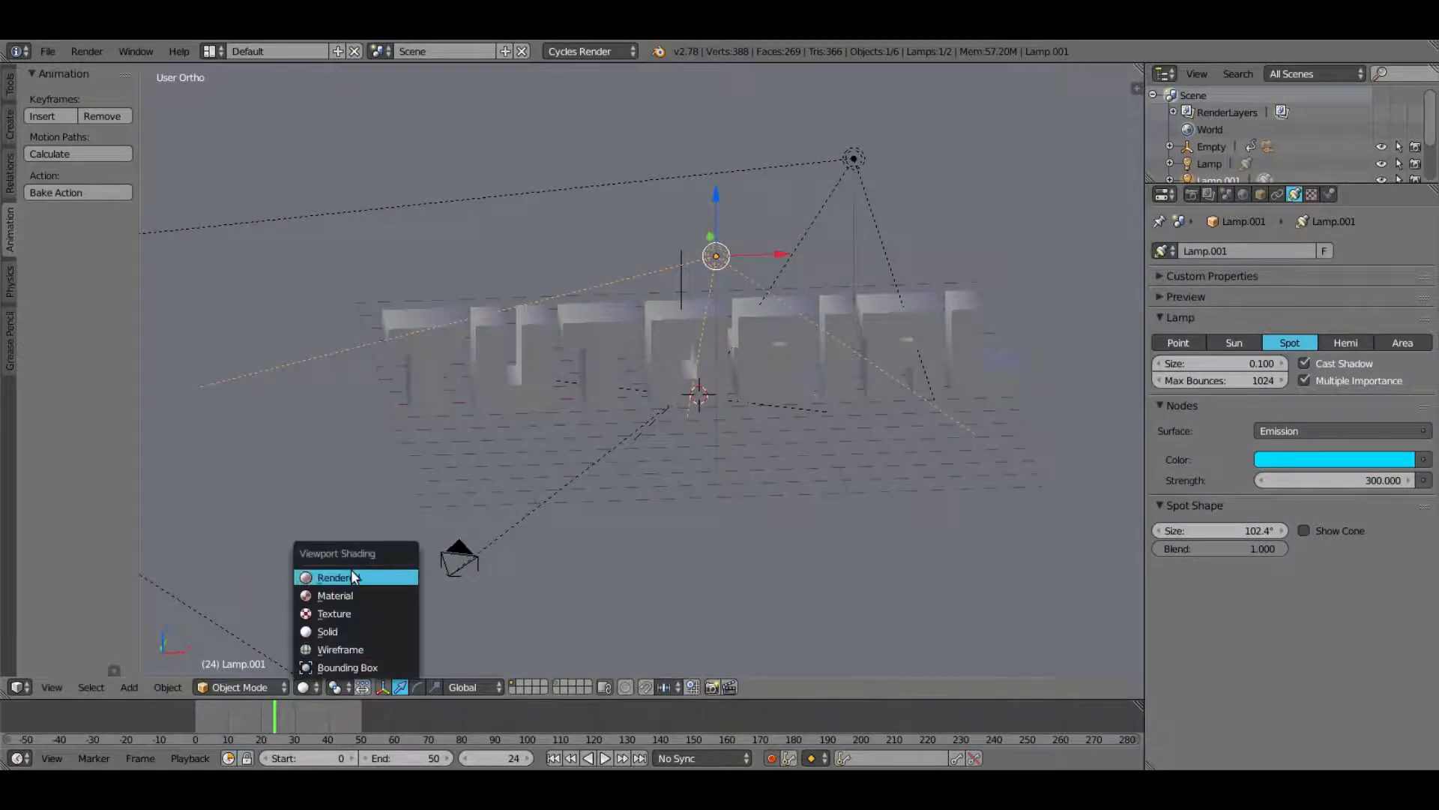
left_click(332, 578)
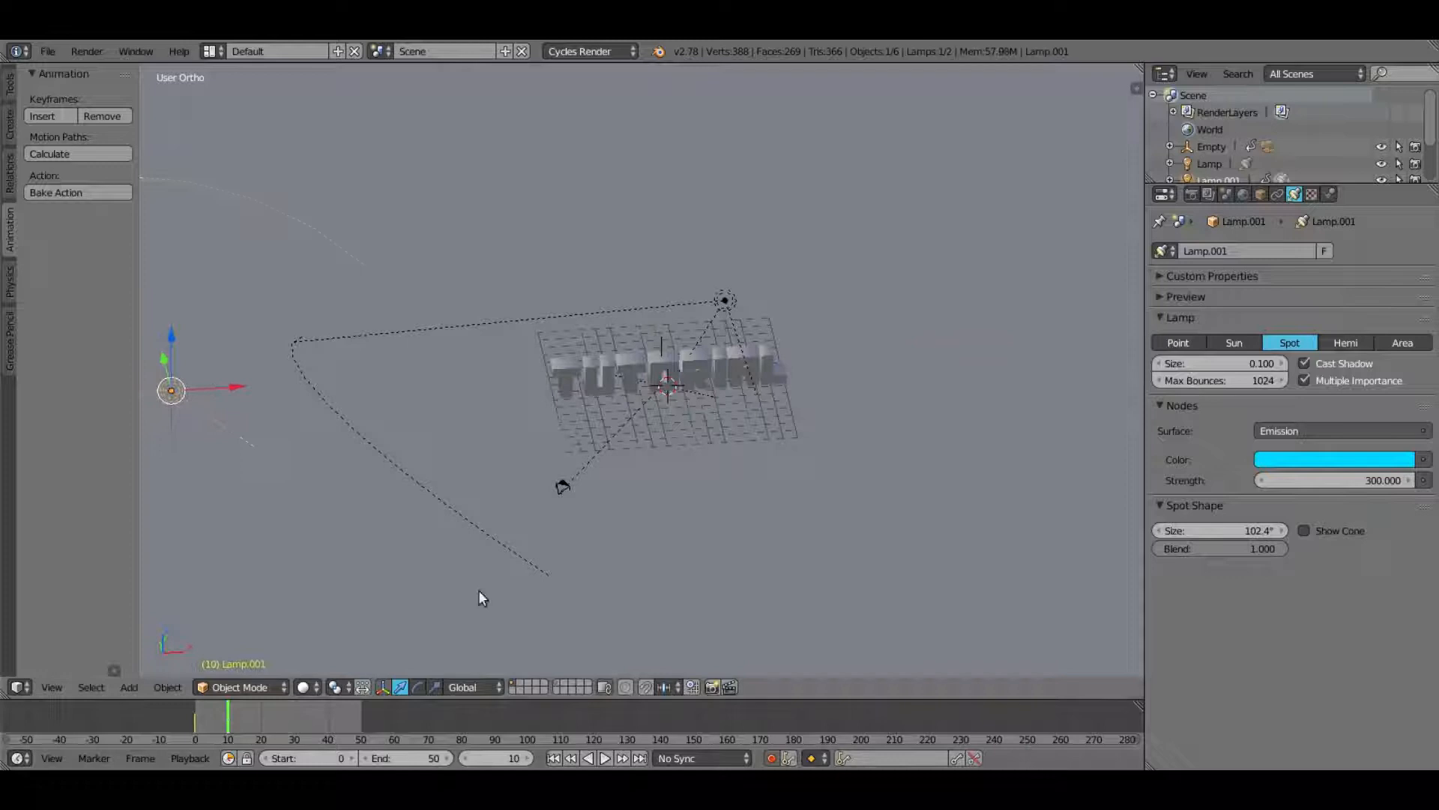
left_click(601, 758)
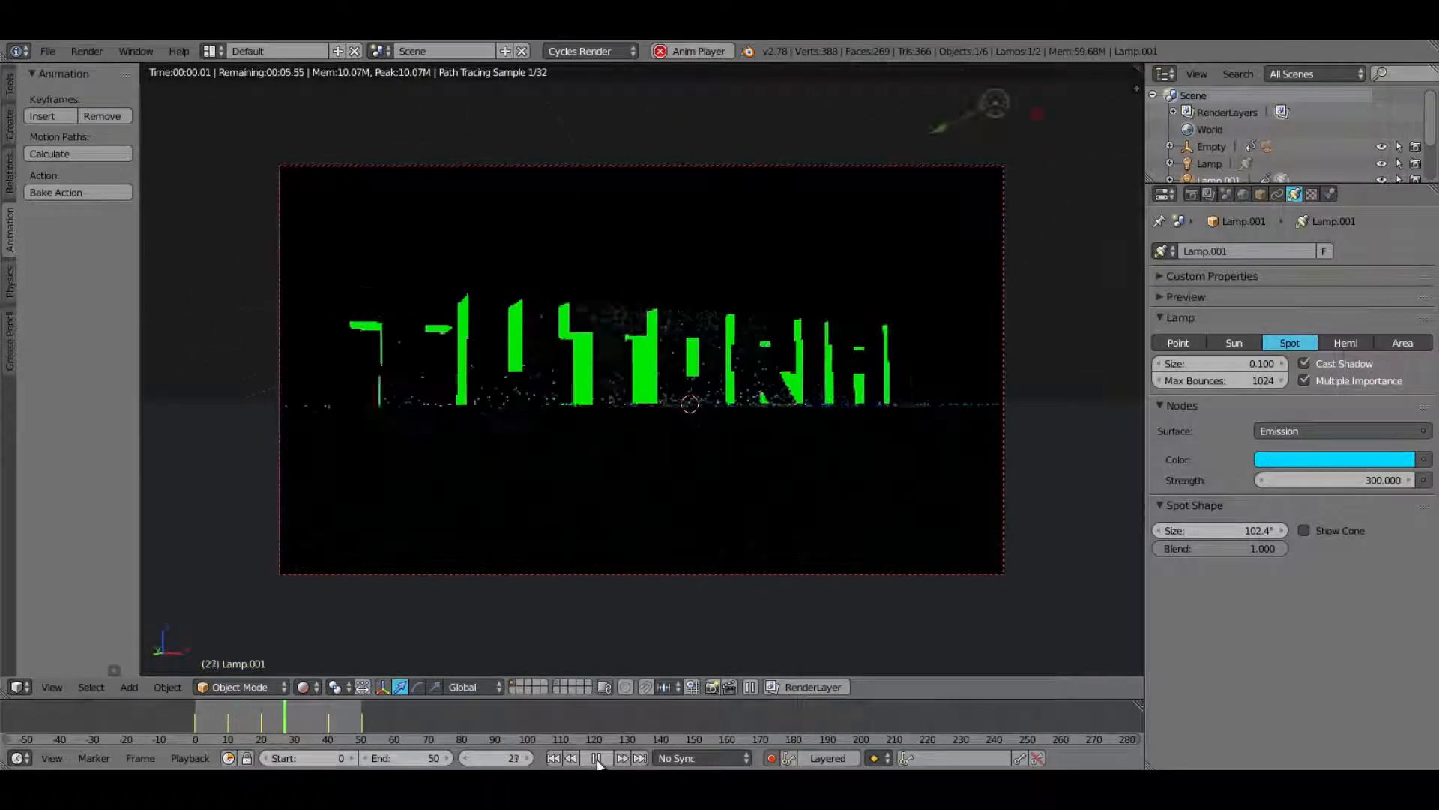
left_click(594, 779)
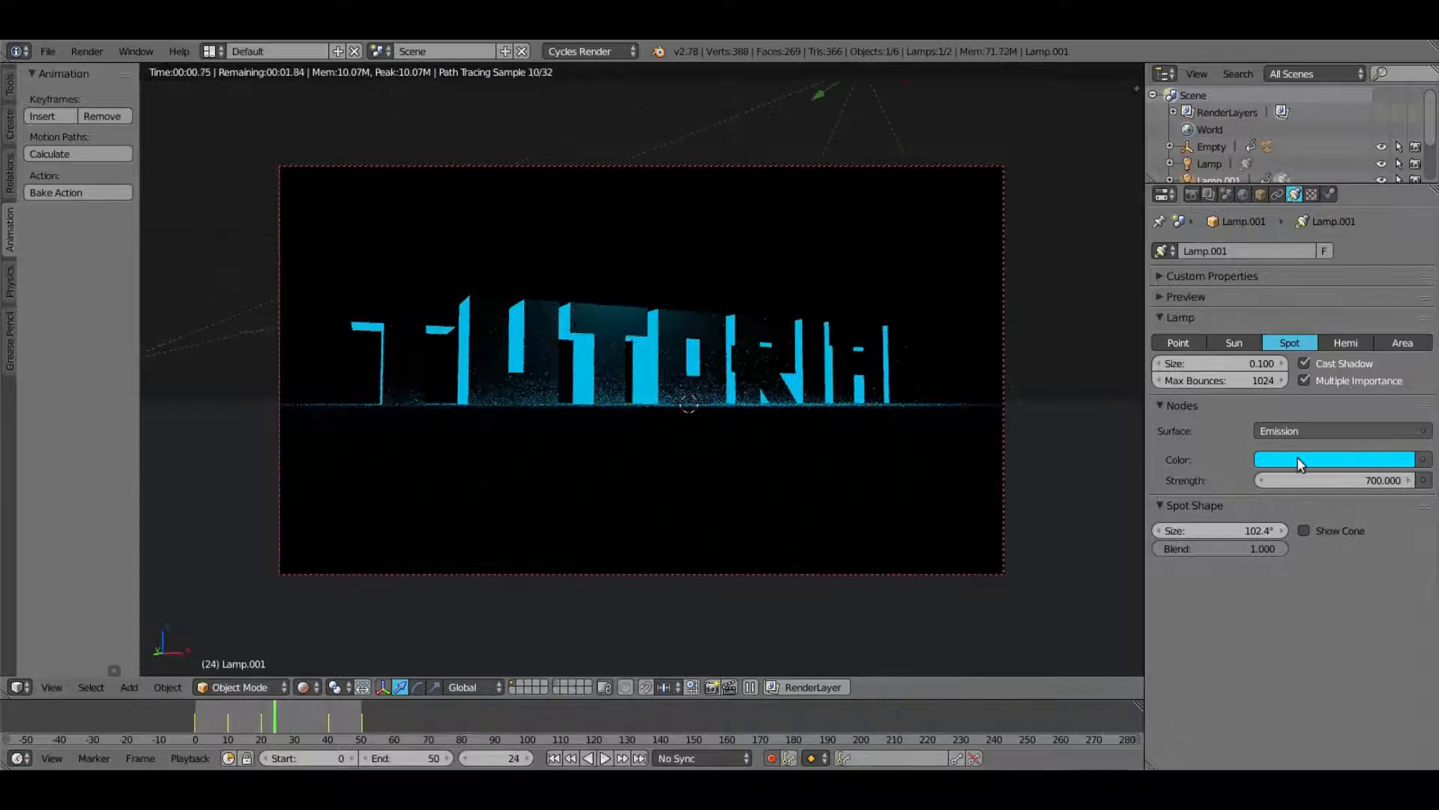
left_click(1336, 460)
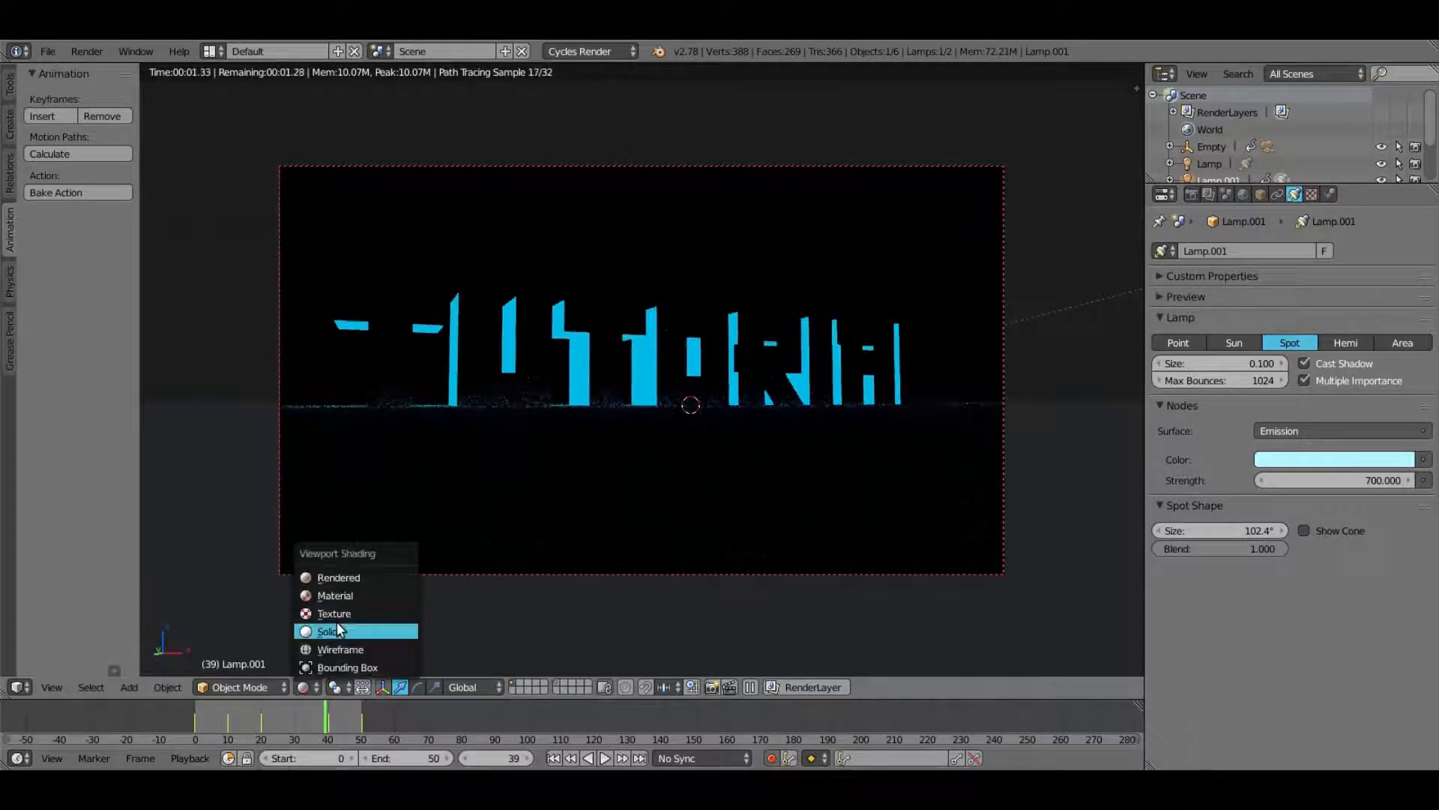
left_click(328, 631)
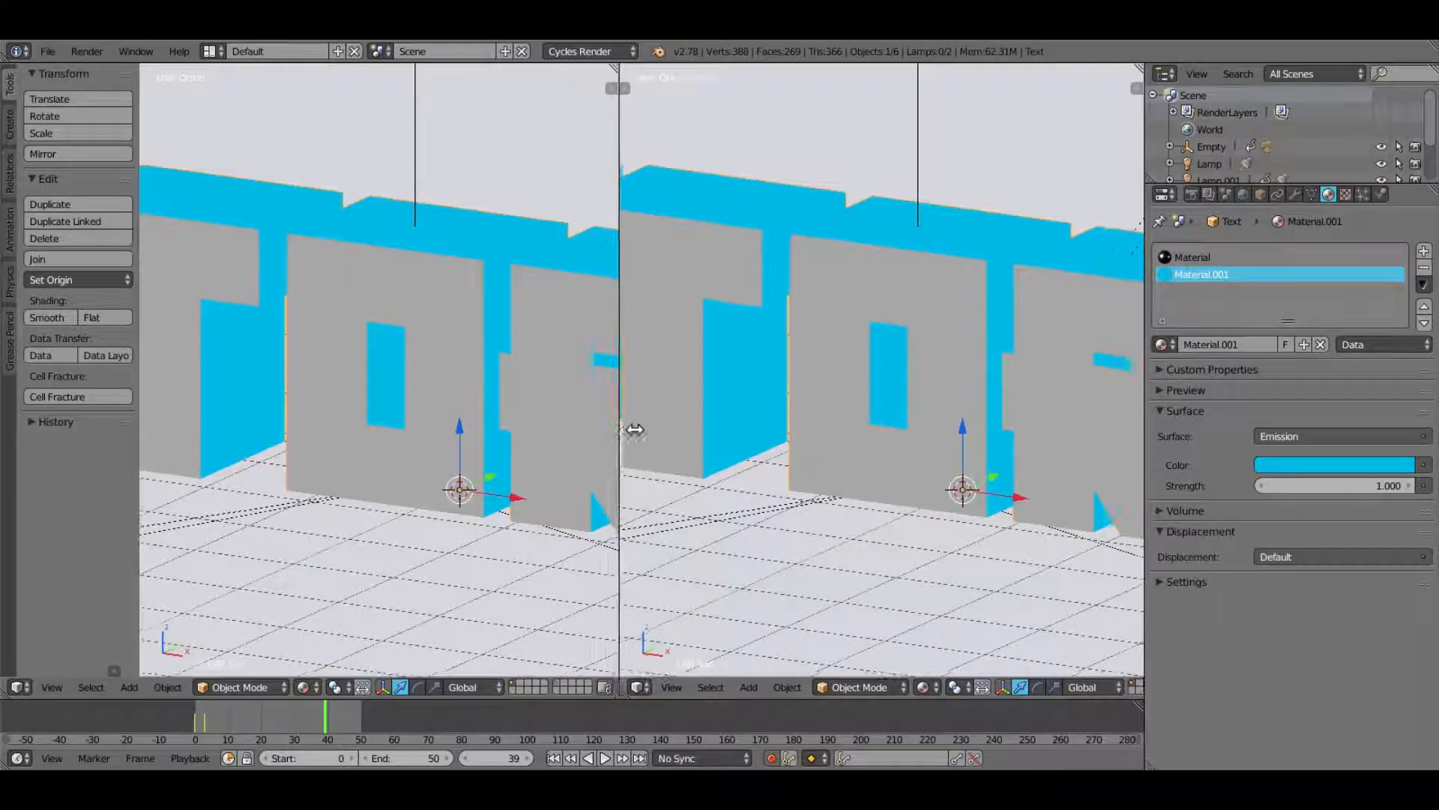
Step: Turn half the viewport into the Node Editor showing the text's first material
left_click(13, 687)
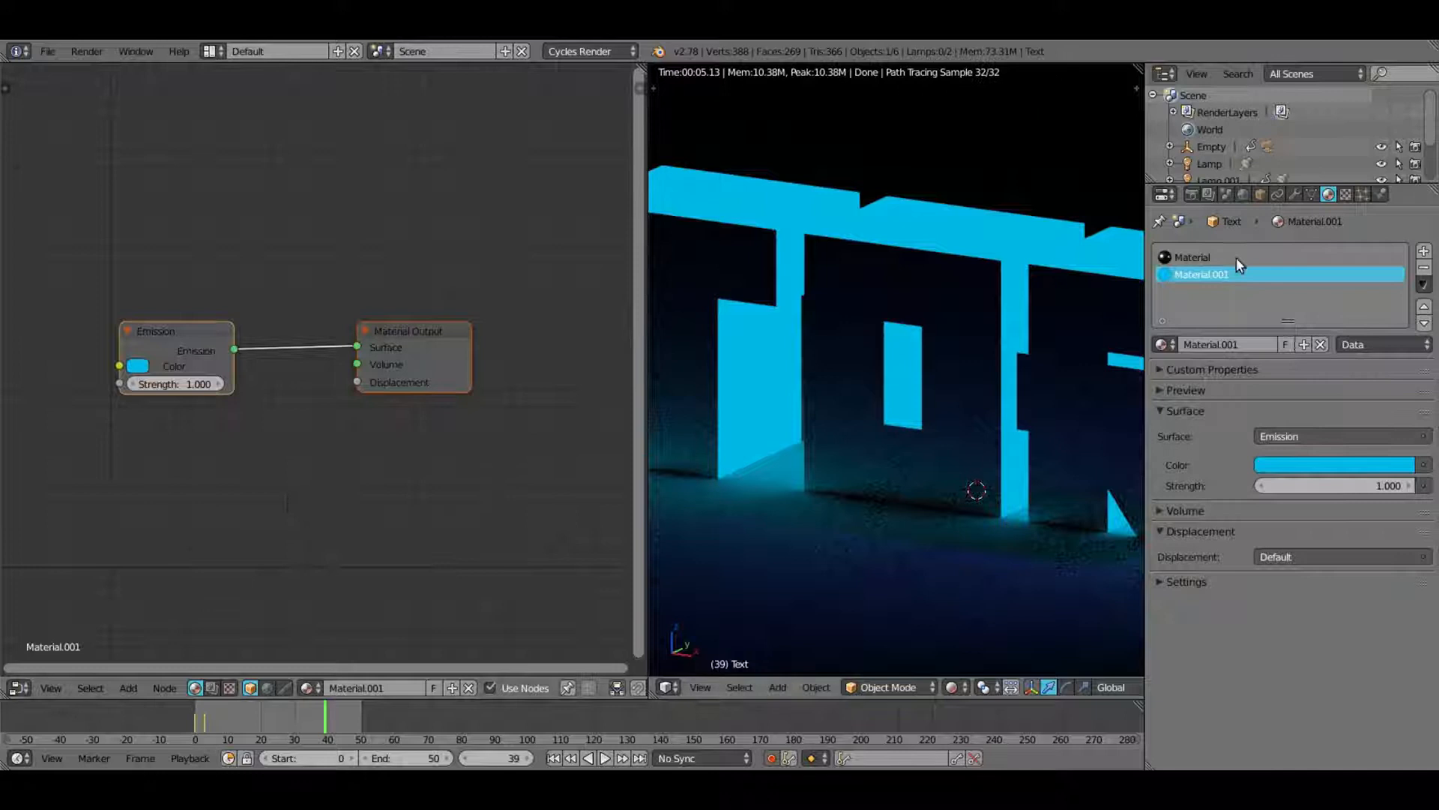
left_click(1193, 258)
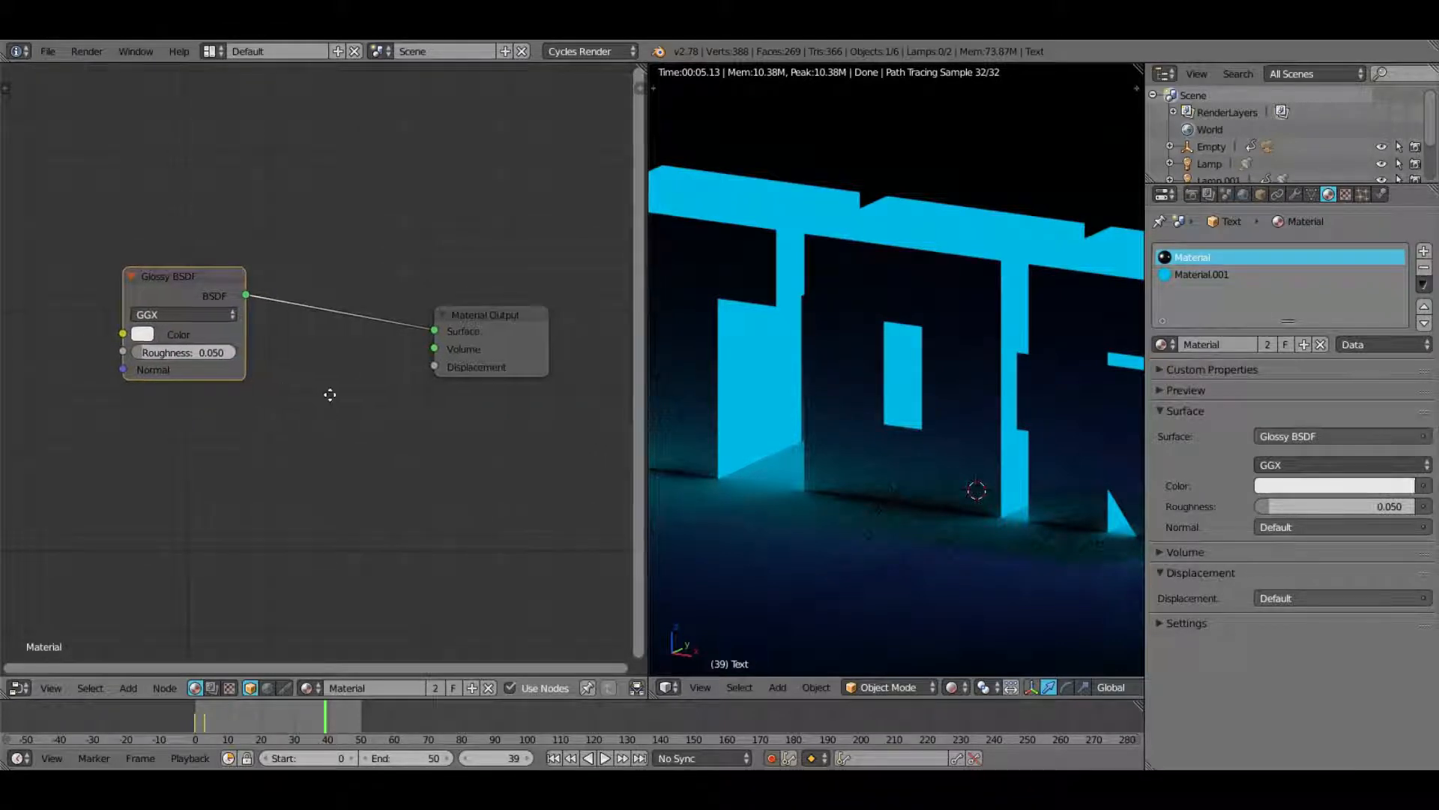
Step: Add a Voronoi Texture (Cells, scale 10) wired into Material Output Displacement
left_click(126, 688)
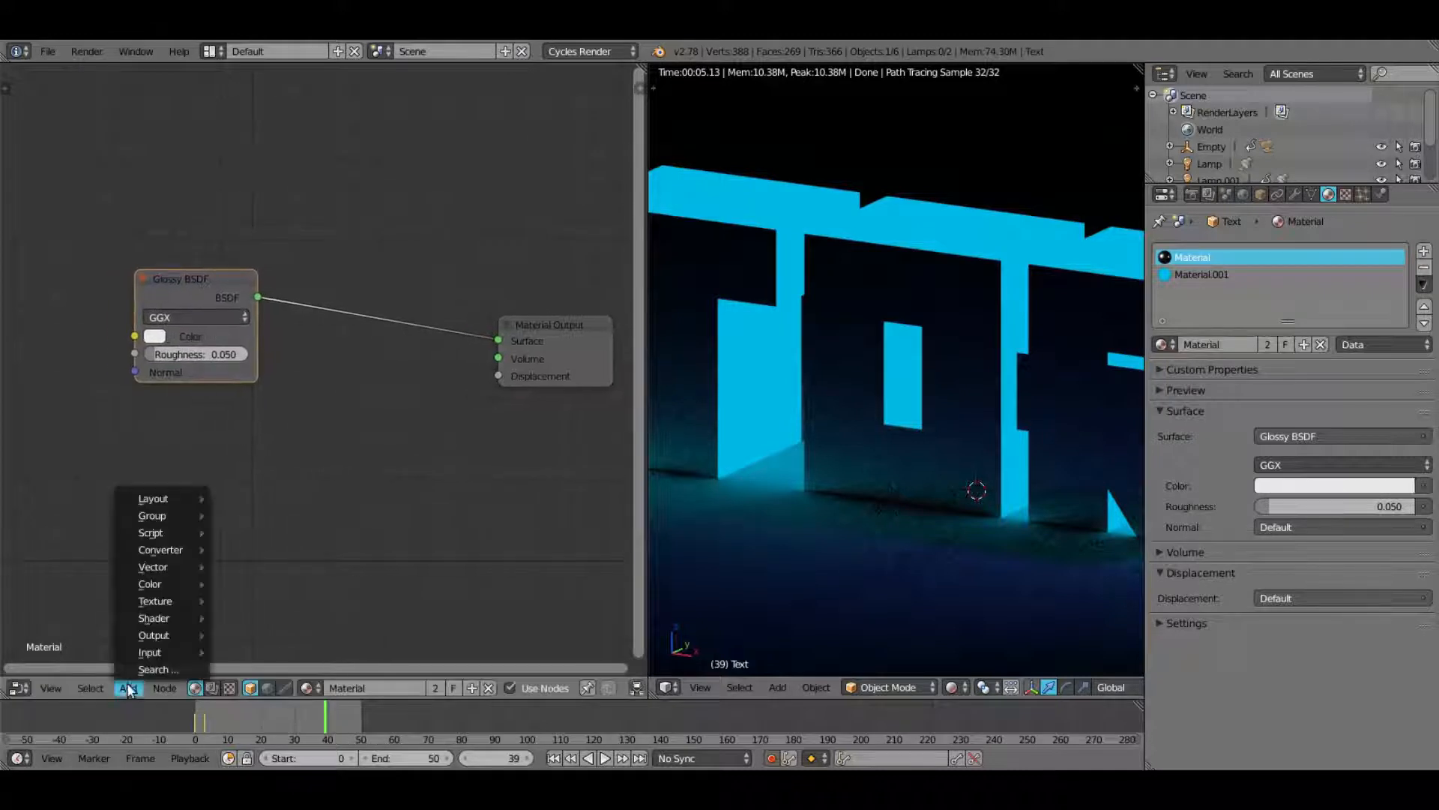
mouse_move(155, 601)
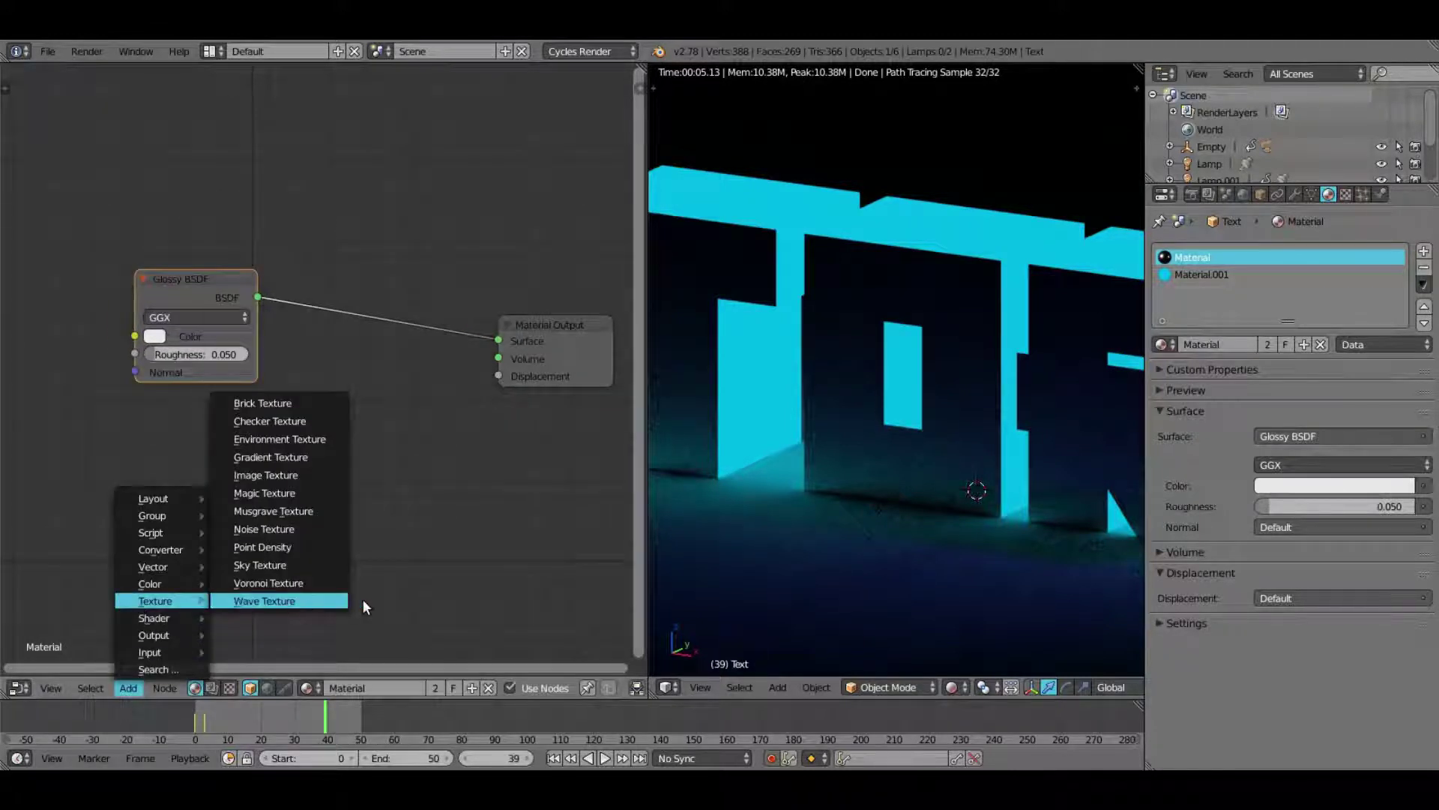
mouse_move(307, 587)
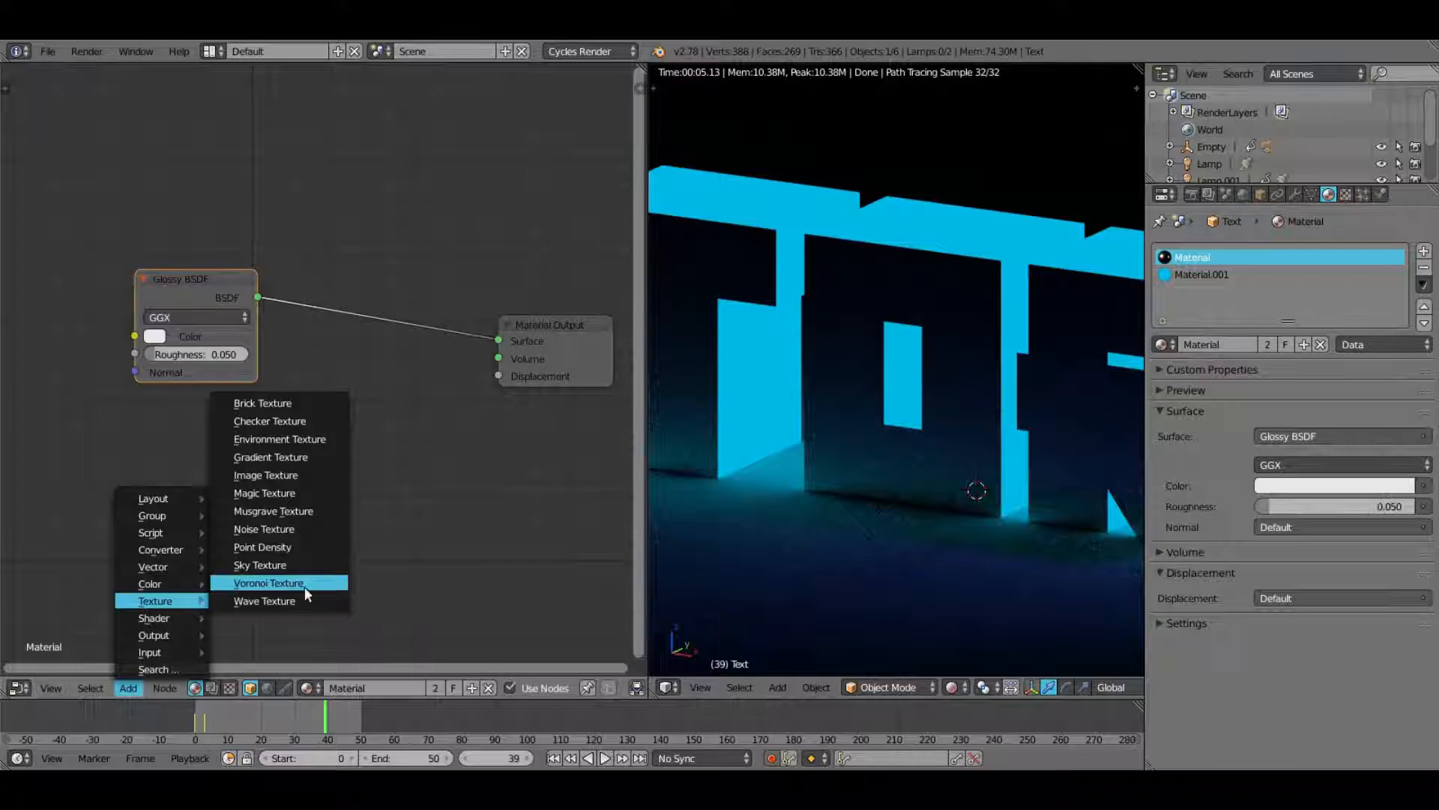
left_click(267, 583)
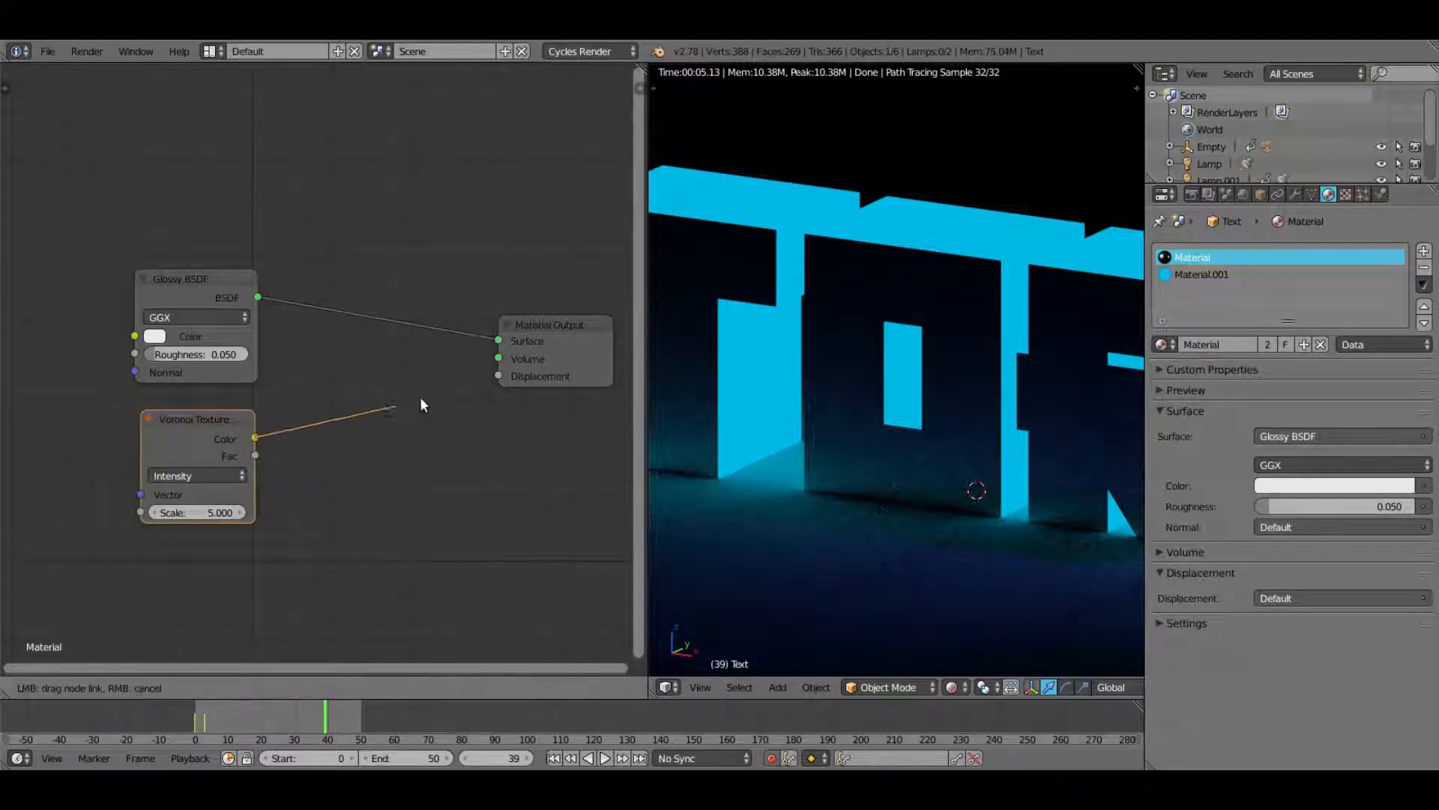
left_click_drag(257, 438, 500, 376)
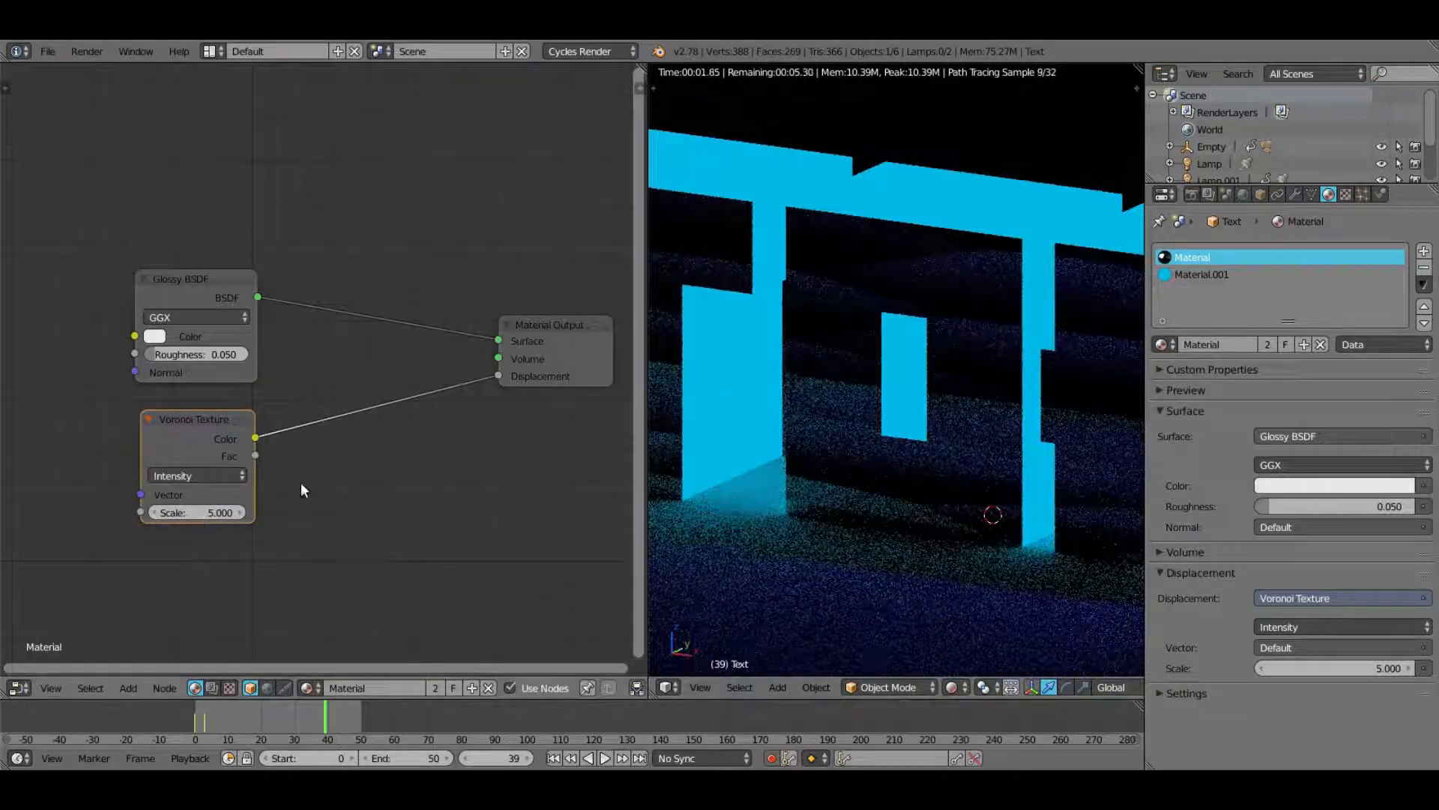
type("20.000")
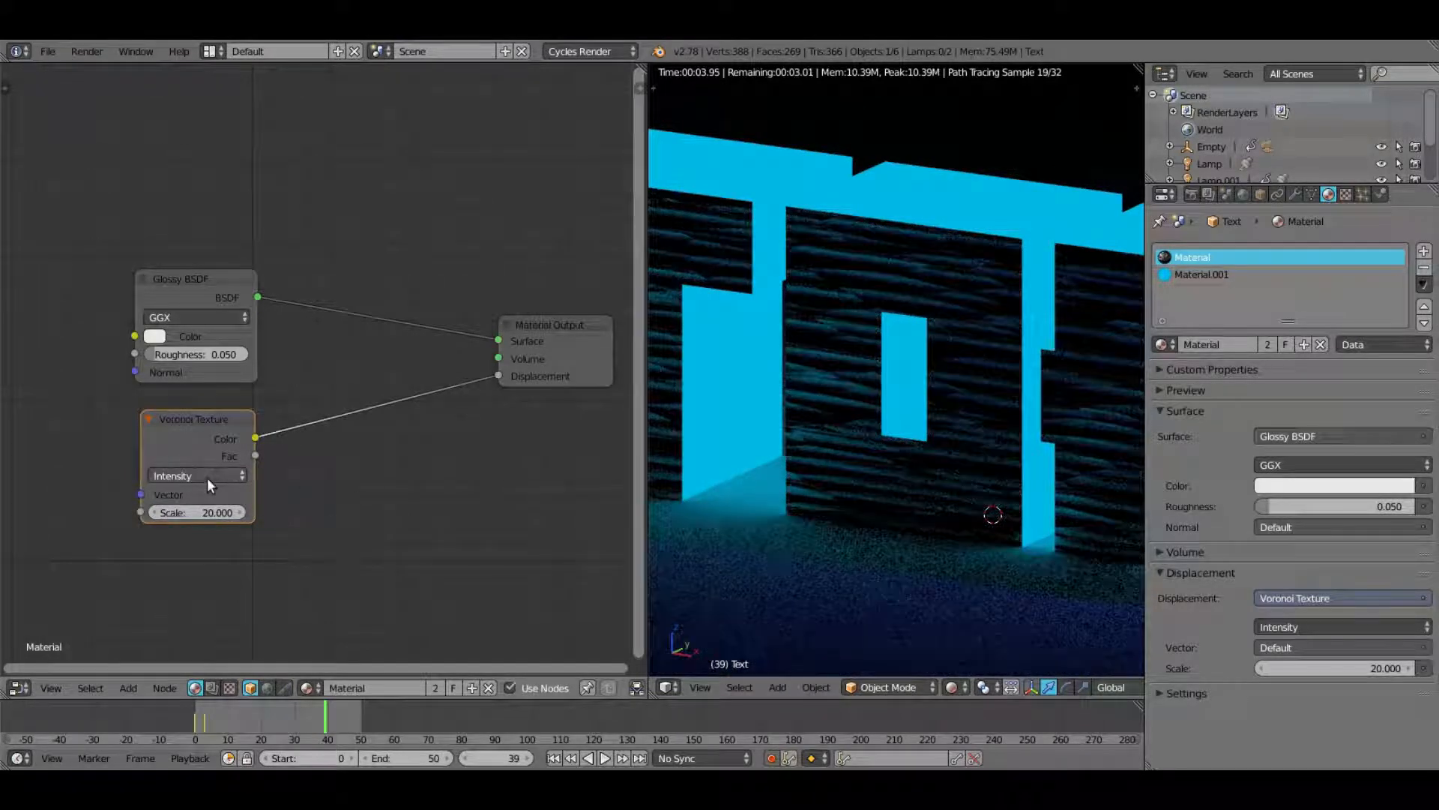
left_click(195, 475)
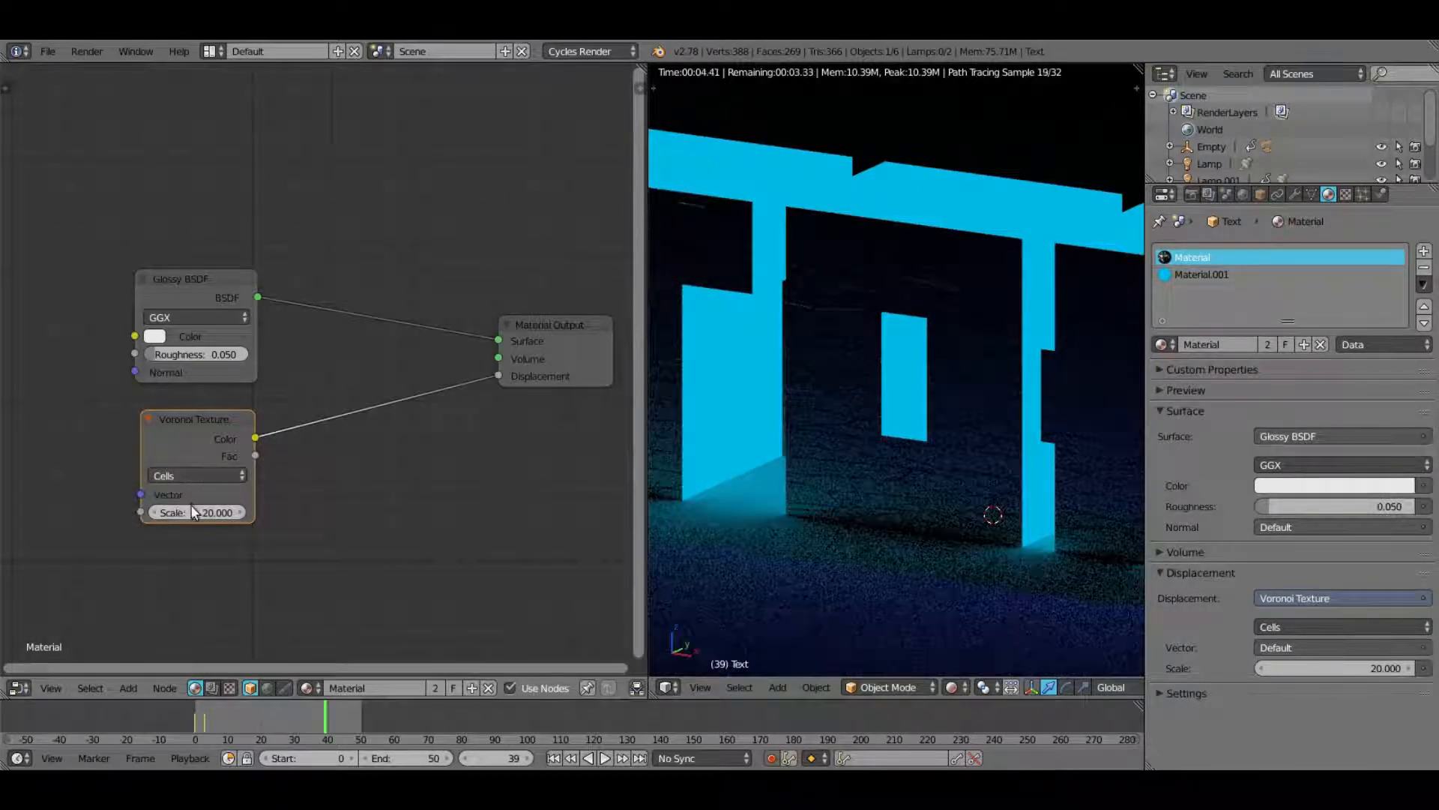
left_click(196, 512)
type("10.000")
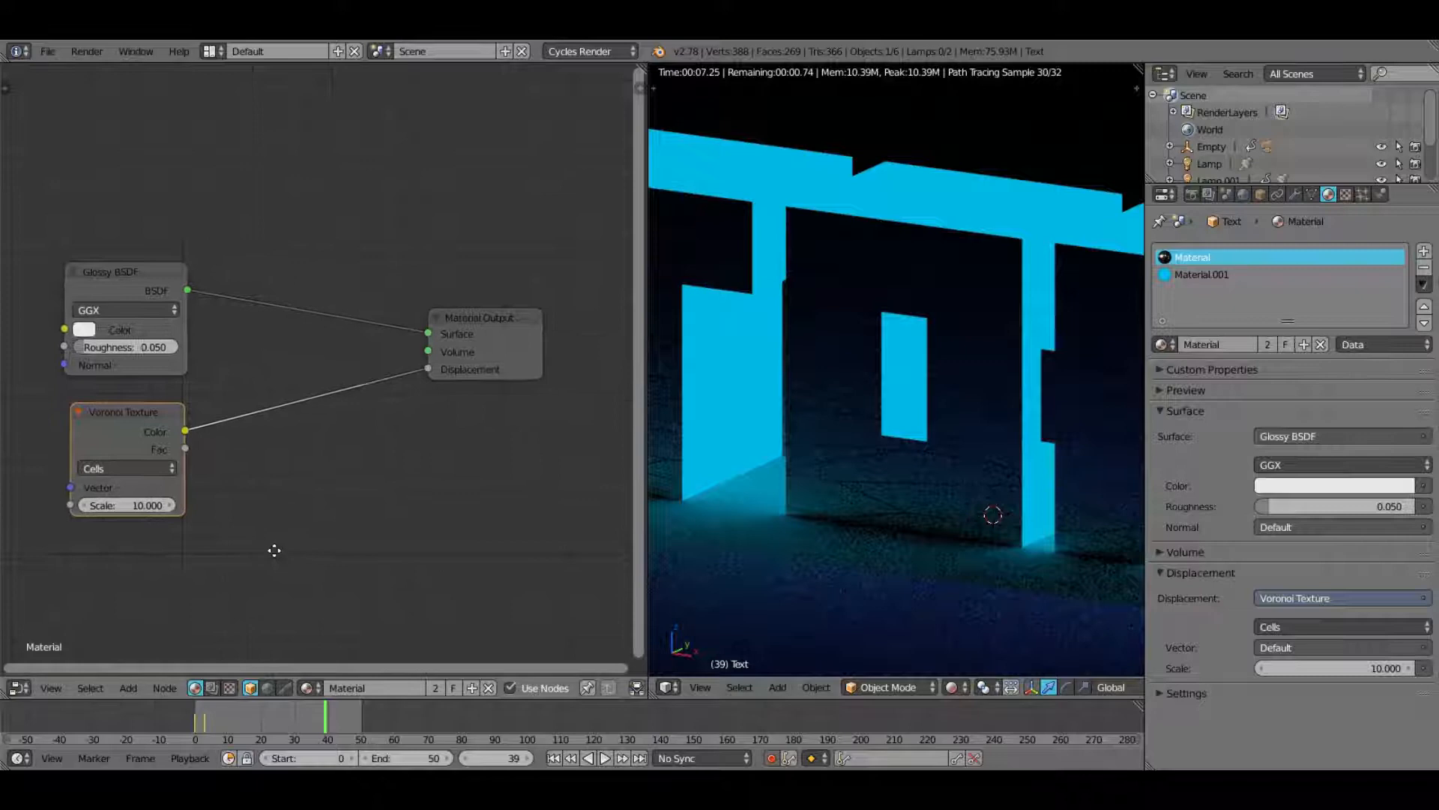
left_click(128, 688)
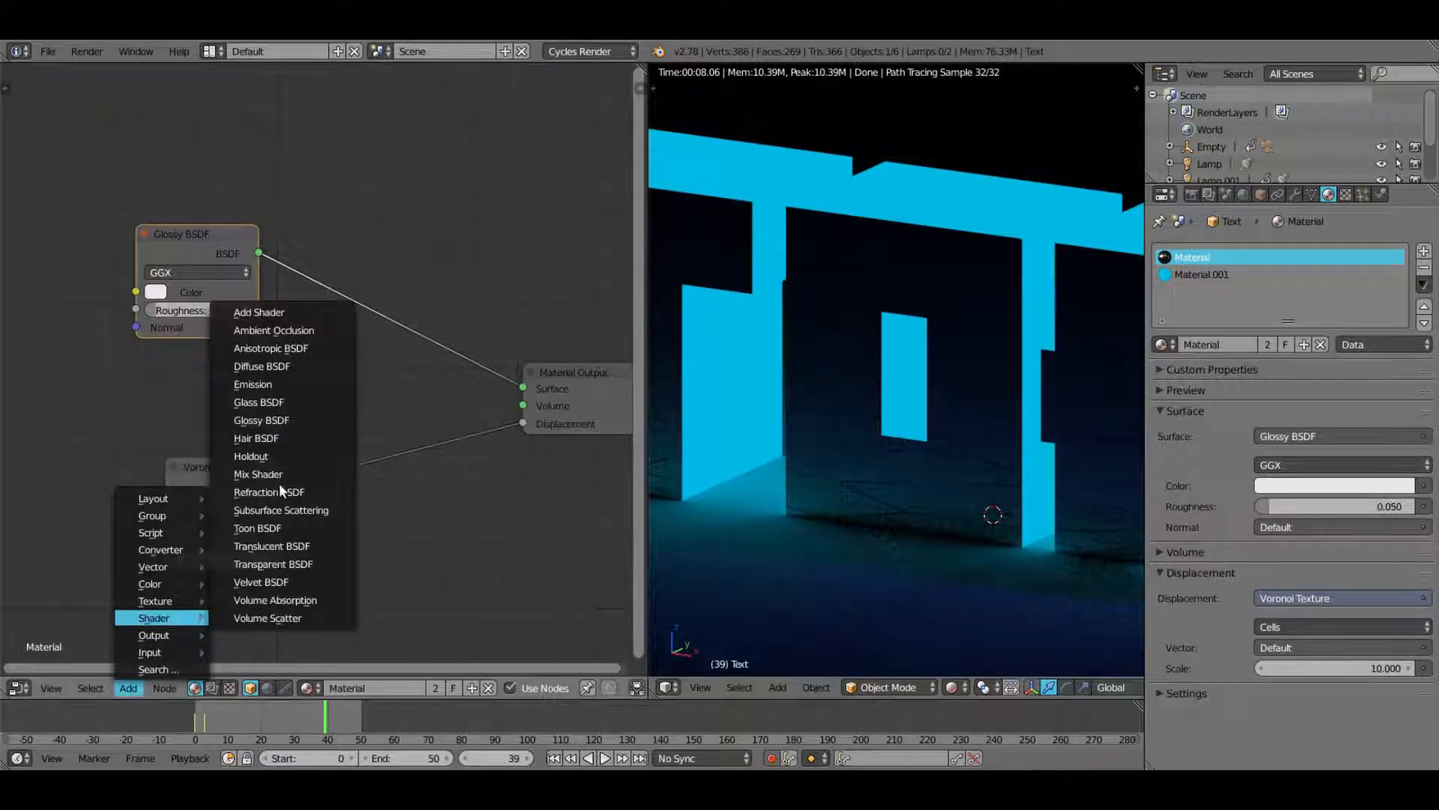
Step: Add a Mix Shader with Refraction BSDF and tint the Glossy colour light purple
left_click(258, 474)
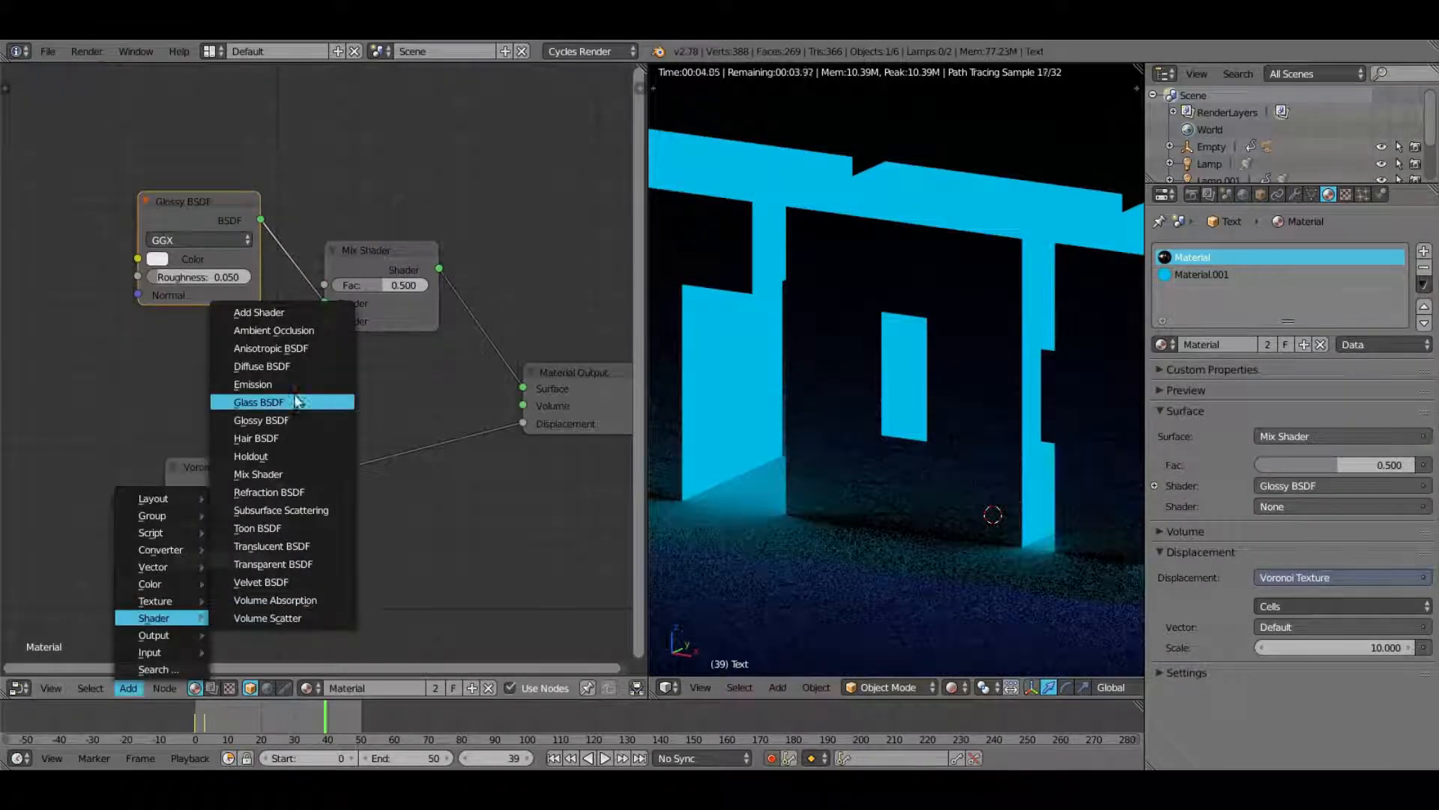
mouse_move(305, 522)
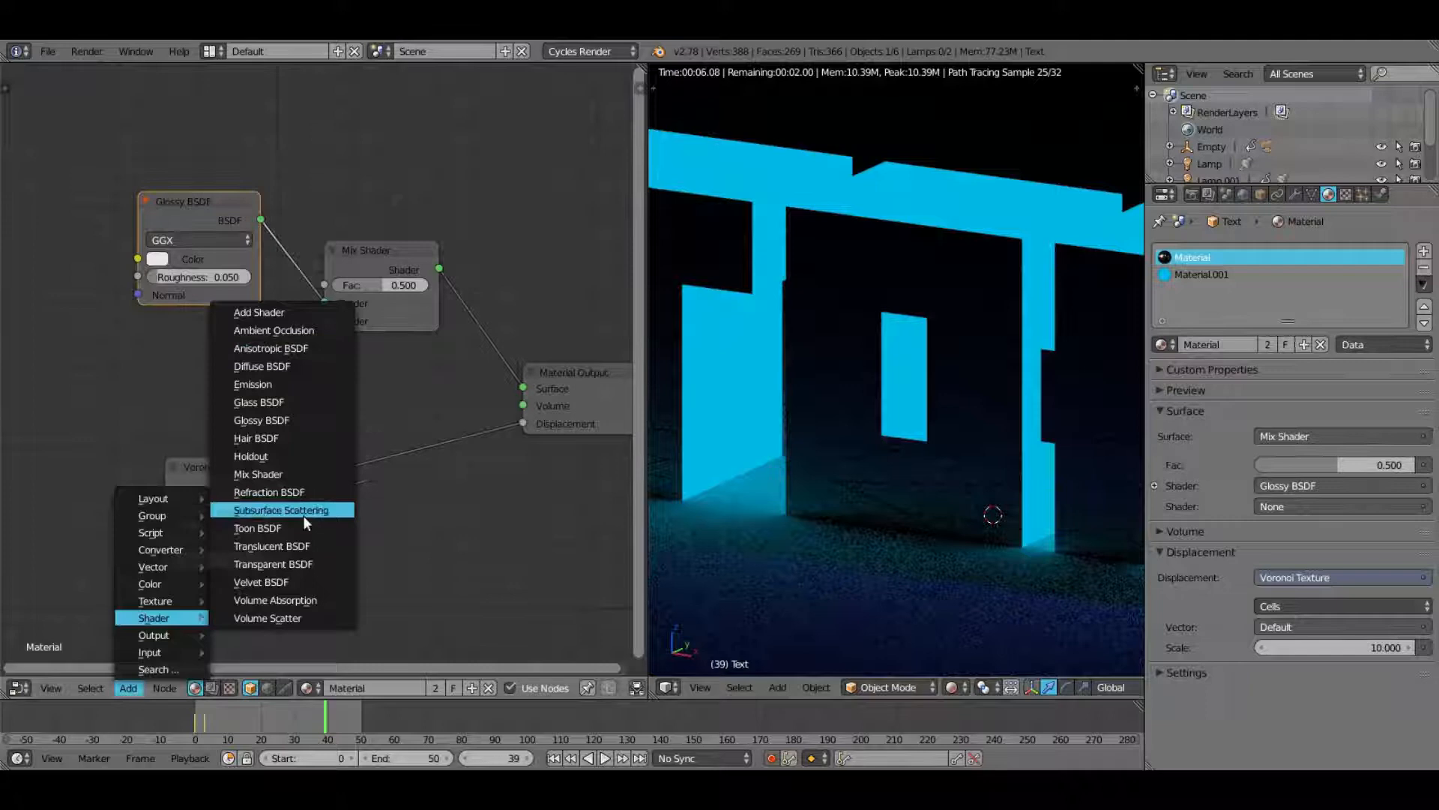
mouse_move(261, 581)
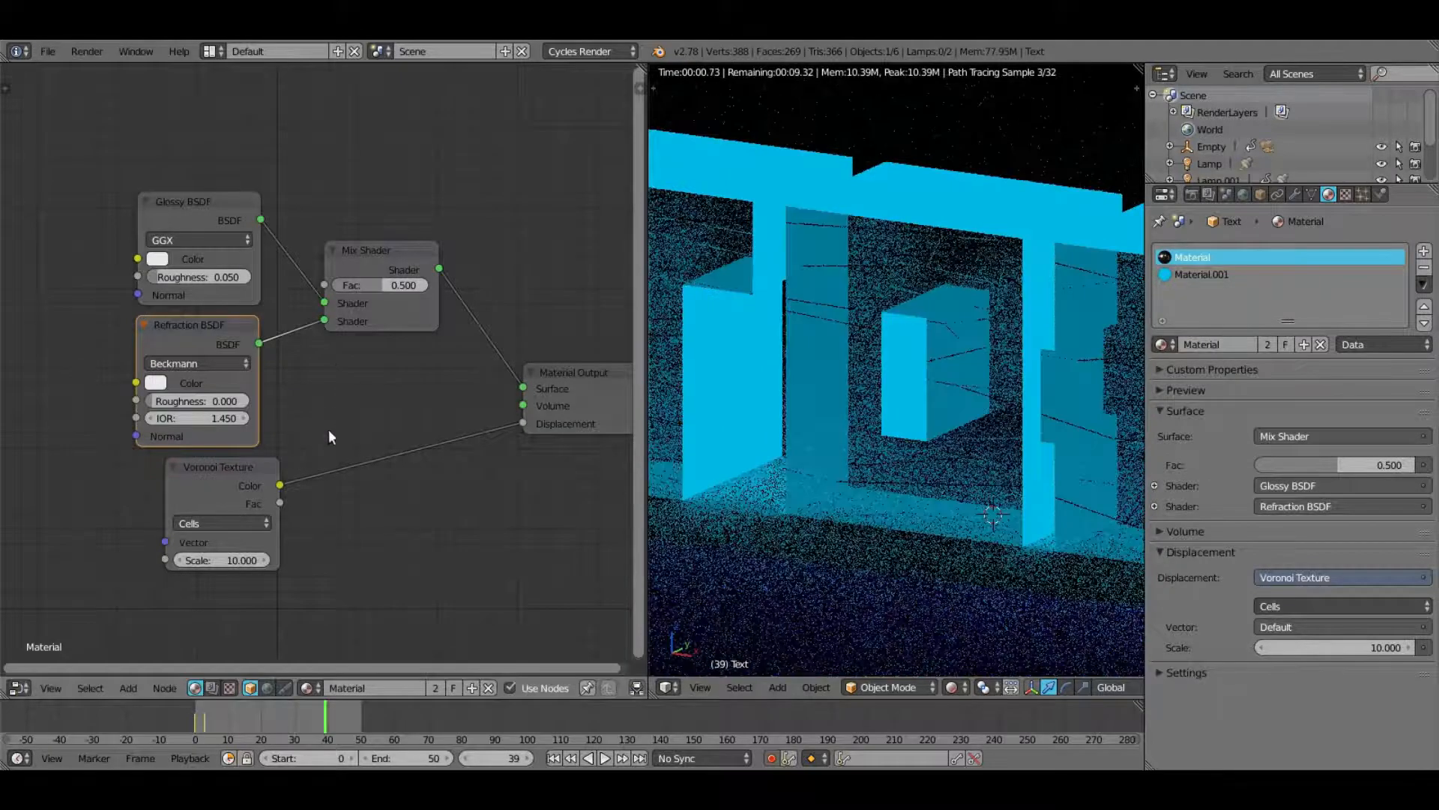
left_click(196, 400)
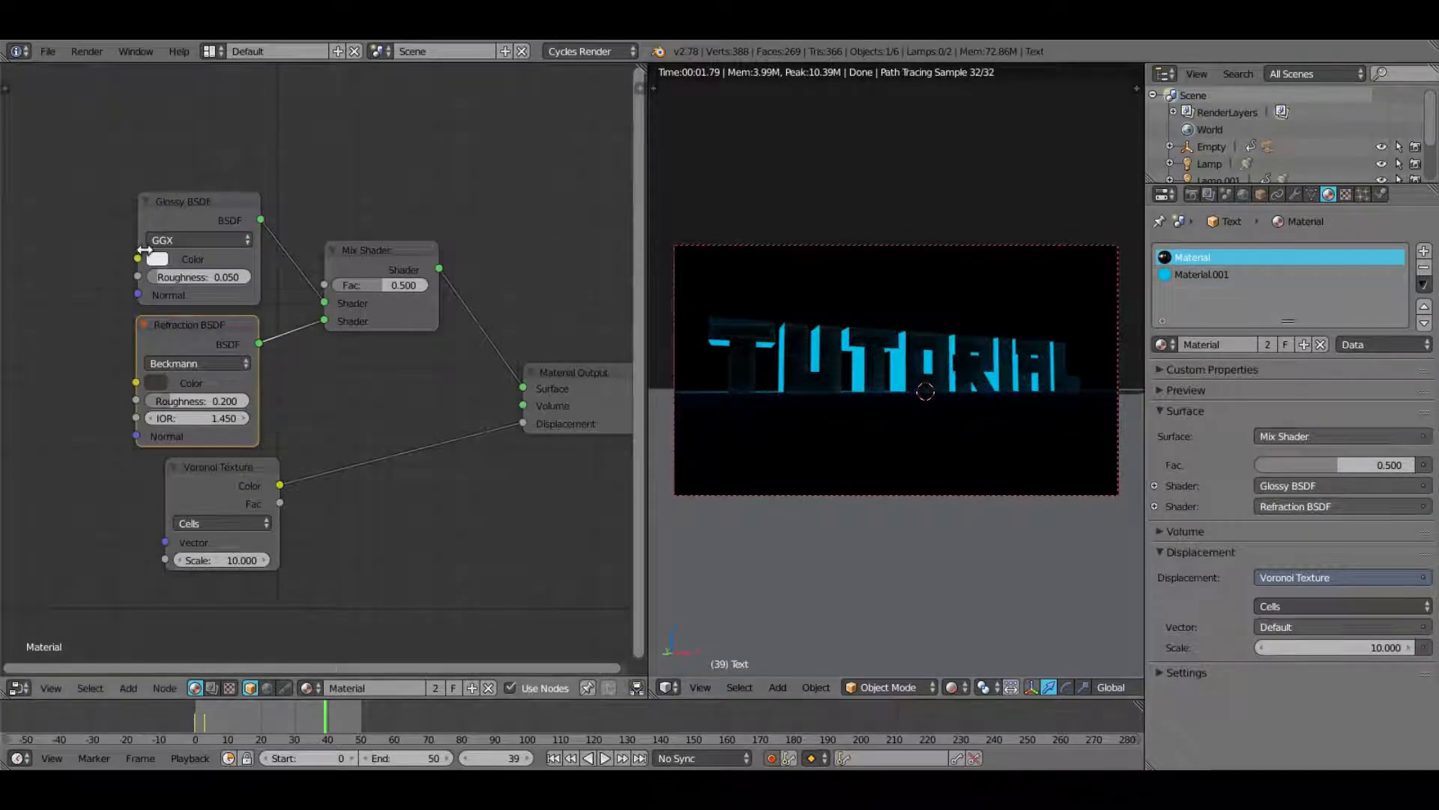
left_click(166, 258)
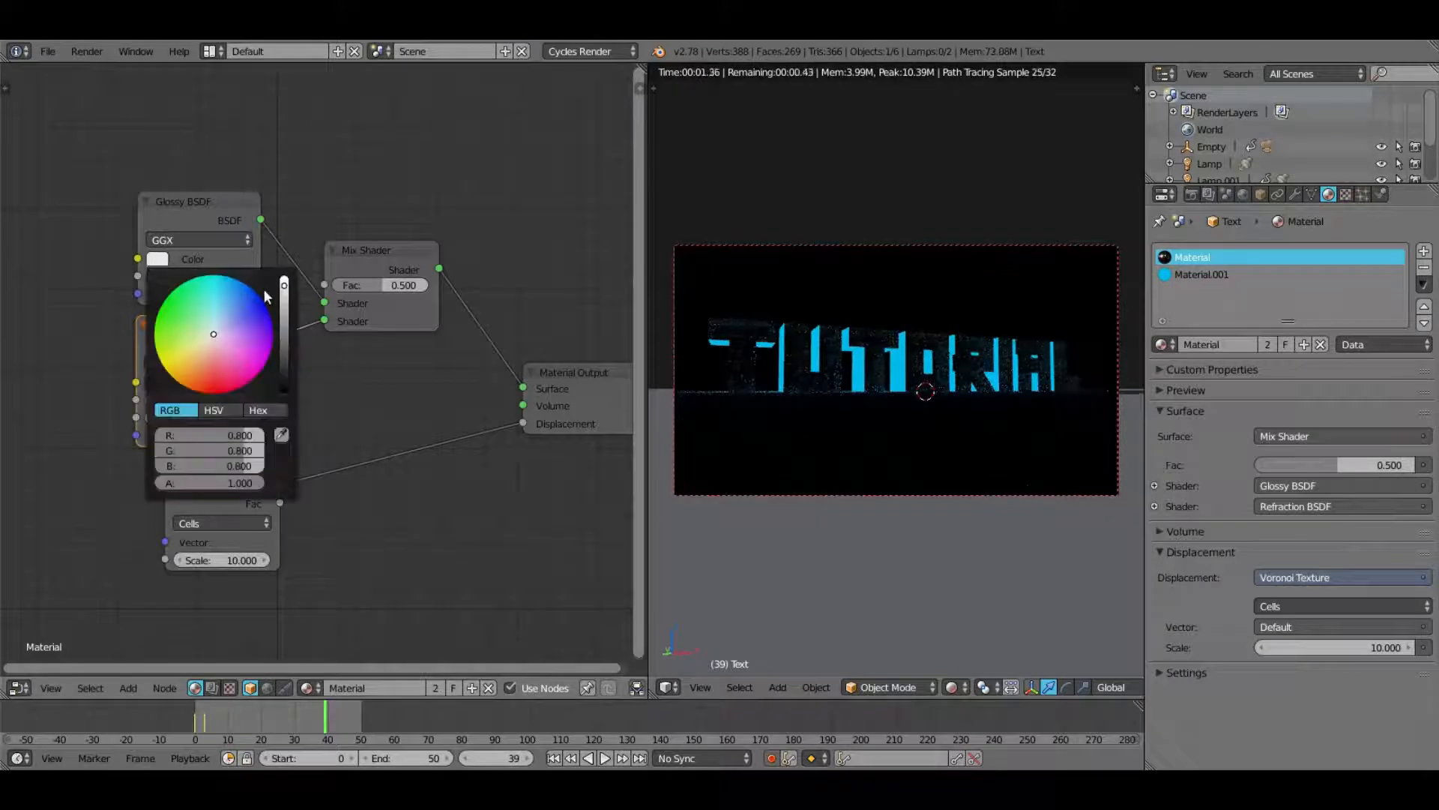
left_click(186, 351)
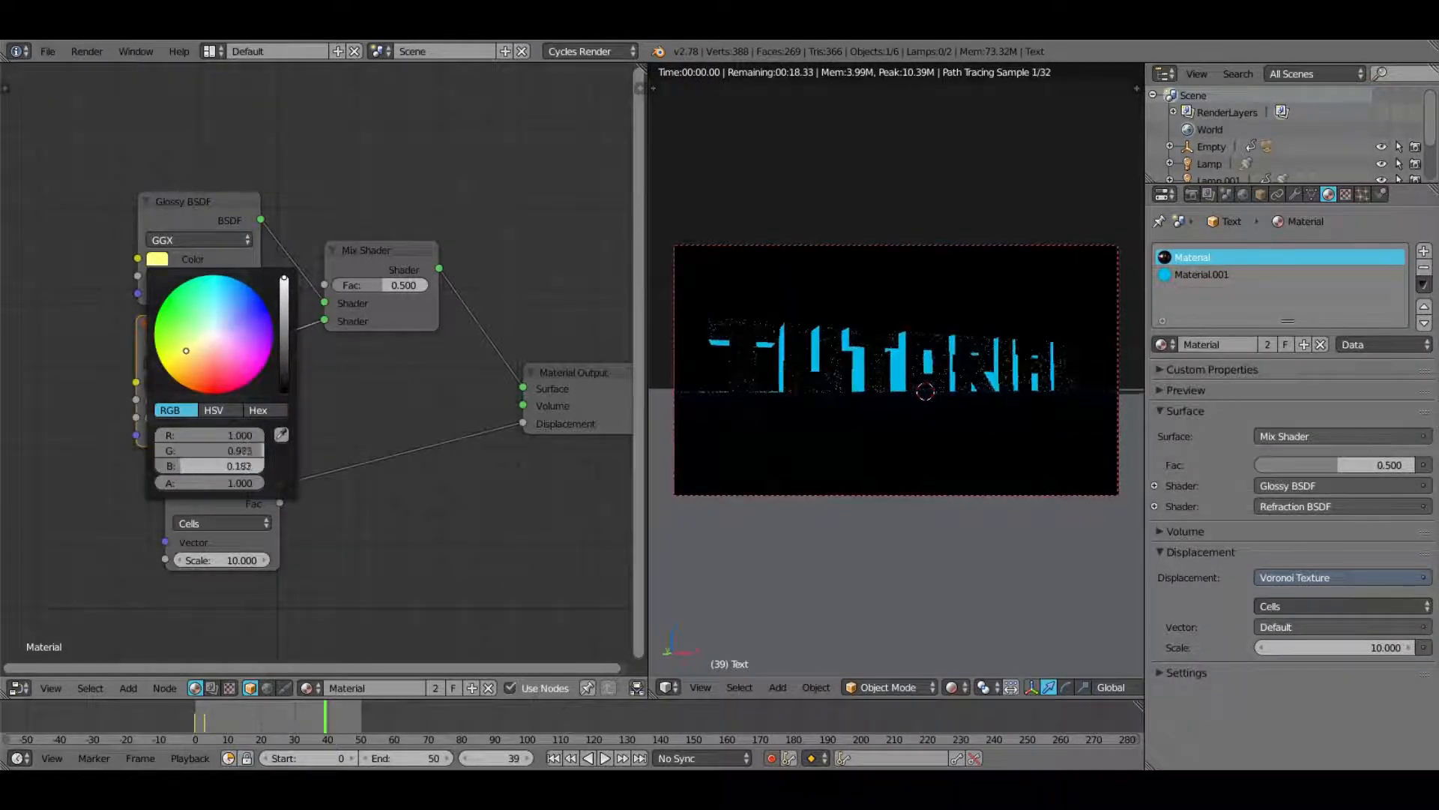
left_click(254, 333)
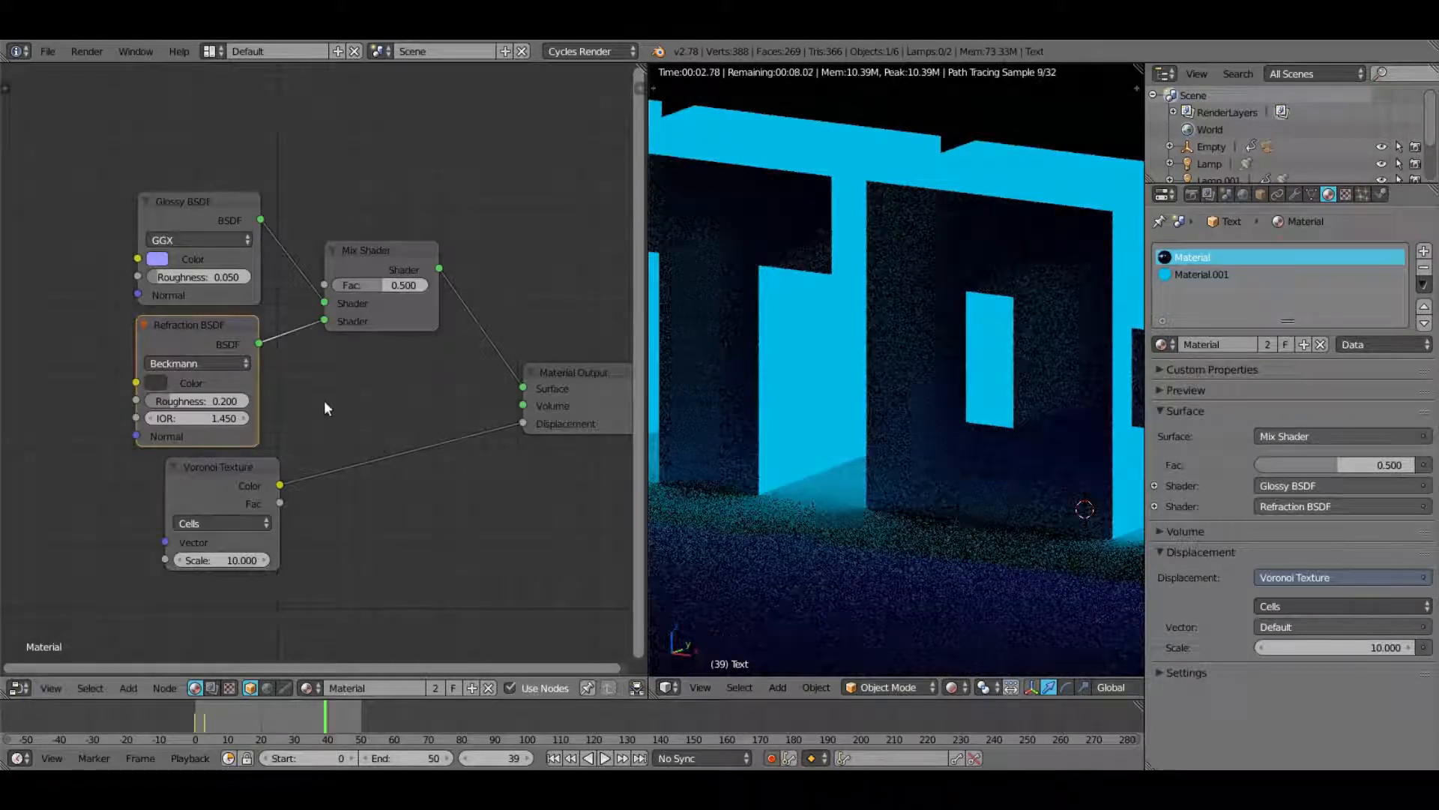
left_click(127, 687)
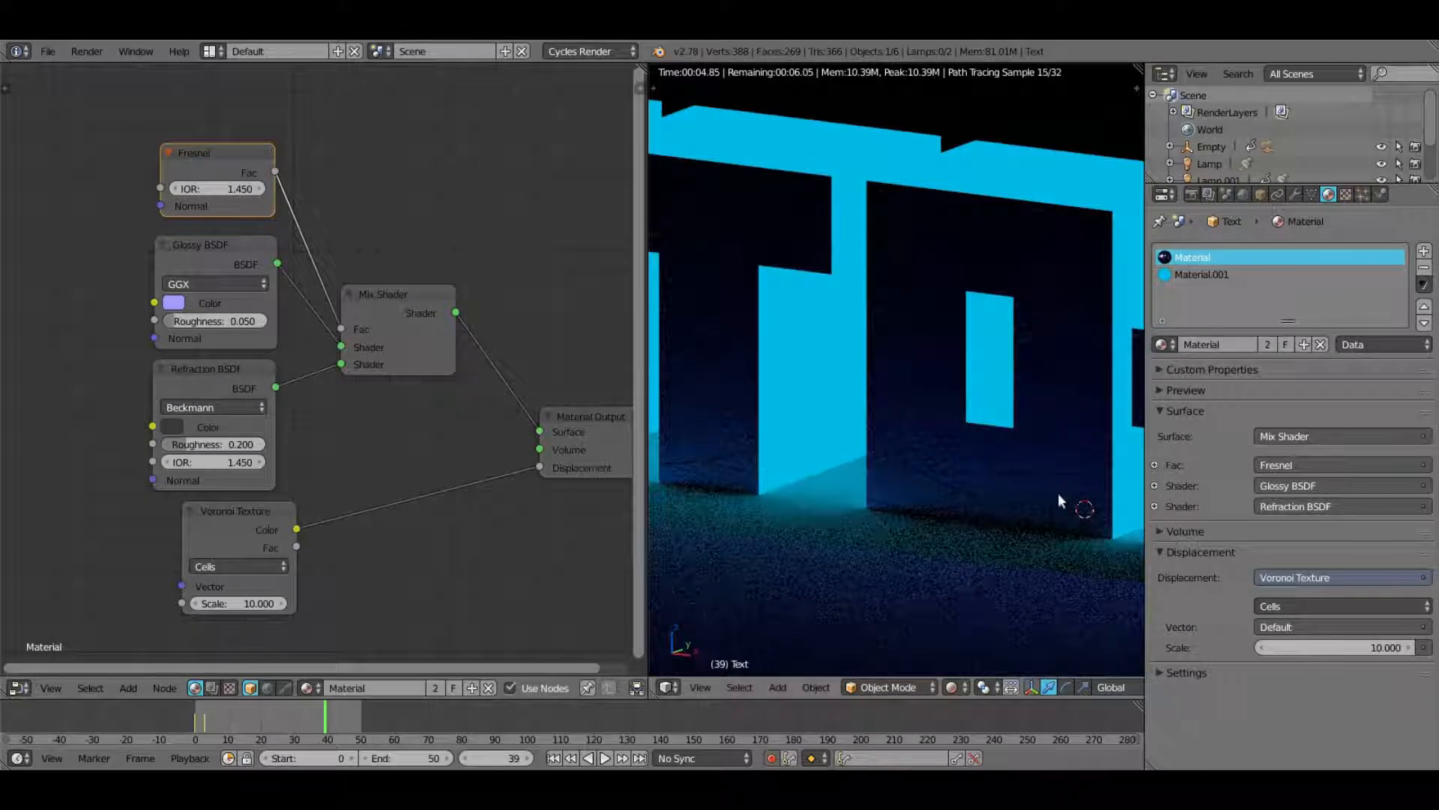
Step: Lower the Fresnel node's IOR from 1.45 to 1.26
left_click(215, 188)
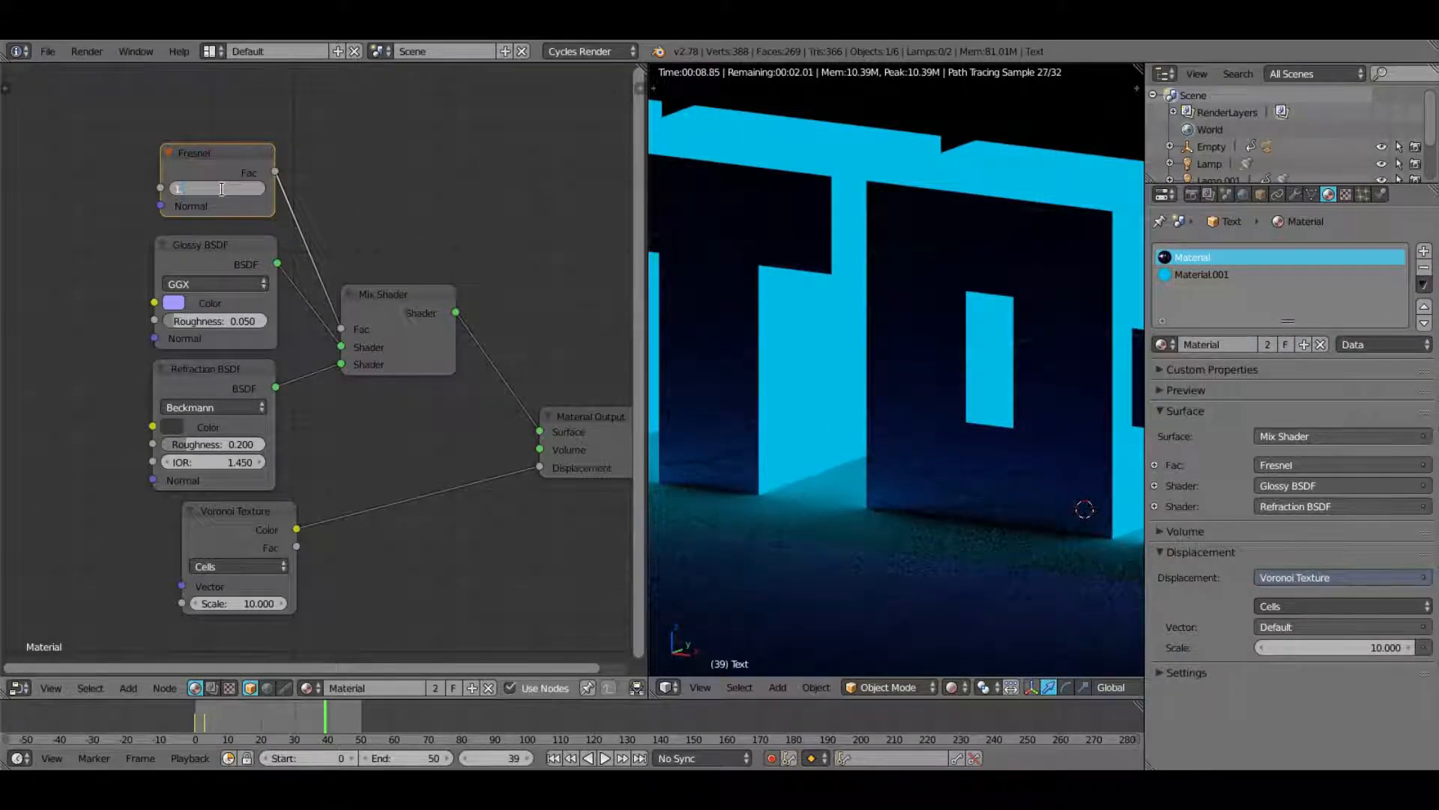
left_click(217, 188)
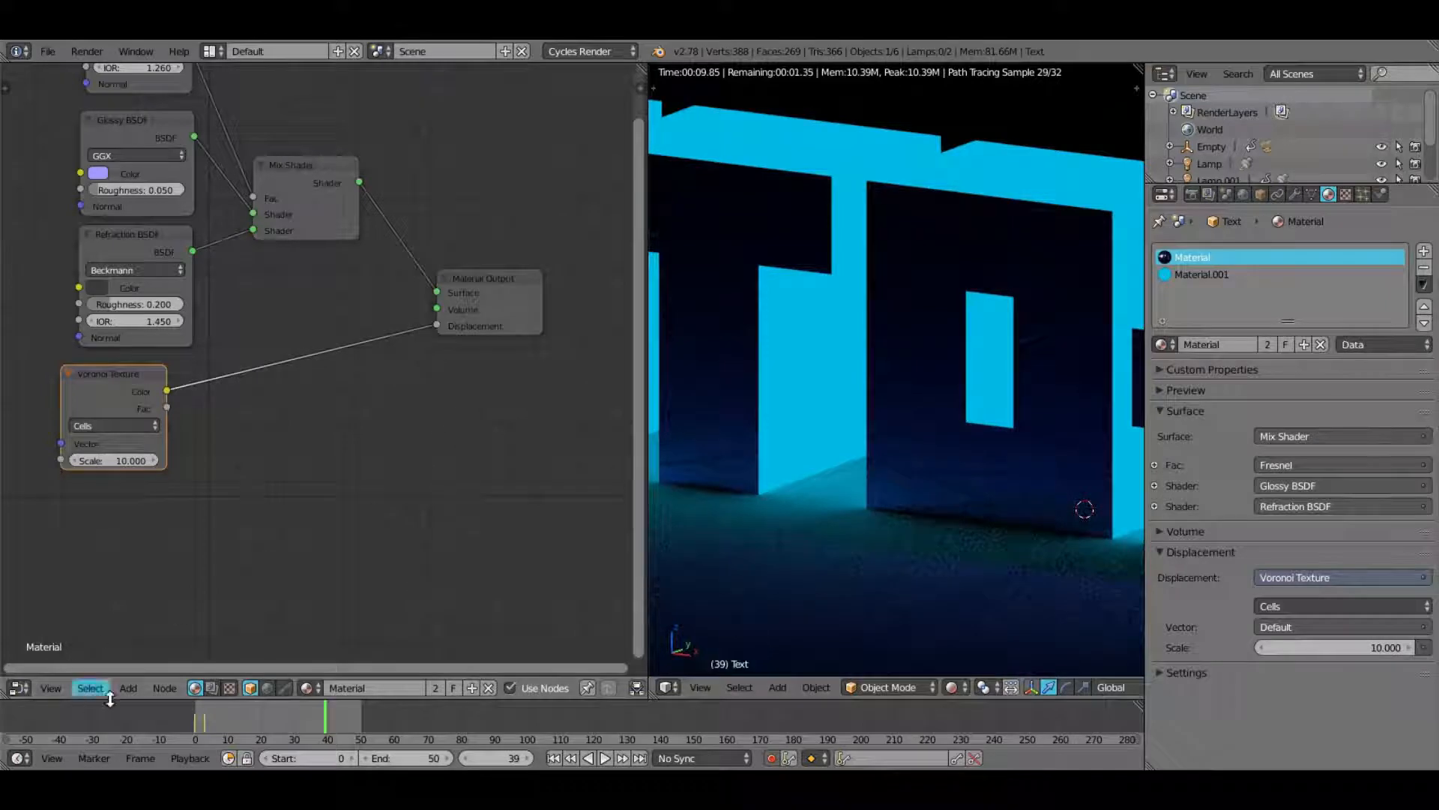
Step: Add a Math Add node (0.5) for Voronoi displacement and a Musgrave texture with lower detail
left_click(127, 688)
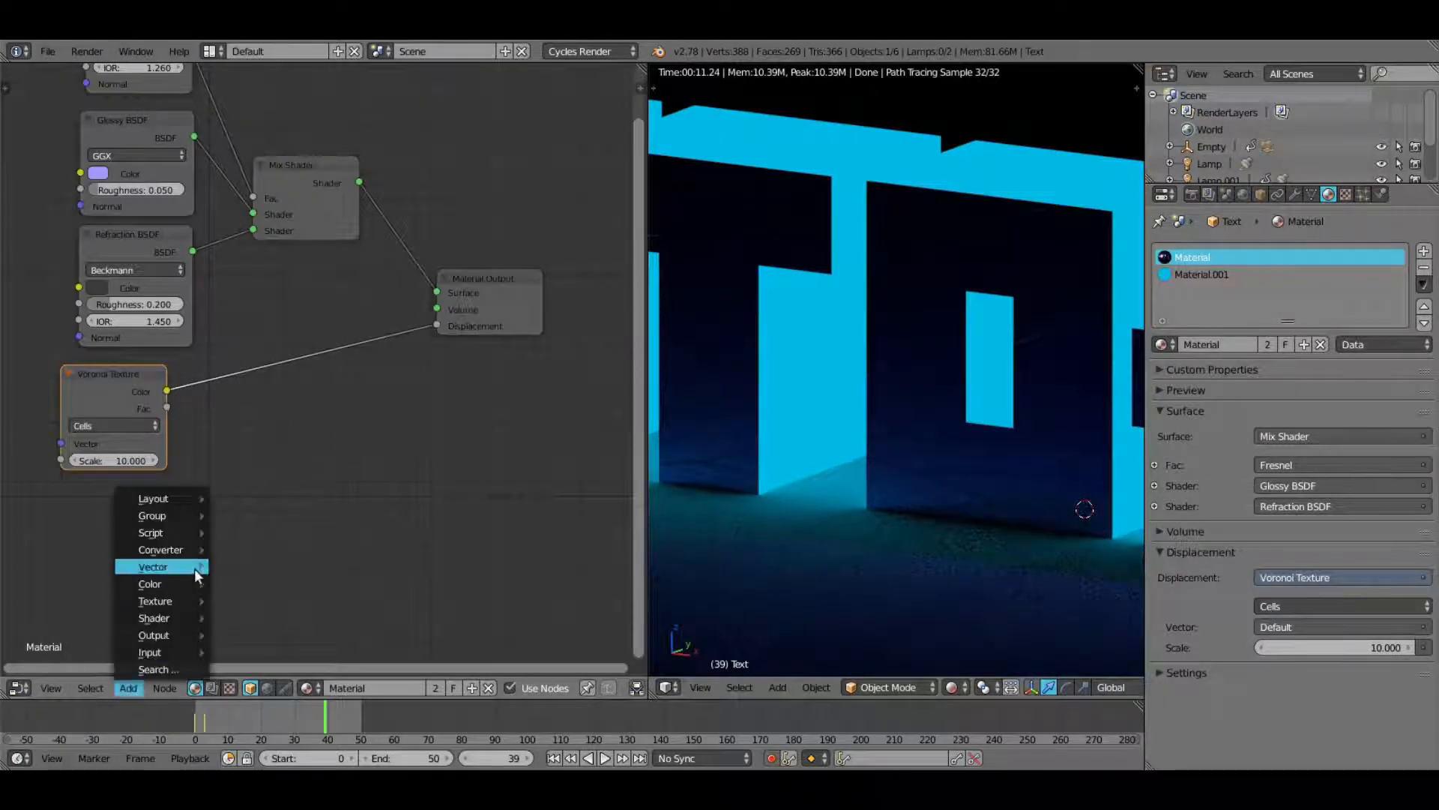
mouse_move(154, 600)
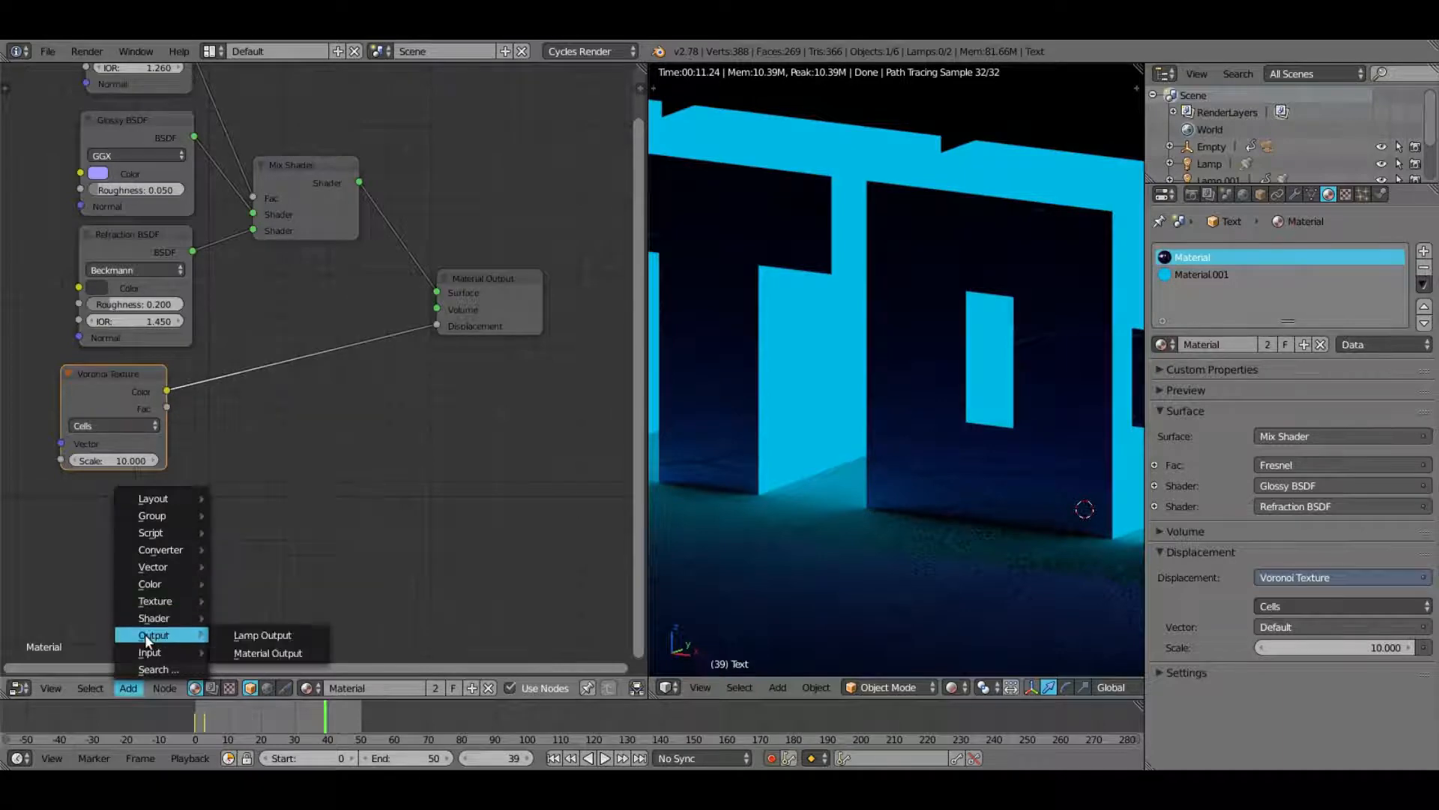
mouse_move(160, 550)
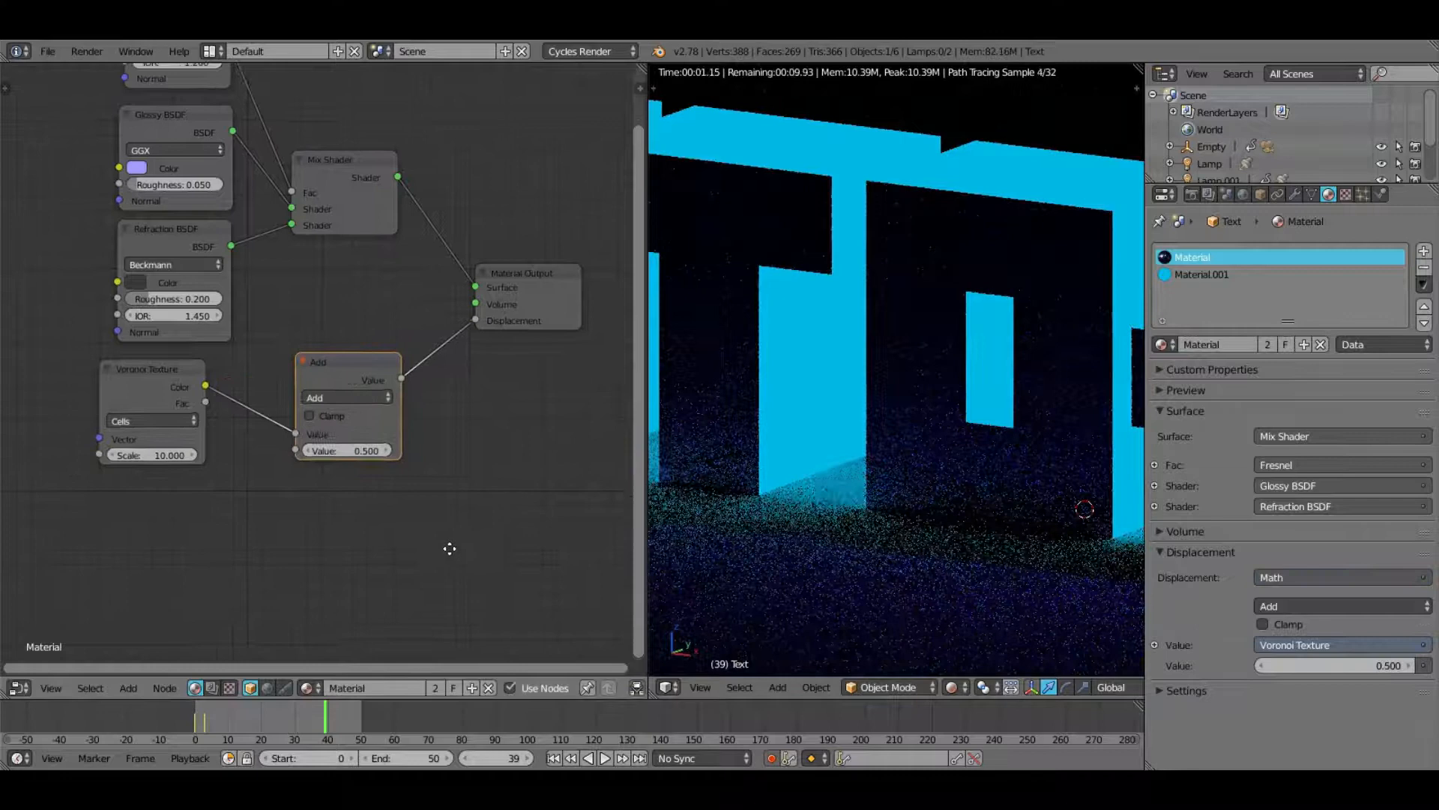
left_click(127, 687)
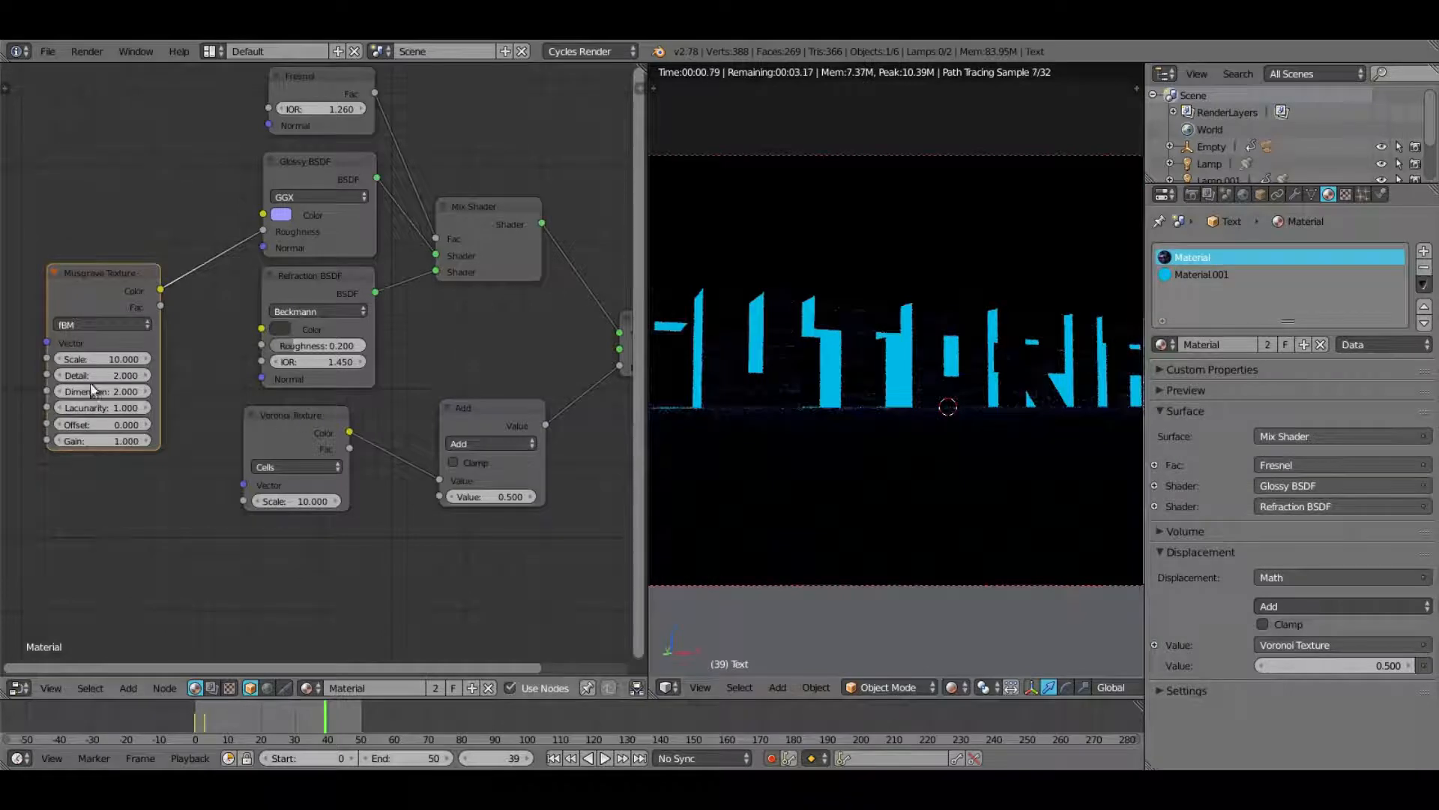
left_click(100, 358)
type("3")
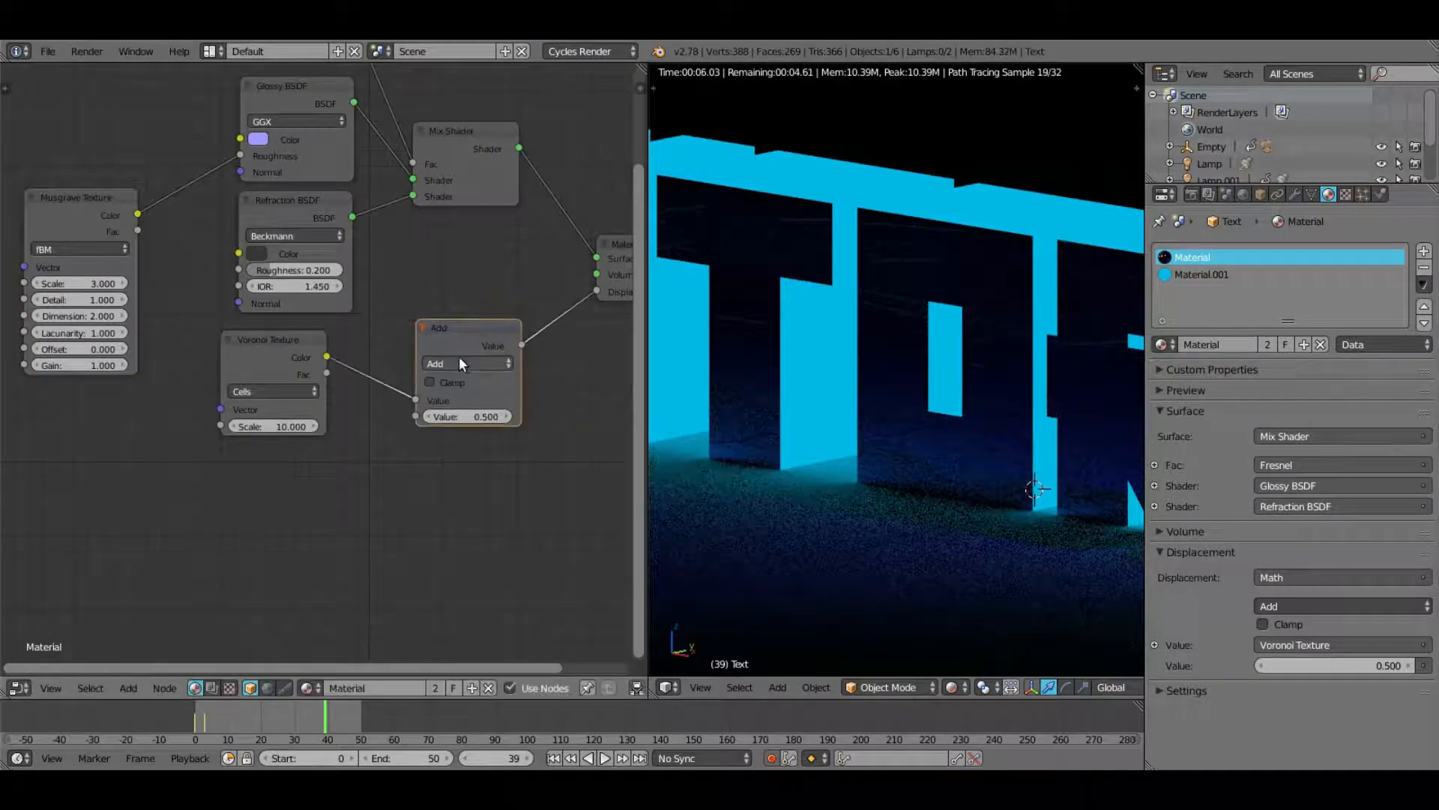
Step: Switch the math node to Multiply and add a Noise texture to it
left_click(465, 363)
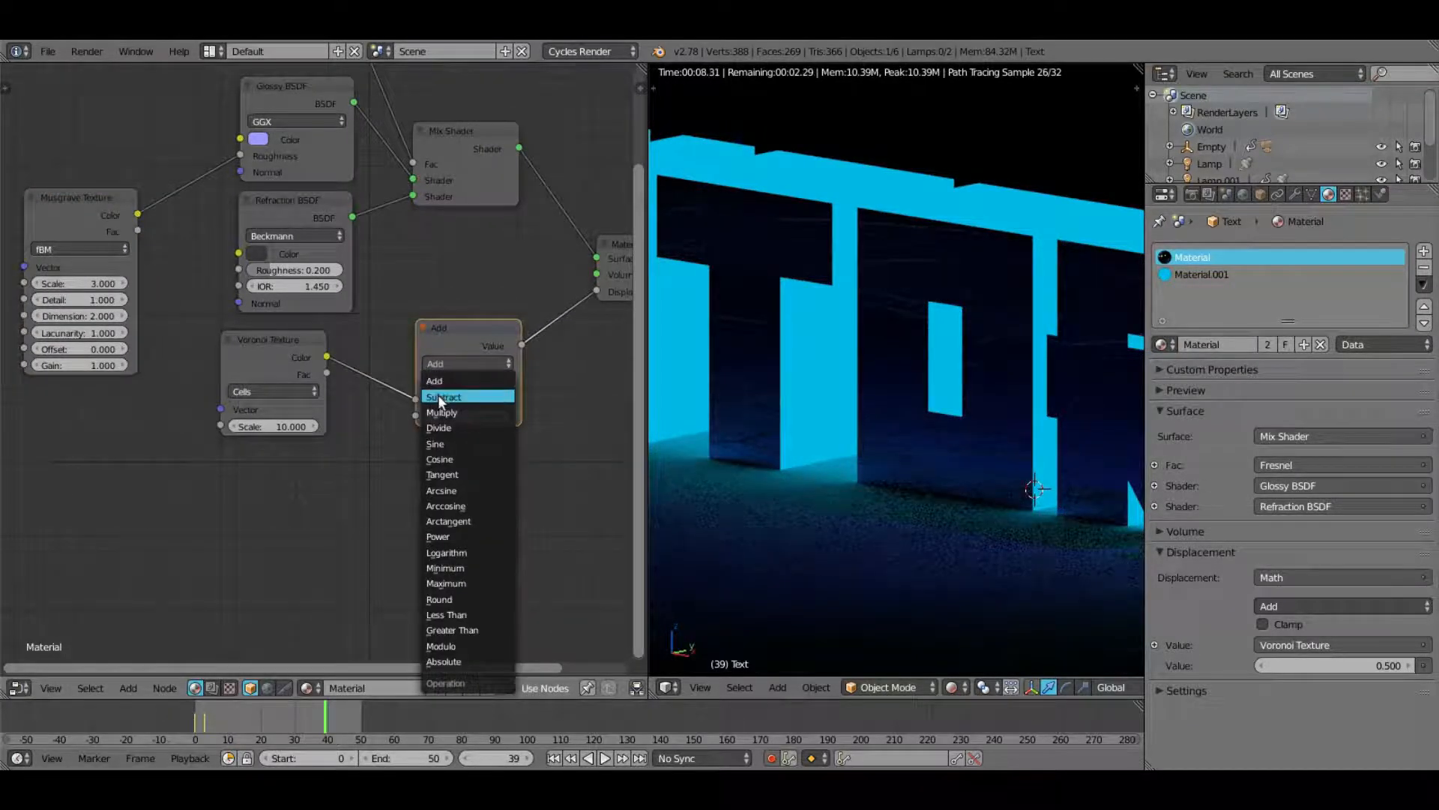
mouse_move(463, 415)
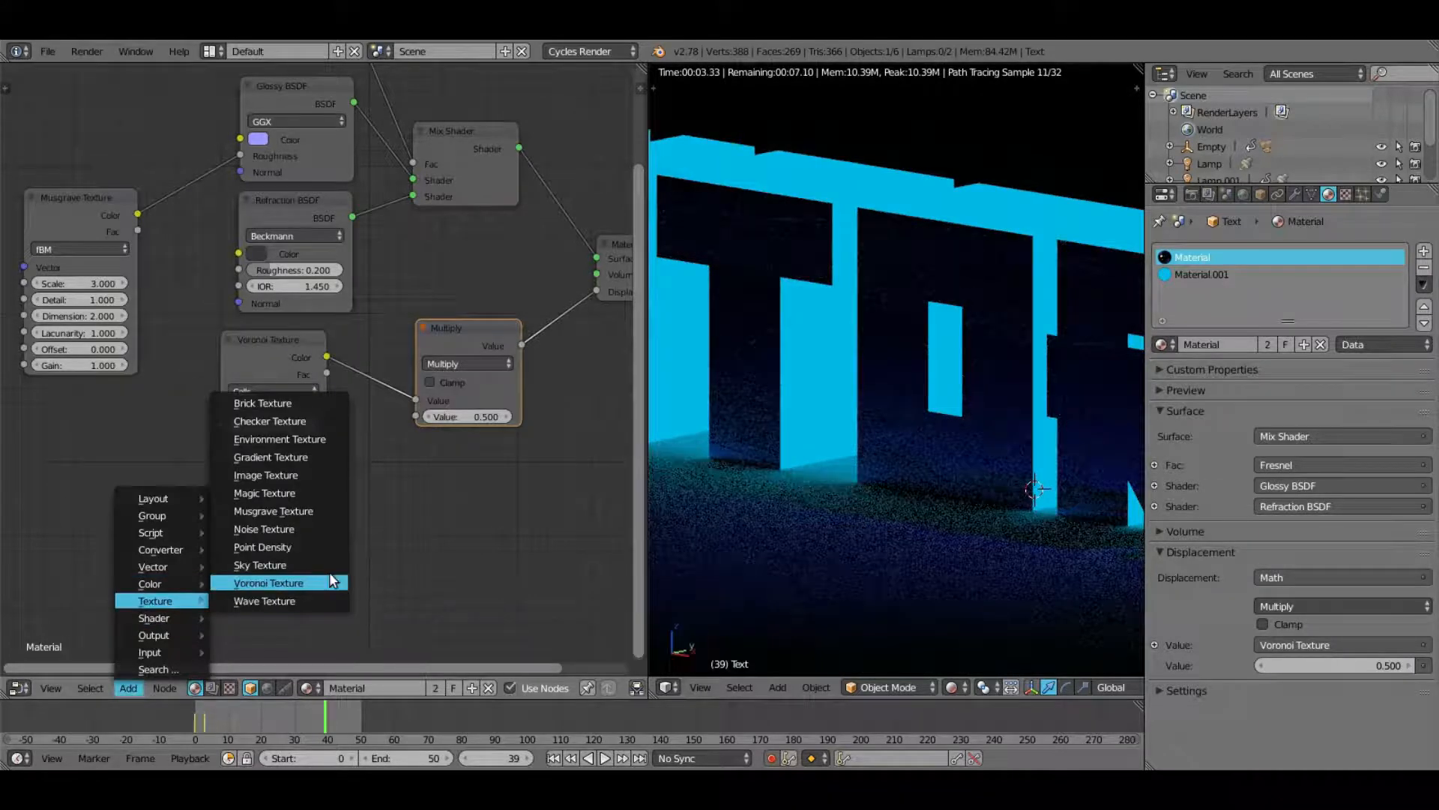
left_click(269, 582)
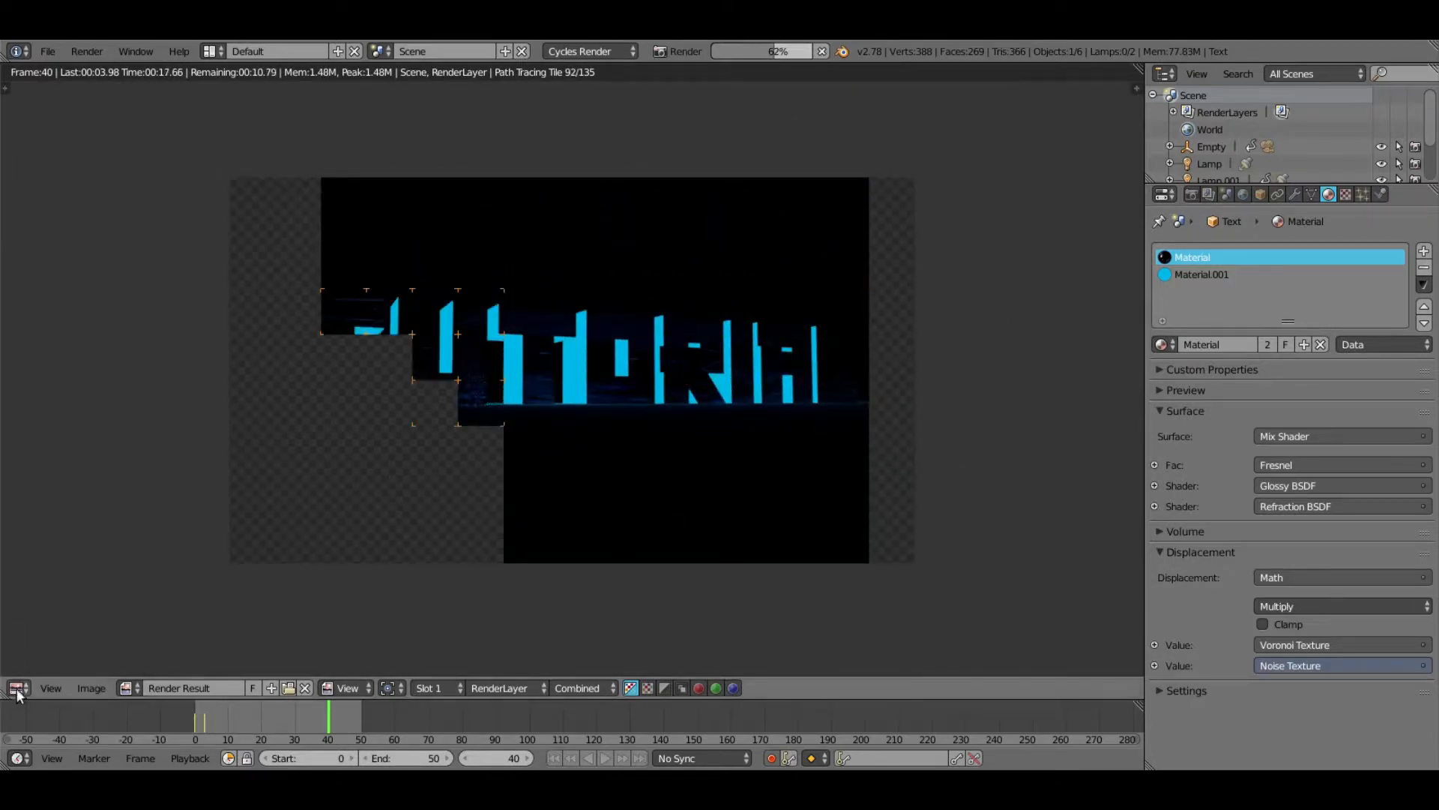
Step: Render frame 40 of the cyan TUTORIAL text and switch the render area's editor type
left_click(15, 688)
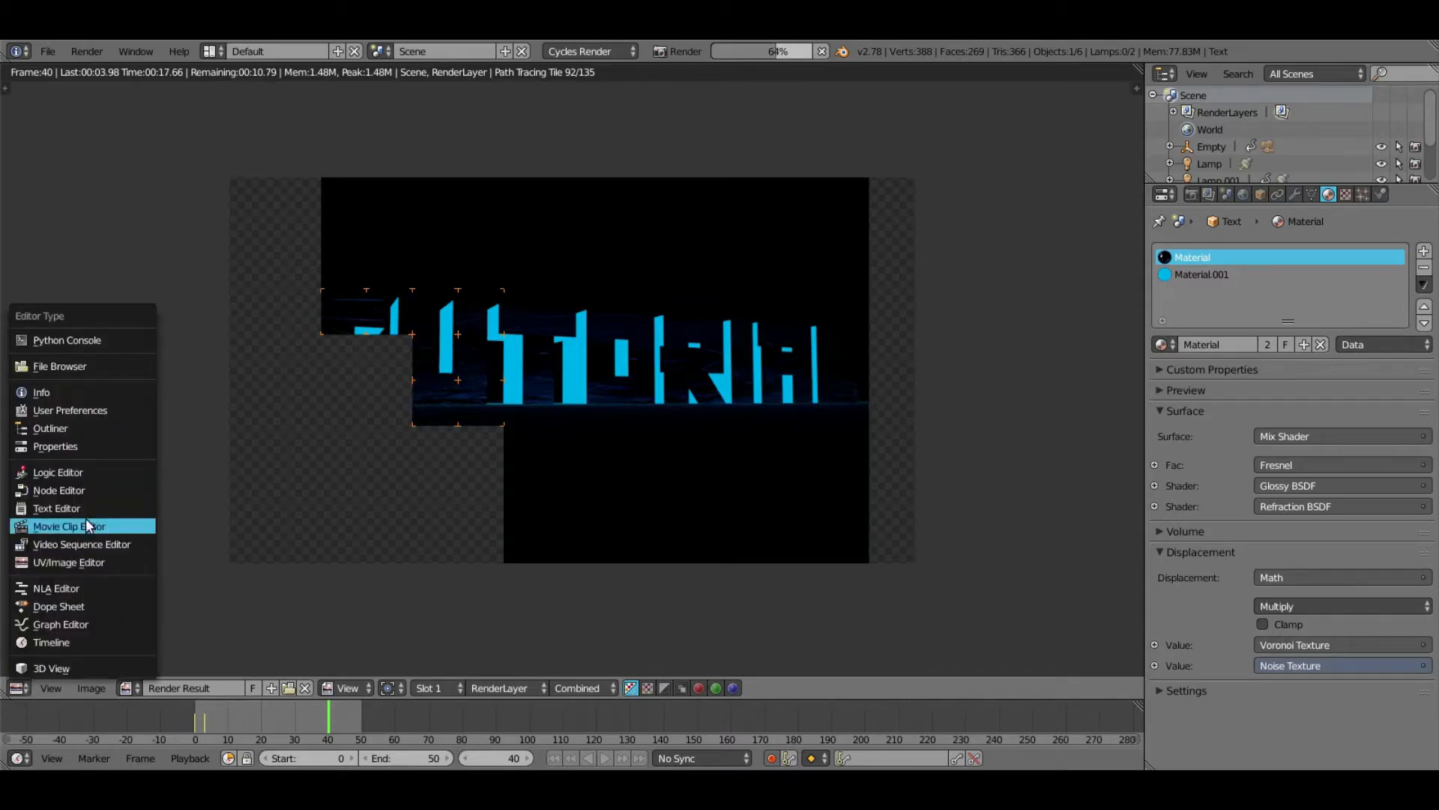